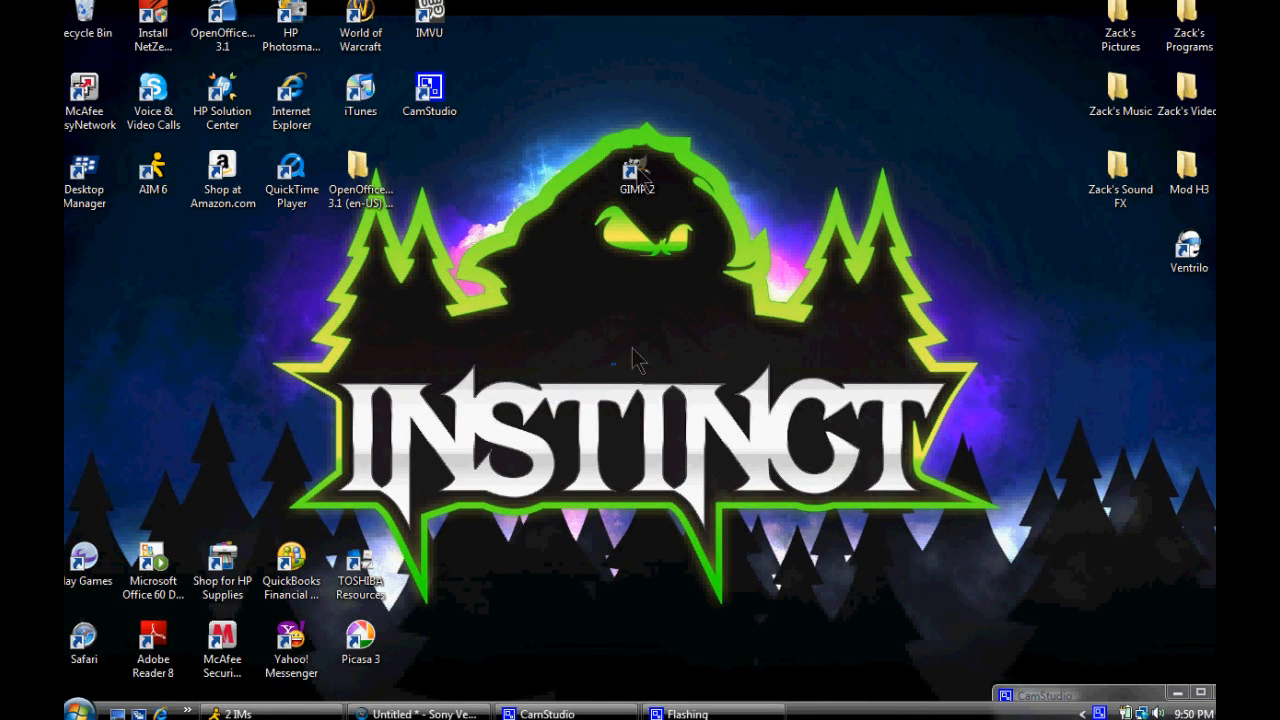
- Move the GIMP 2 desktop shortcut lower and launch GIMP from it
{"action": "left_click_drag", "start_coordinate": [637, 172], "coordinate": [637, 328]}
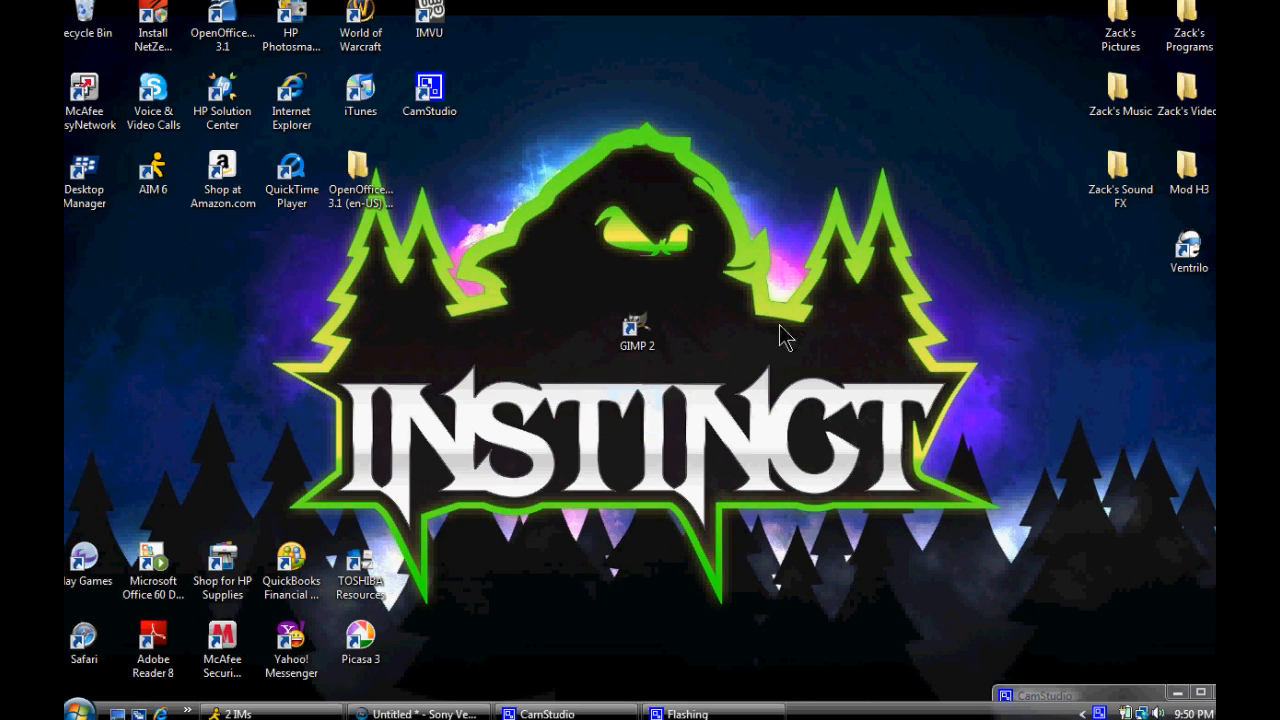
{"action": "mouse_move", "coordinate": [820, 258]}
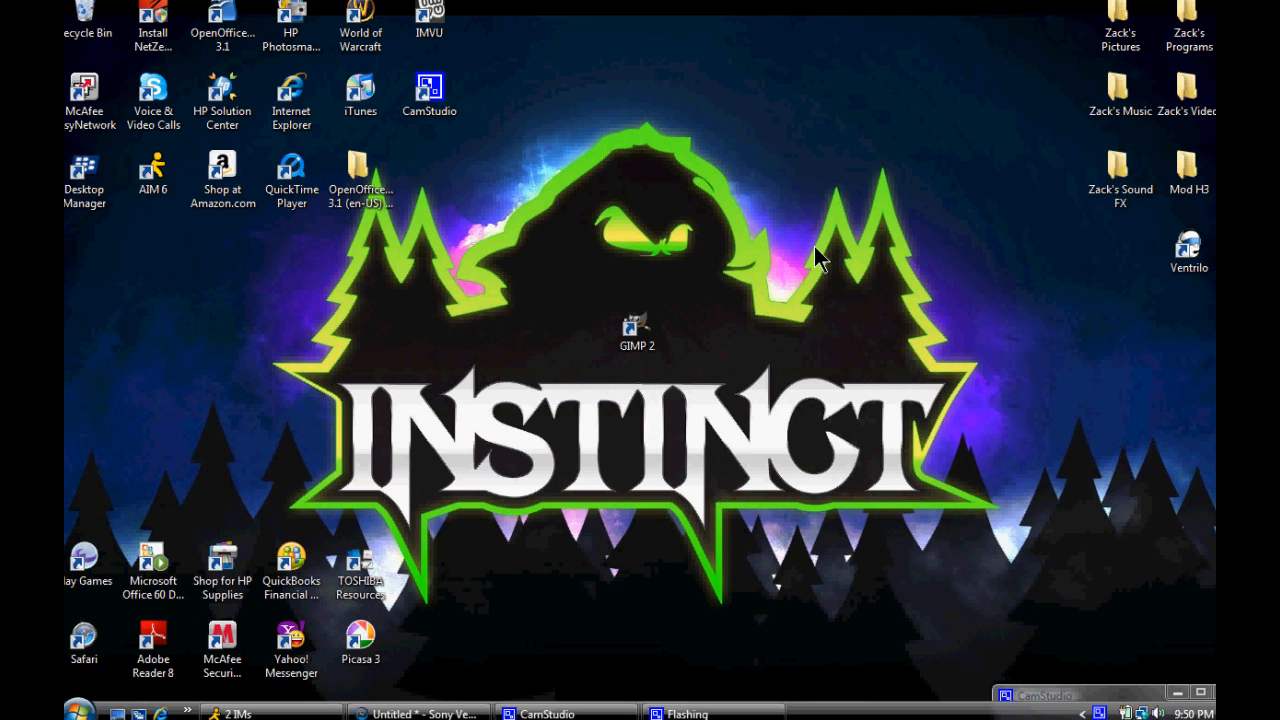
{"action": "left_click_drag", "start_coordinate": [820, 258], "coordinate": [780, 360]}
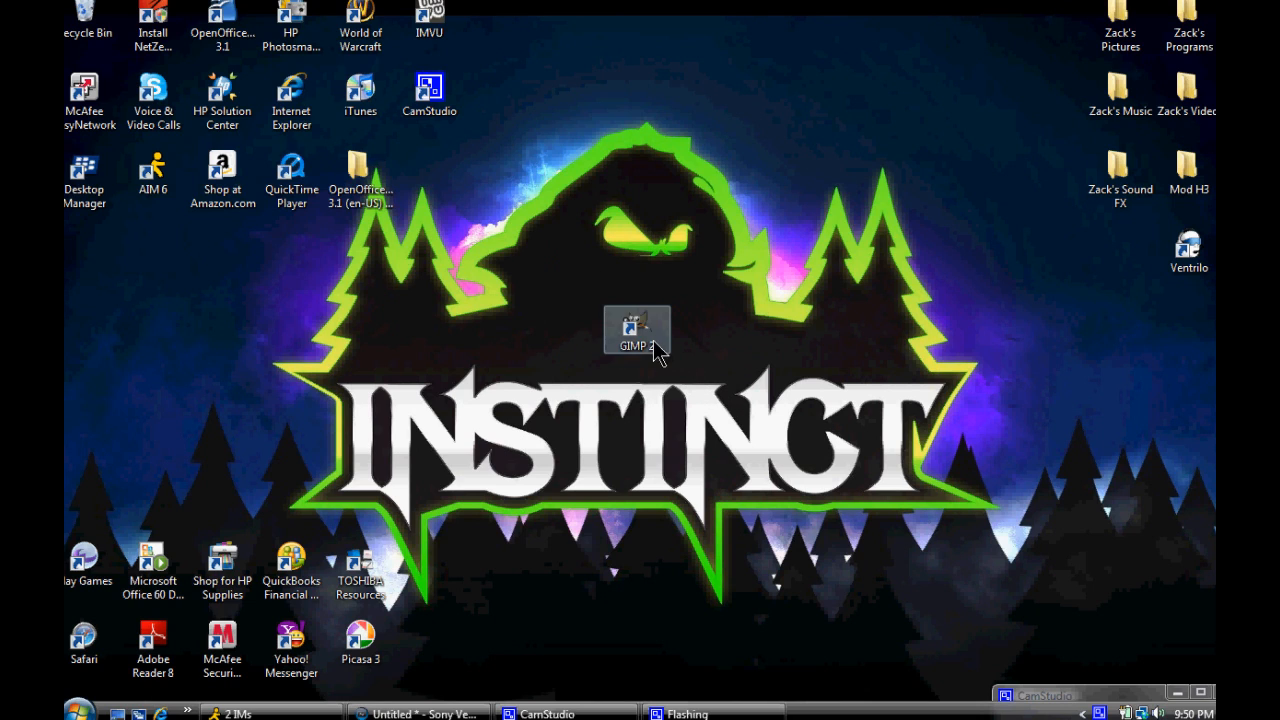
{"action": "right_click", "coordinate": [637, 330]}
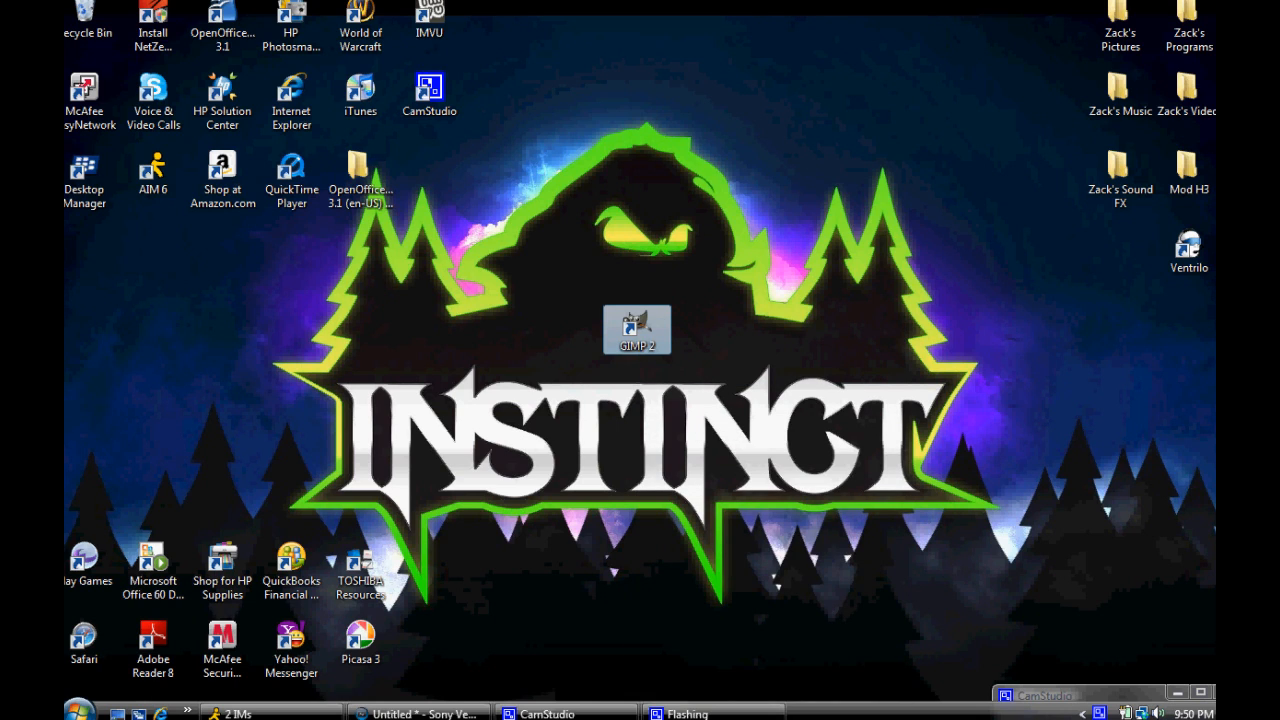
{"action": "double_click", "coordinate": [637, 330]}
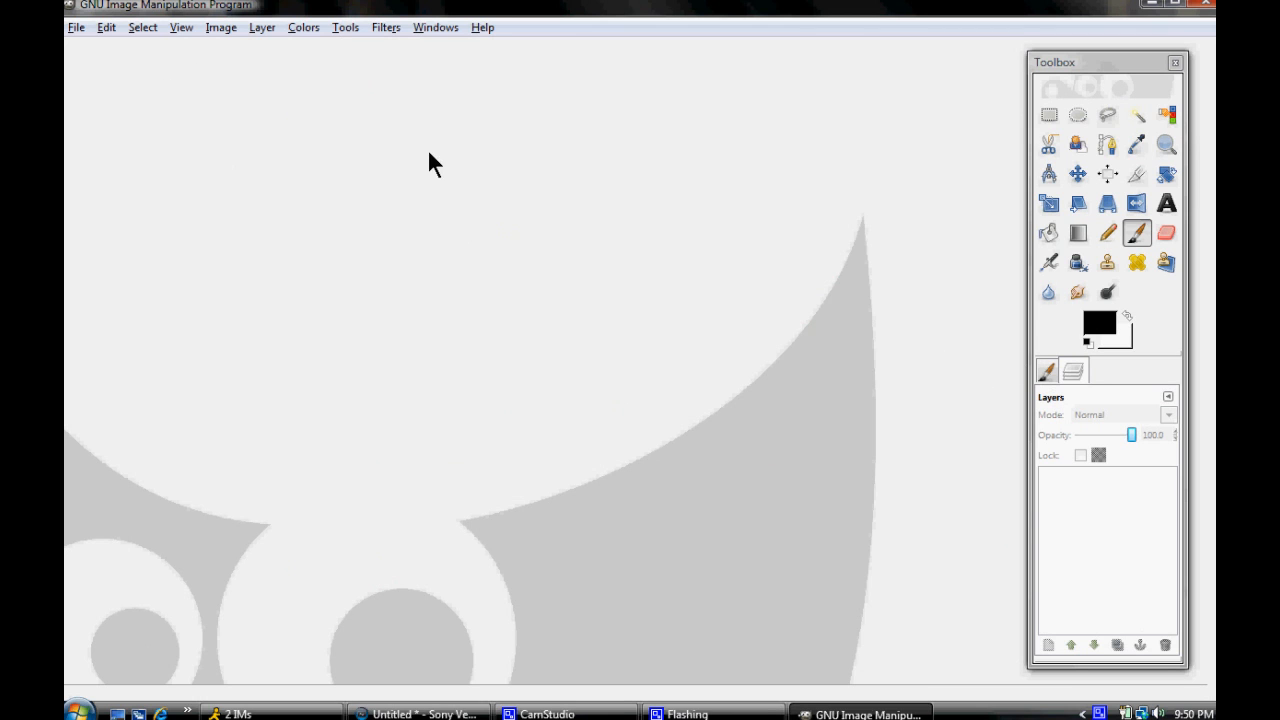
- Create a new image 640 pixels wide and 400 pixels high
{"action": "left_click", "coordinate": [106, 27]}
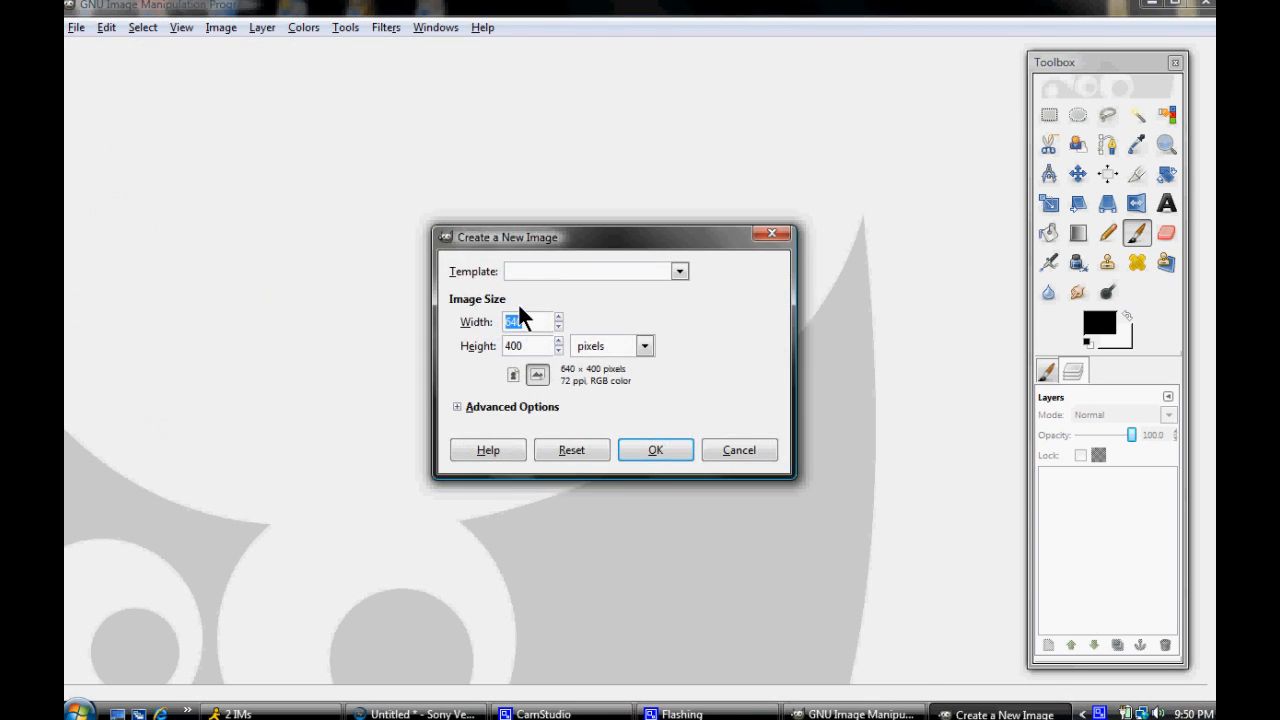
{"action": "mouse_move", "coordinate": [458, 420]}
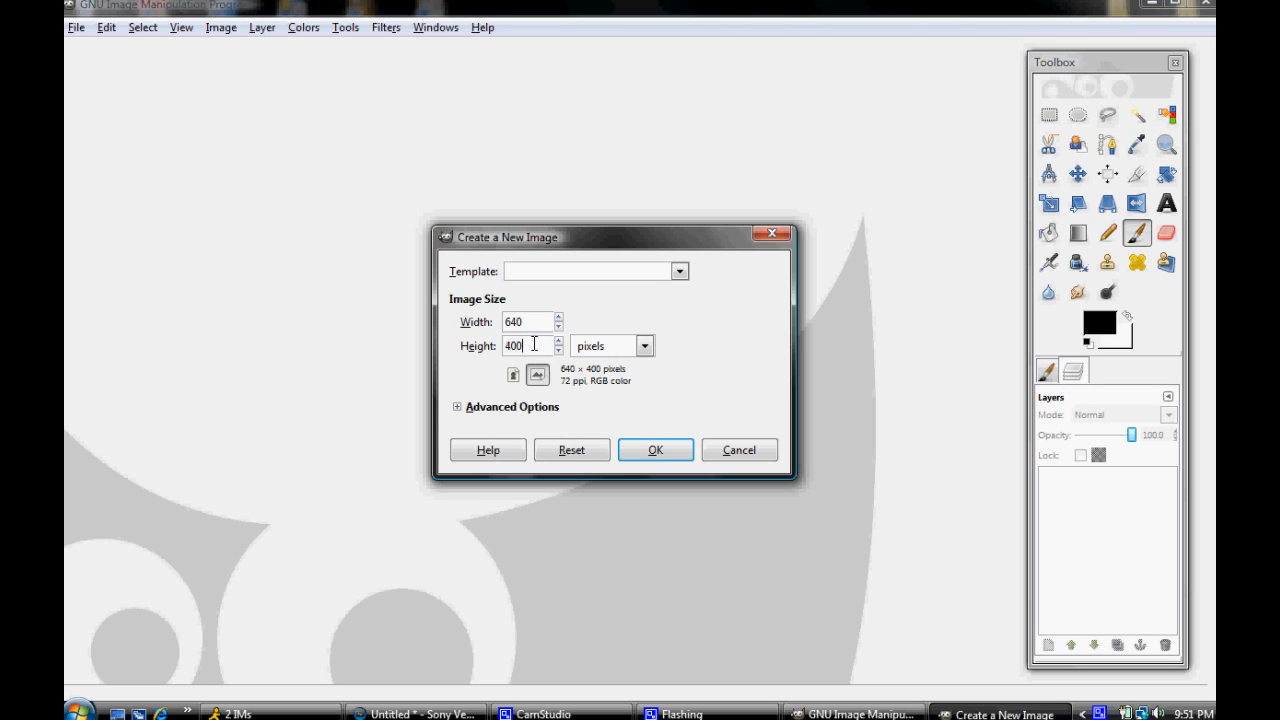
{"action": "left_click", "coordinate": [530, 321]}
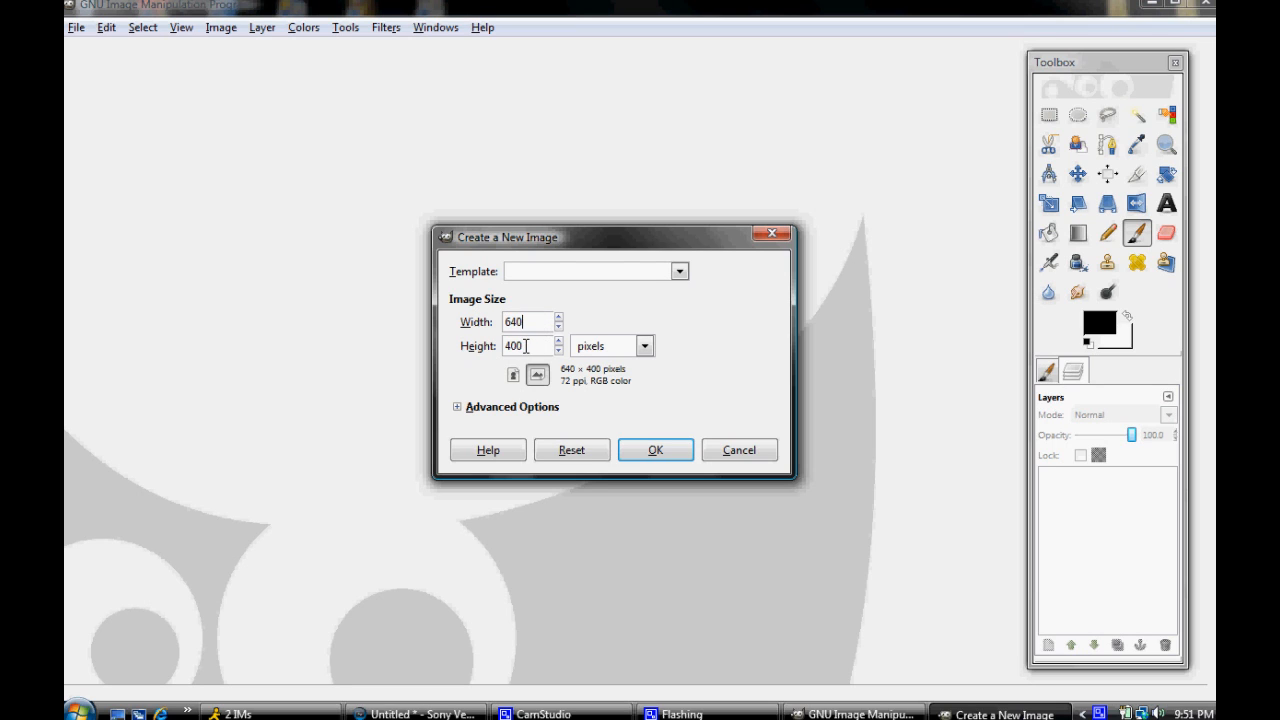
{"action": "left_click", "coordinate": [654, 449]}
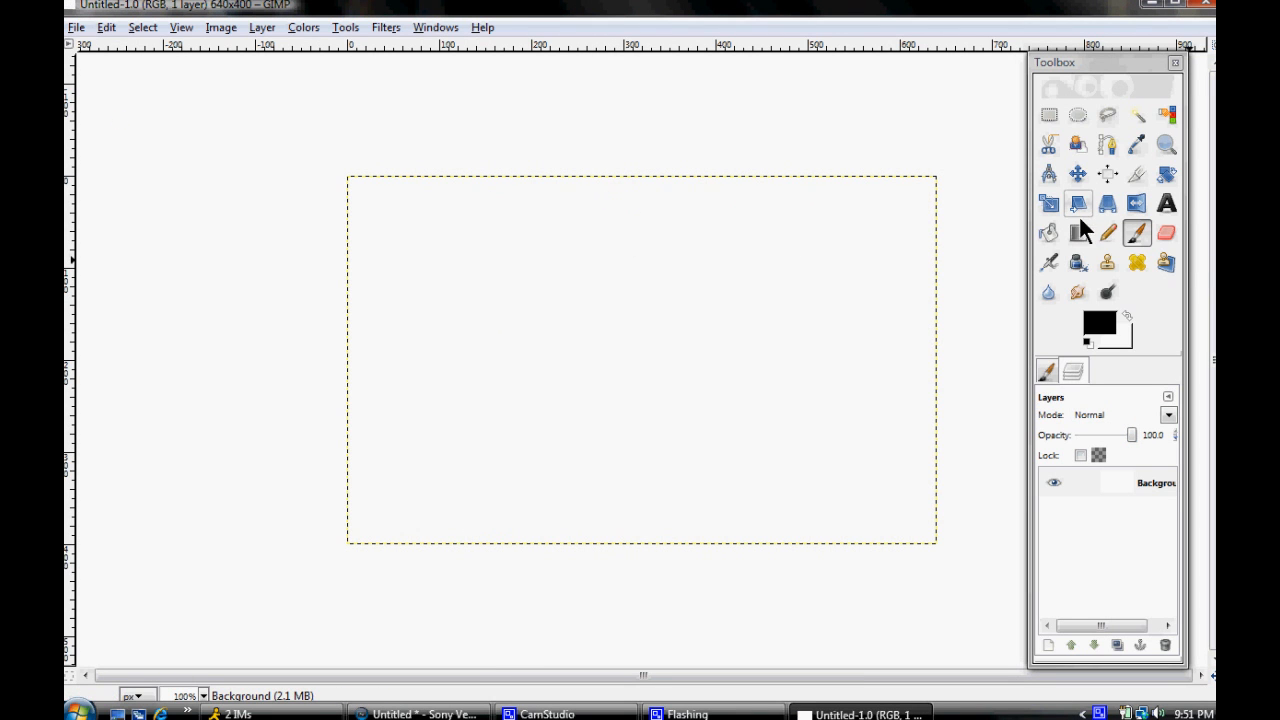
- Bucket-fill the entire blank canvas with black
{"action": "left_click", "coordinate": [1048, 233]}
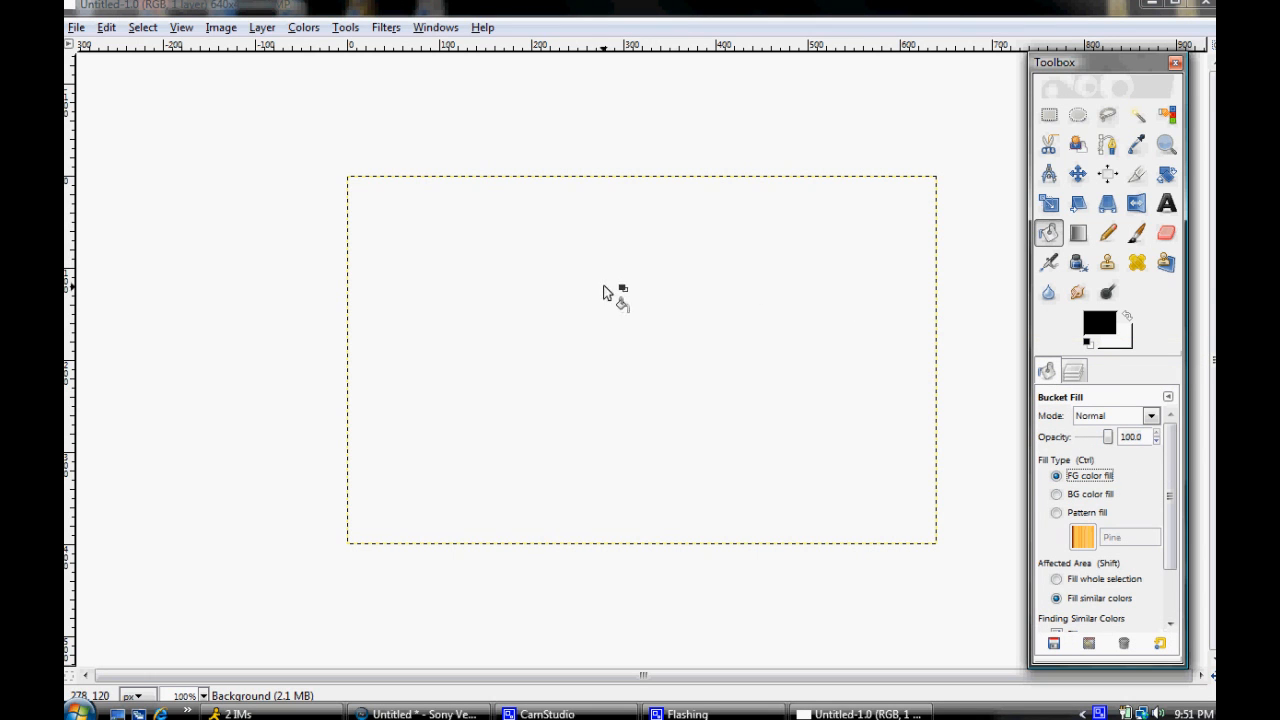
{"action": "left_click", "coordinate": [605, 291]}
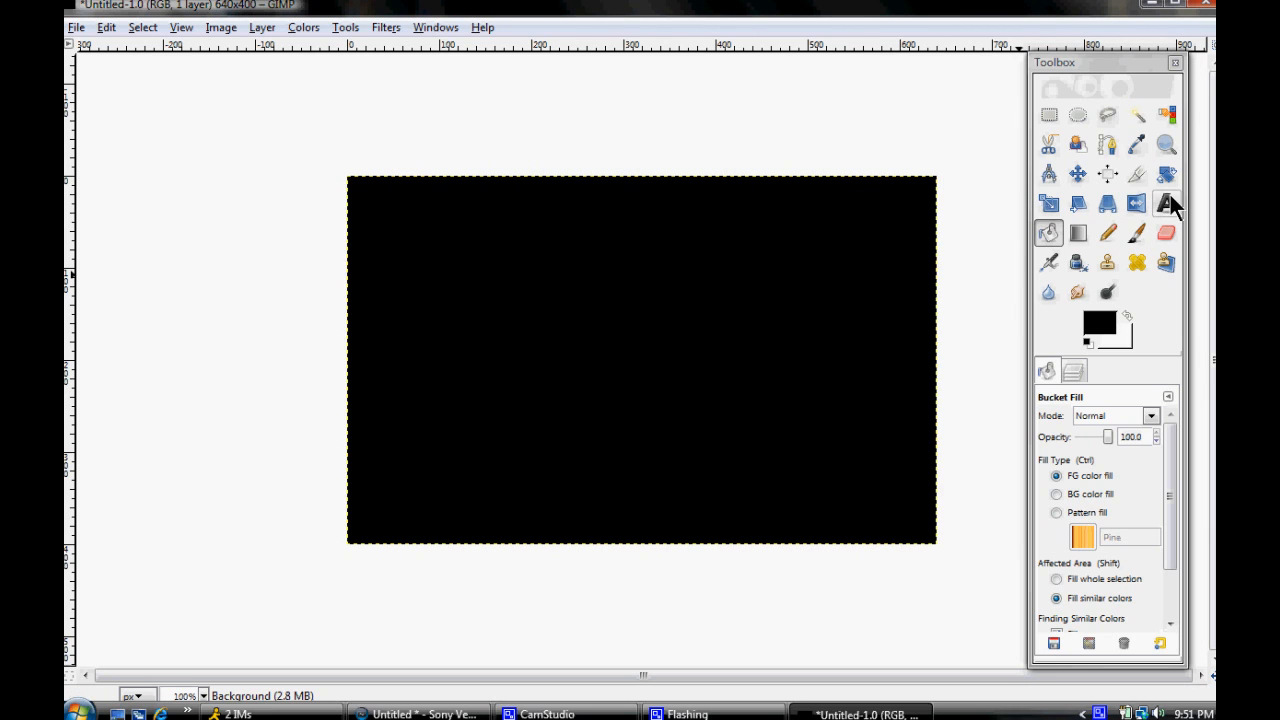
{"action": "left_click", "coordinate": [1137, 232]}
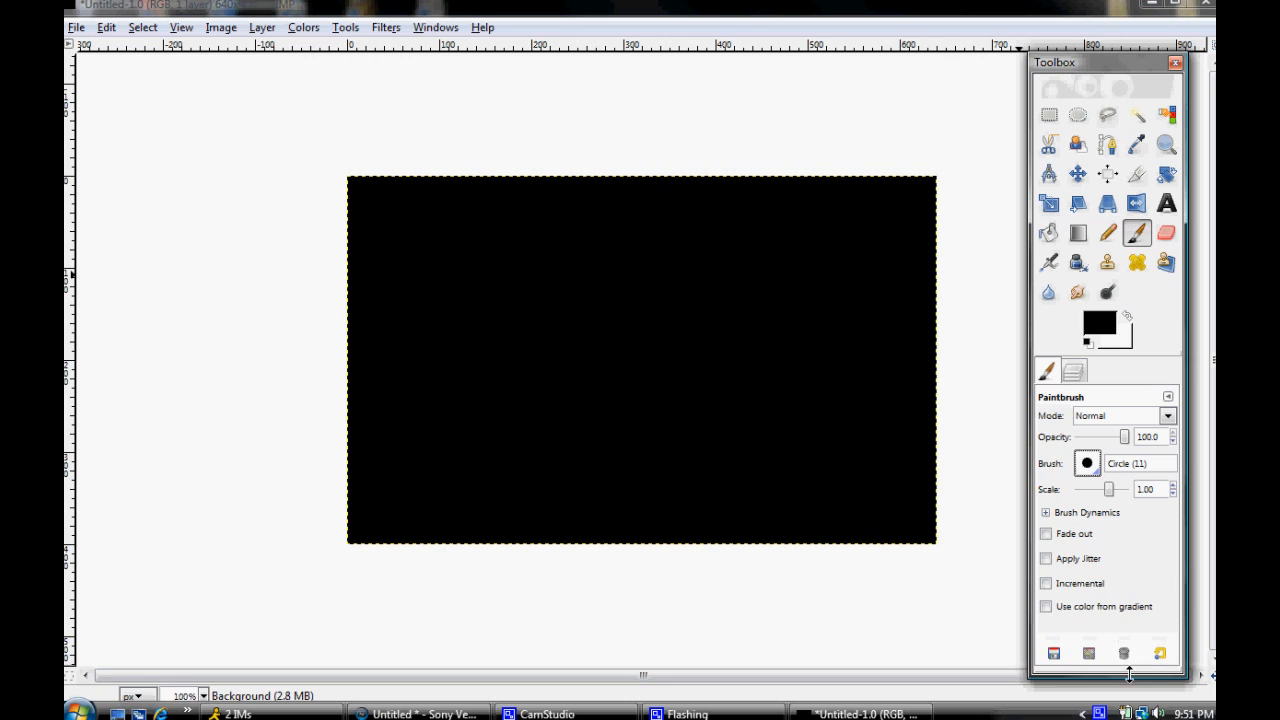
- Stamp a green Xbox logo brush at scale 0.45 in the canvas's top-left corner
{"action": "left_click", "coordinate": [1086, 462]}
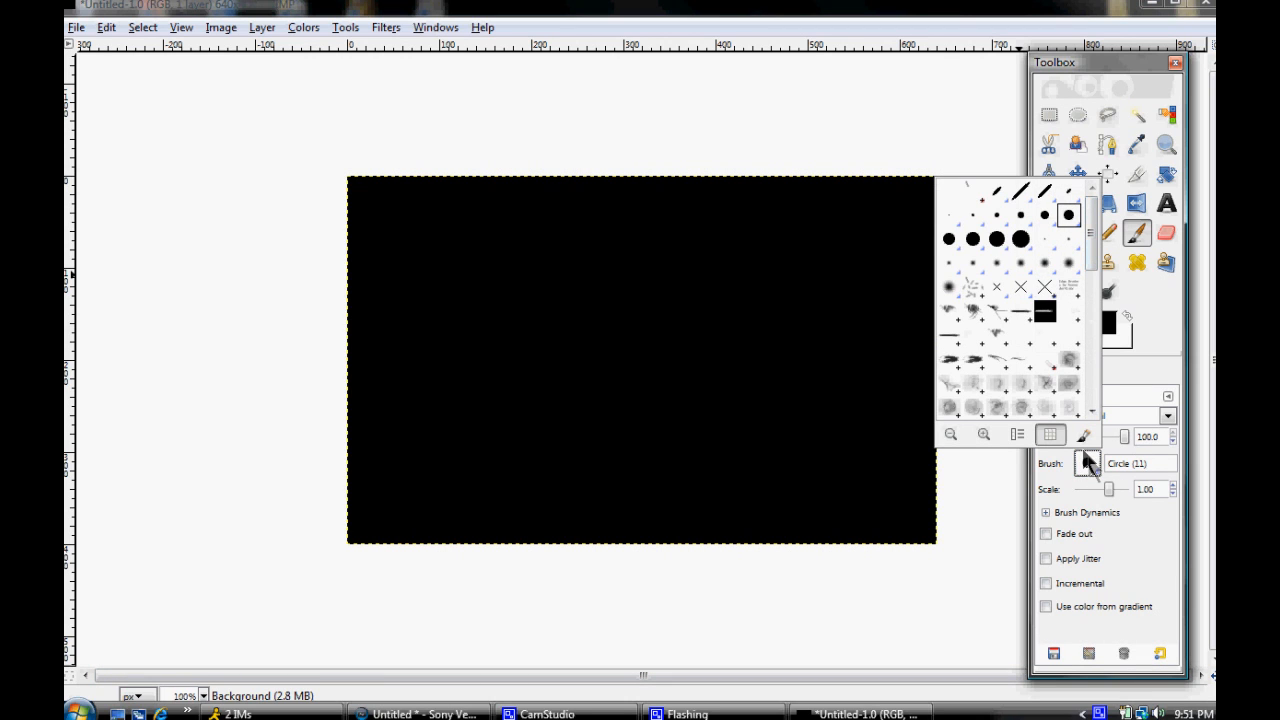
{"action": "left_click", "coordinate": [1087, 463]}
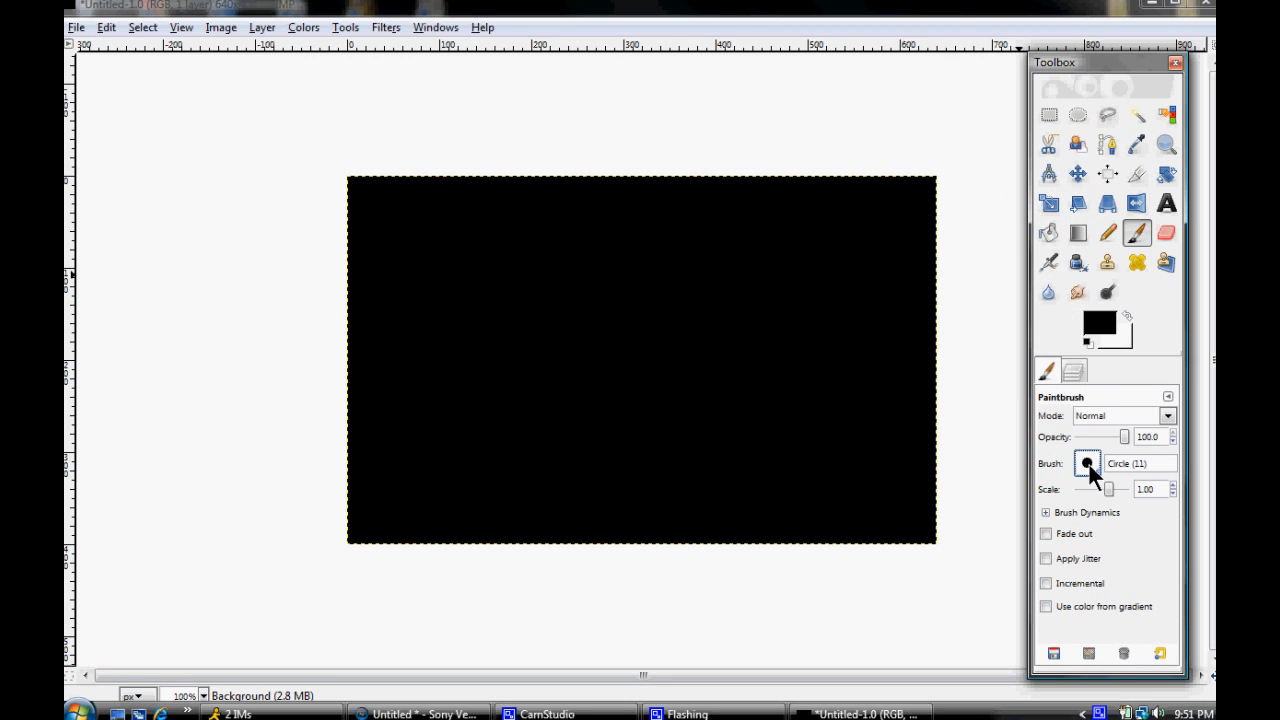
{"action": "left_click", "coordinate": [1087, 462]}
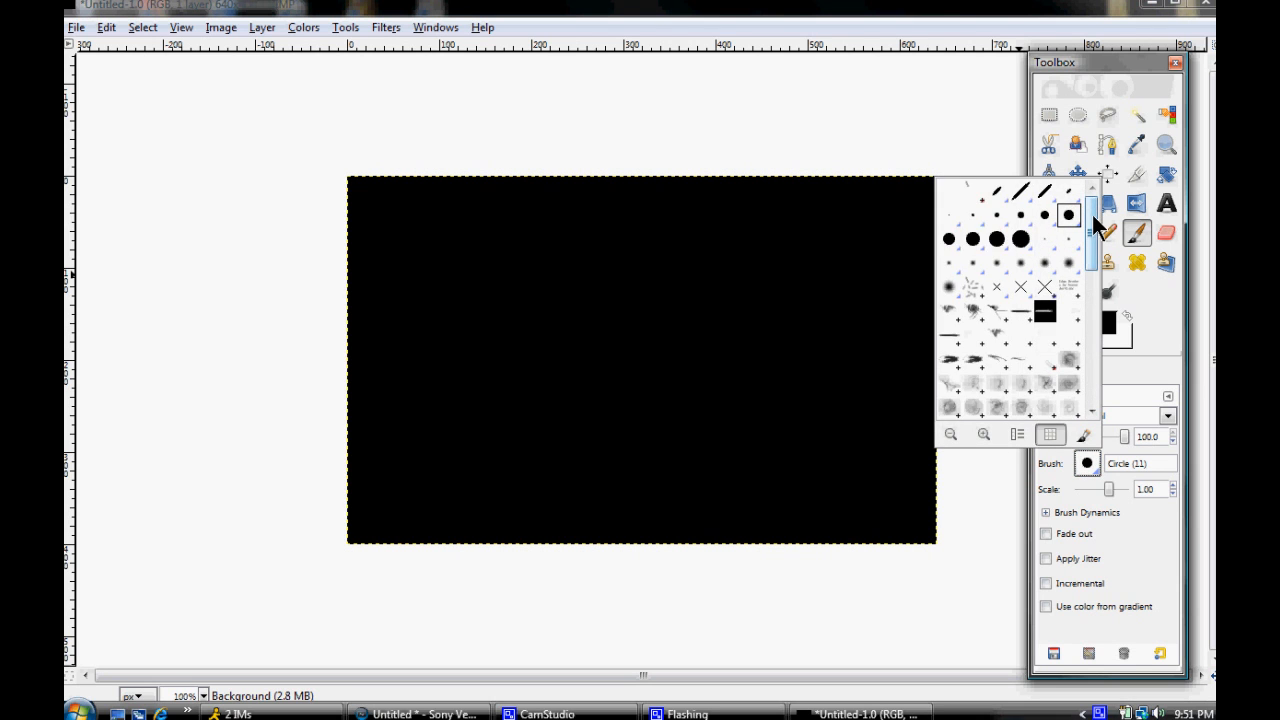
{"action": "scroll", "scroll_direction": "down", "scroll_amount": 3}
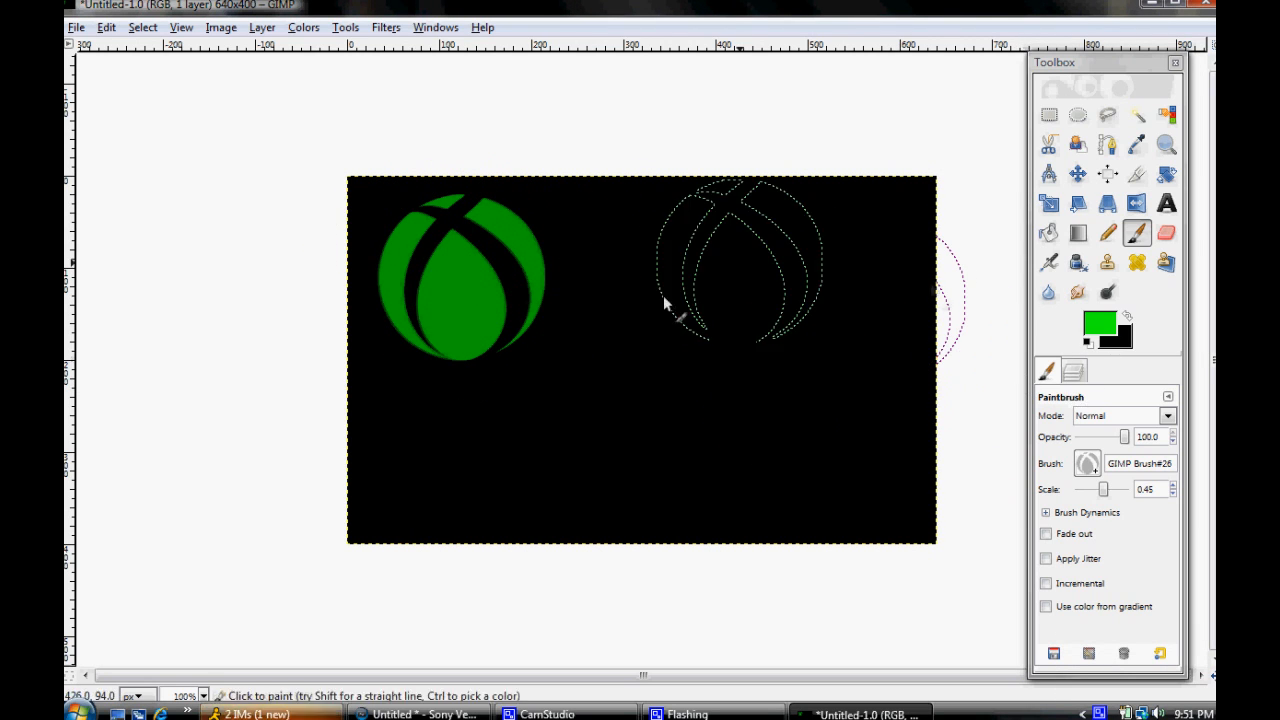
{"action": "left_click", "coordinate": [270, 713]}
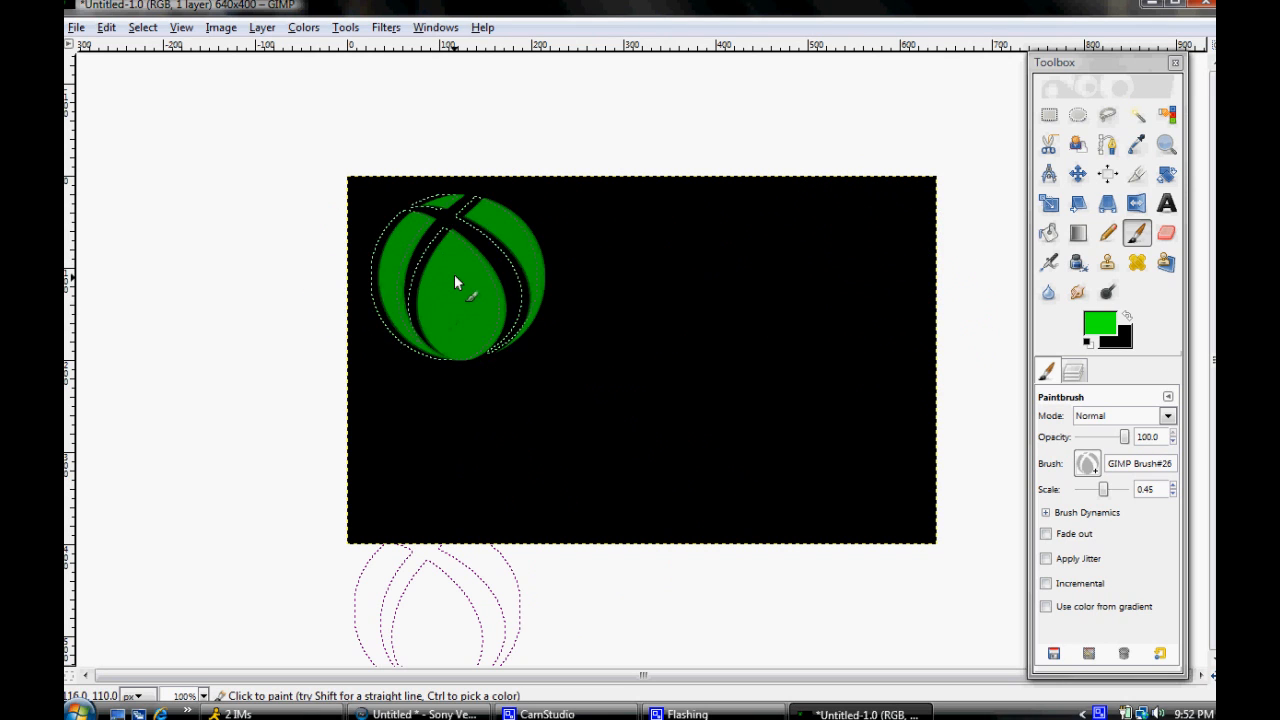
{"action": "left_click", "coordinate": [460, 285]}
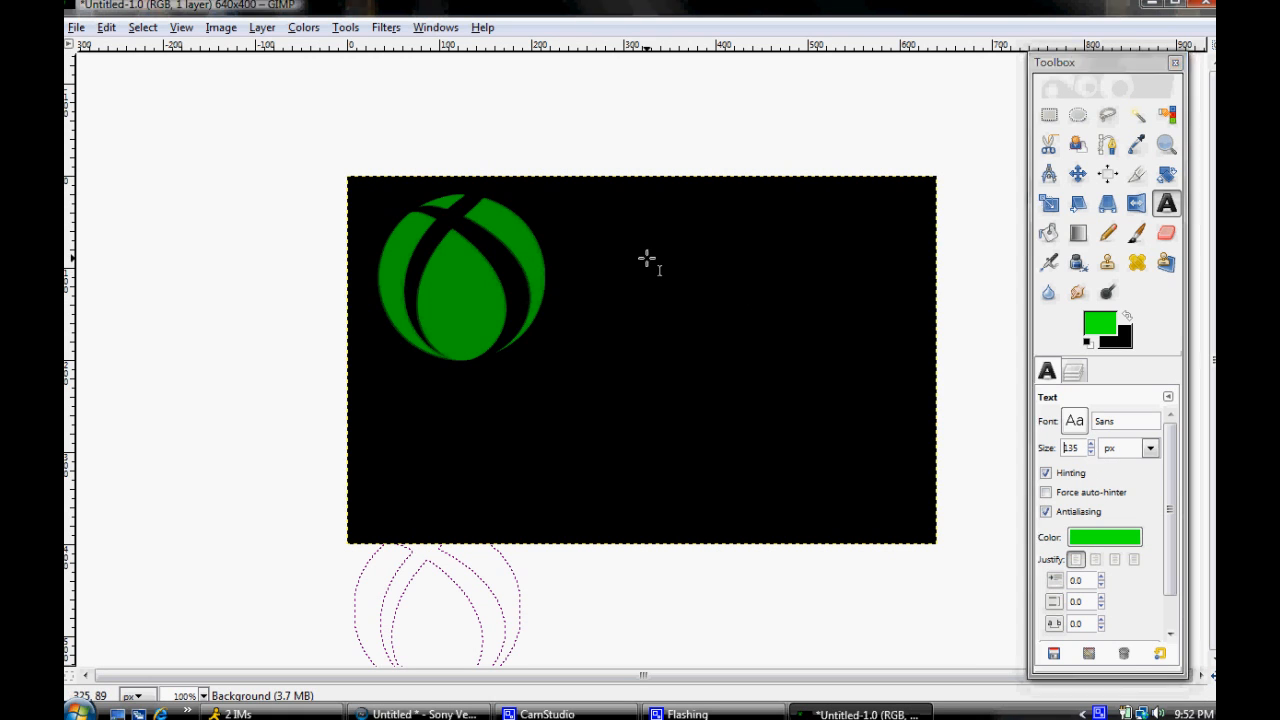
- Type 'XDTeamDX' as a new green text layer
{"action": "type", "text": "XD"}
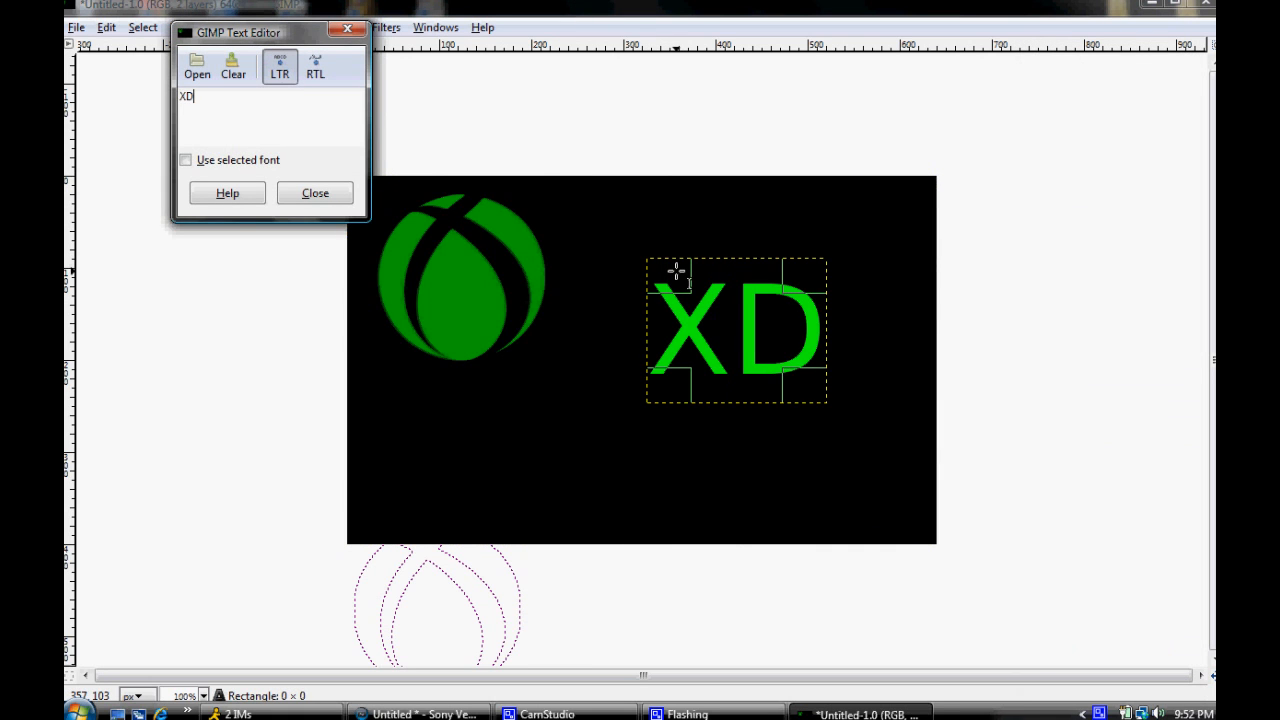
{"action": "type", "text": "TeamDX"}
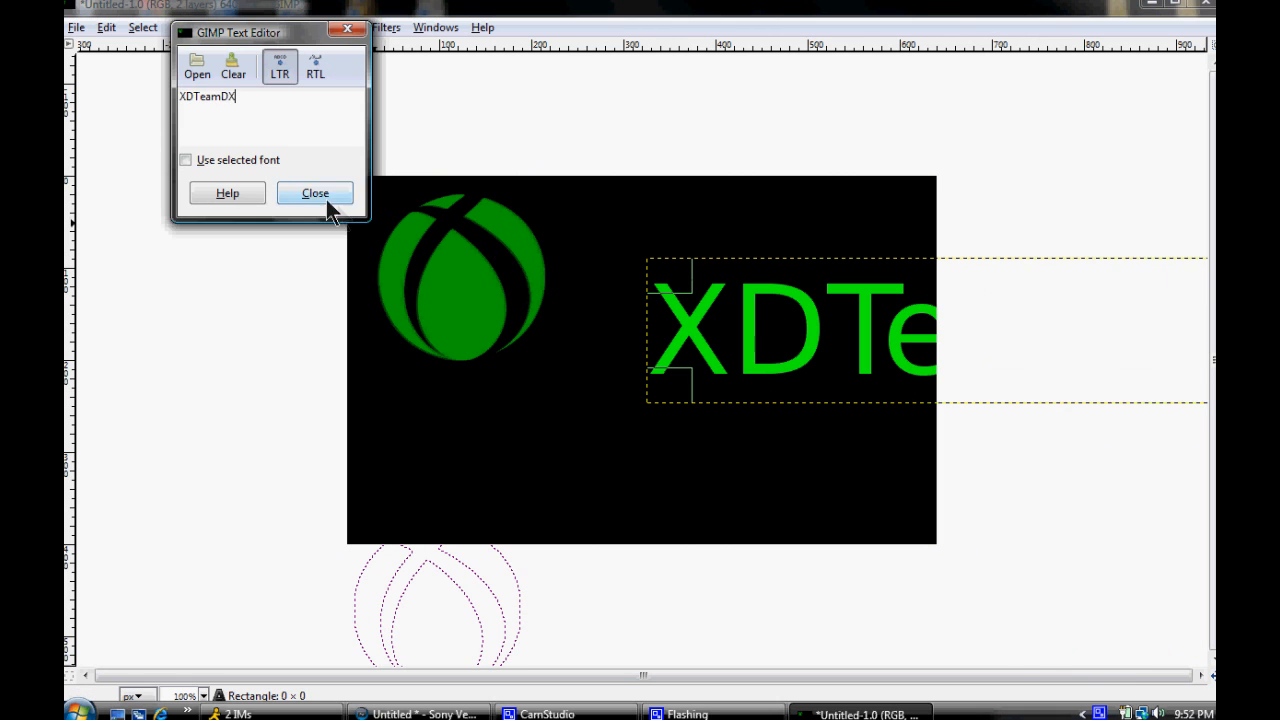
{"action": "left_click", "coordinate": [315, 192]}
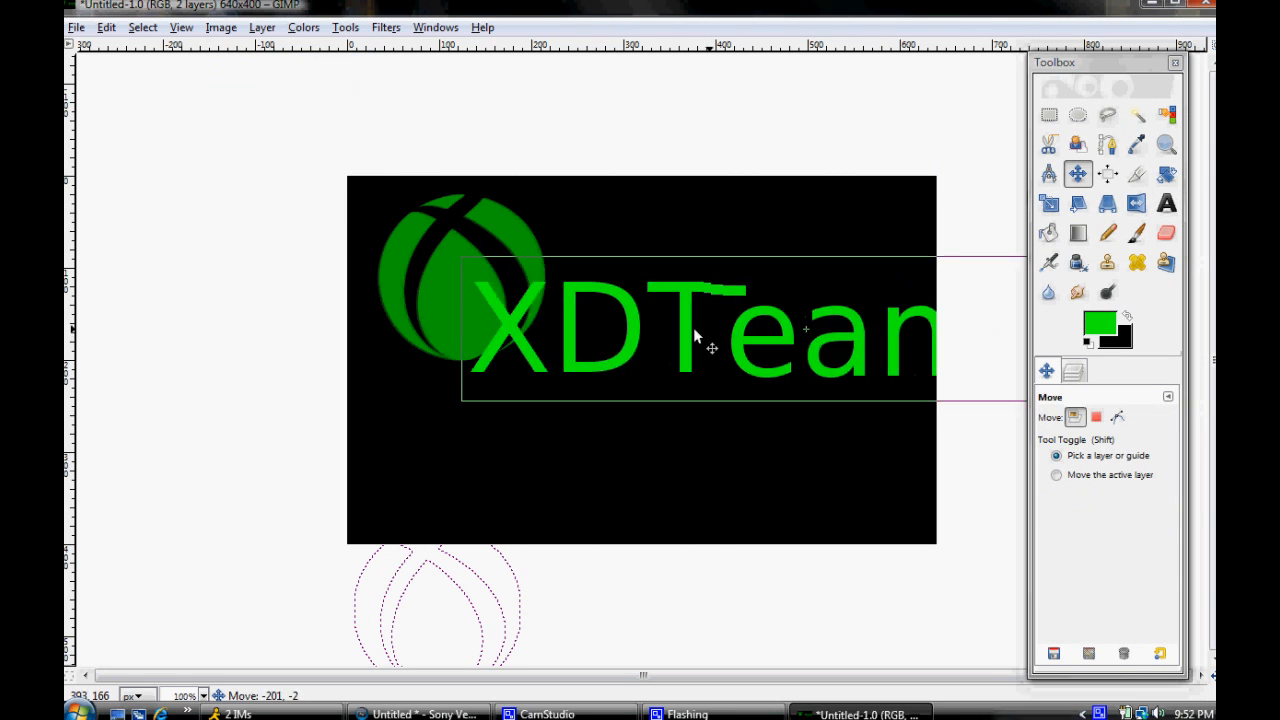
- Shrink the XDTeamDX text twice and move it to the right of the logo
{"action": "left_click_drag", "start_coordinate": [710, 340], "coordinate": [650, 450]}
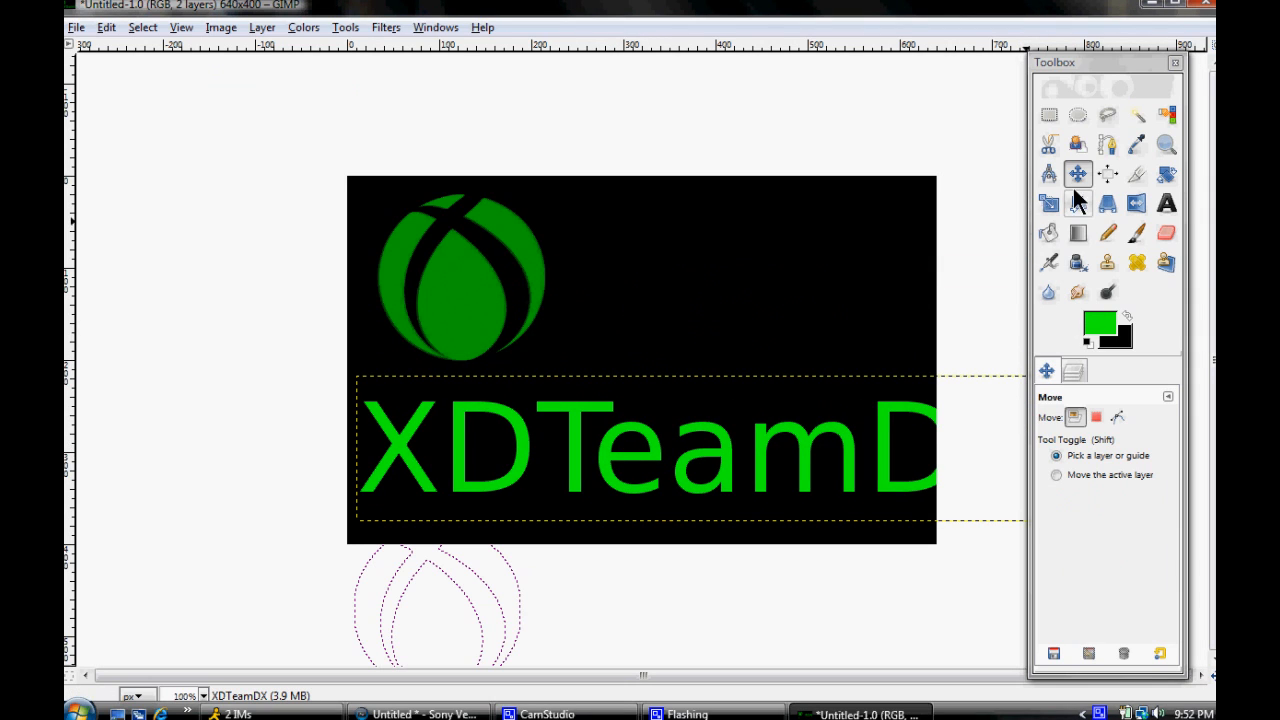
{"action": "mouse_move", "coordinate": [1049, 203]}
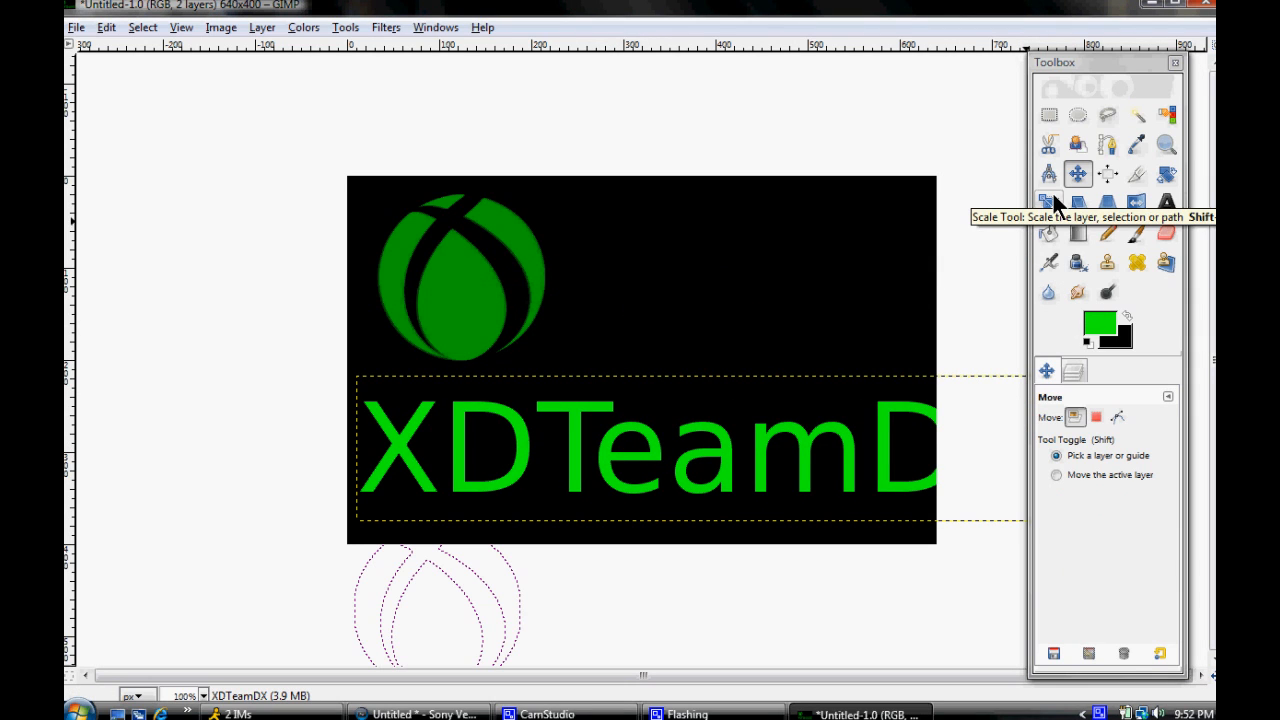
{"action": "left_click", "coordinate": [1049, 202]}
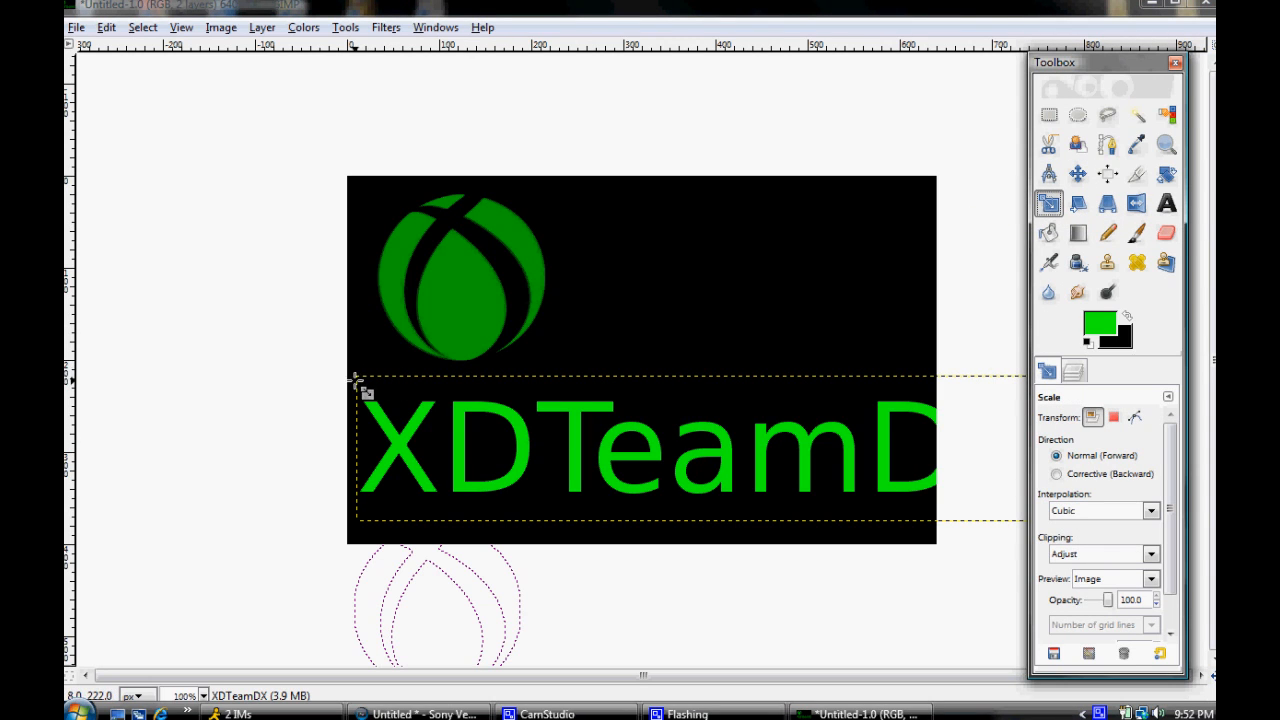
{"action": "mouse_move", "coordinate": [852, 418]}
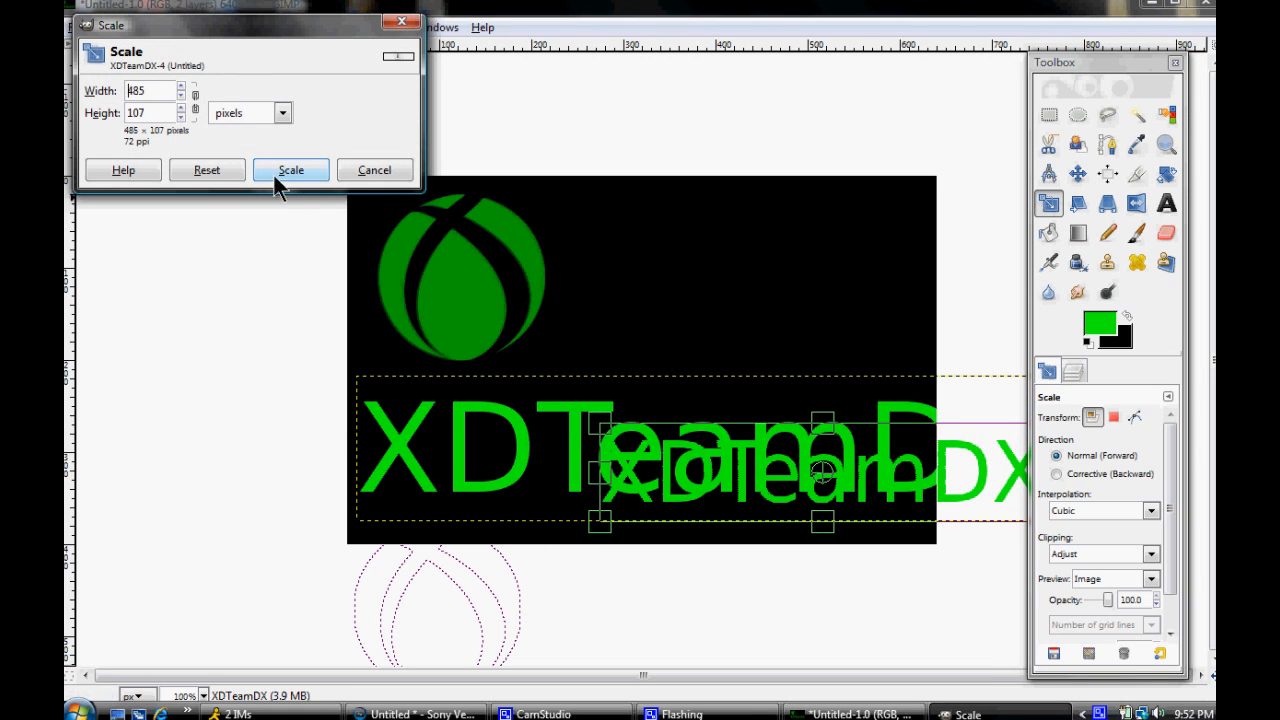
{"action": "left_click", "coordinate": [290, 169]}
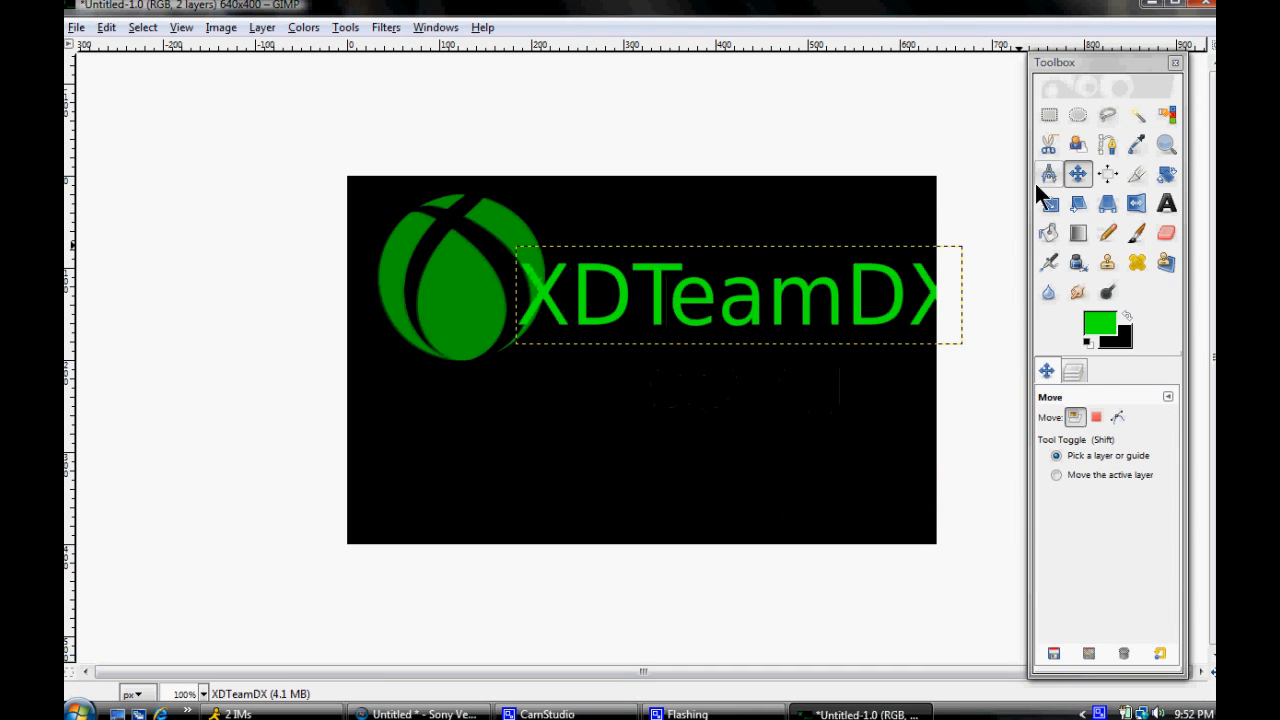
{"action": "left_click", "coordinate": [1048, 203]}
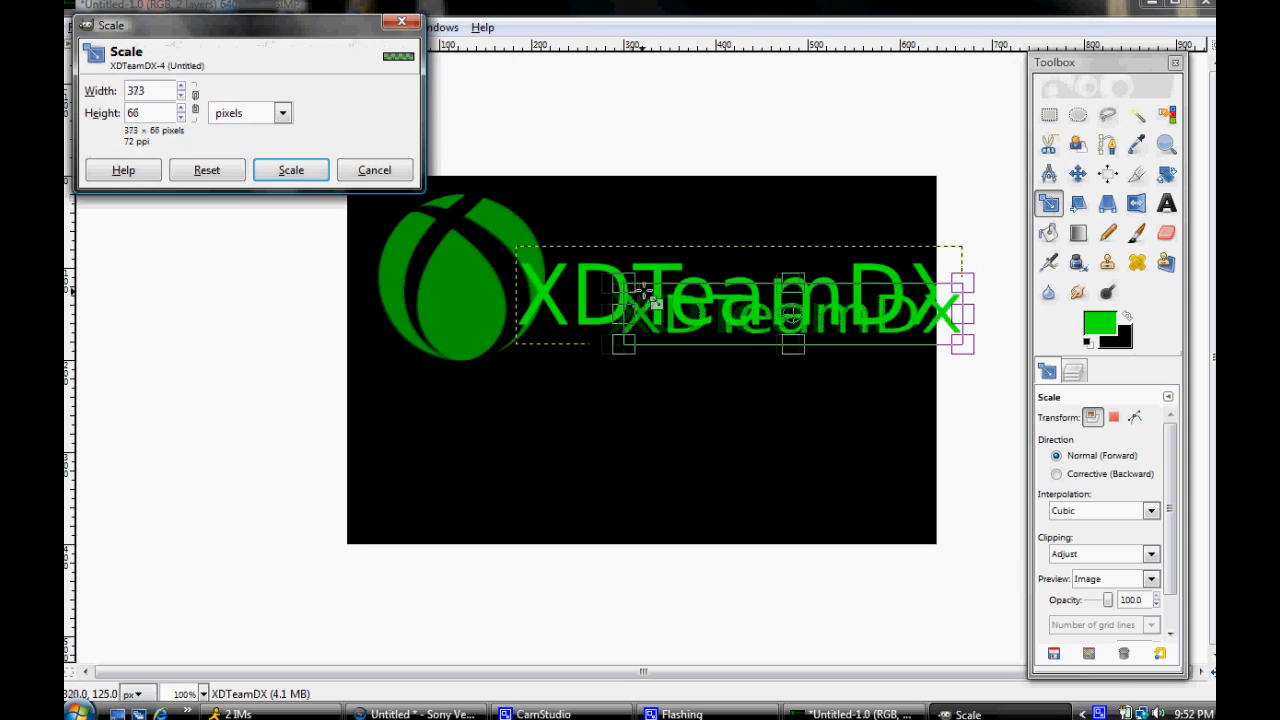
{"action": "left_click", "coordinate": [290, 169]}
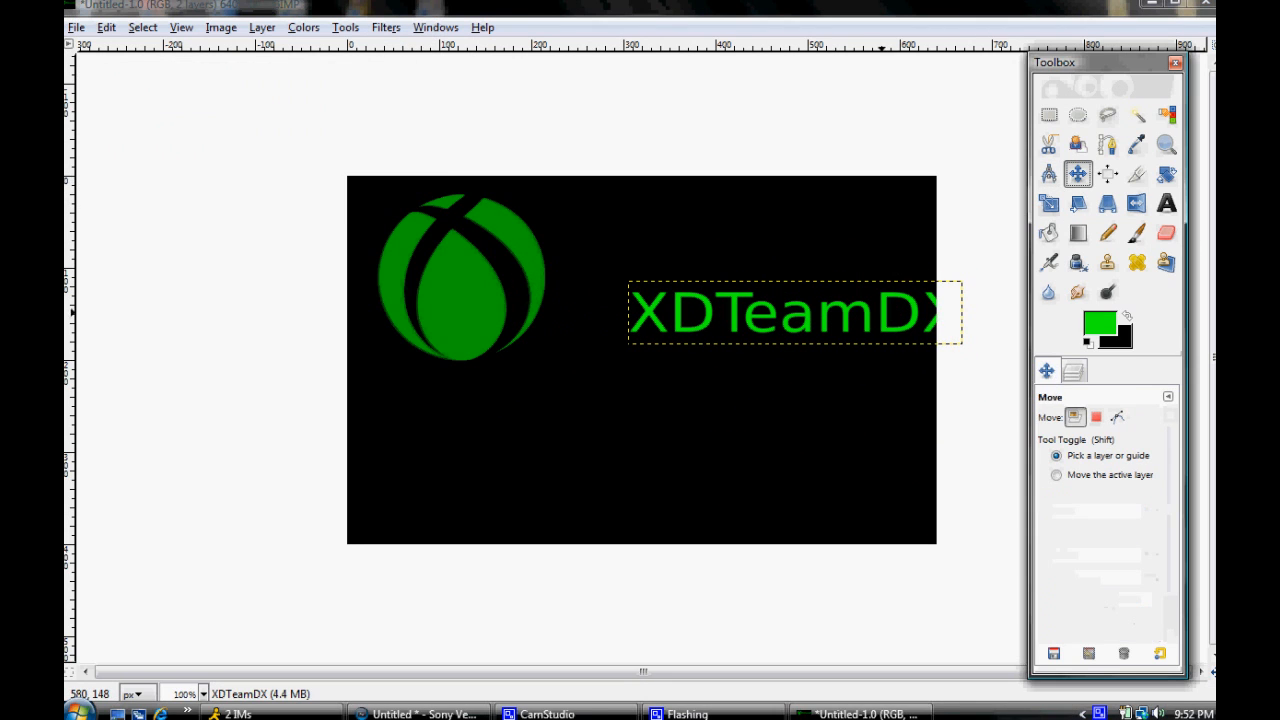
{"action": "left_click_drag", "start_coordinate": [790, 312], "coordinate": [715, 260]}
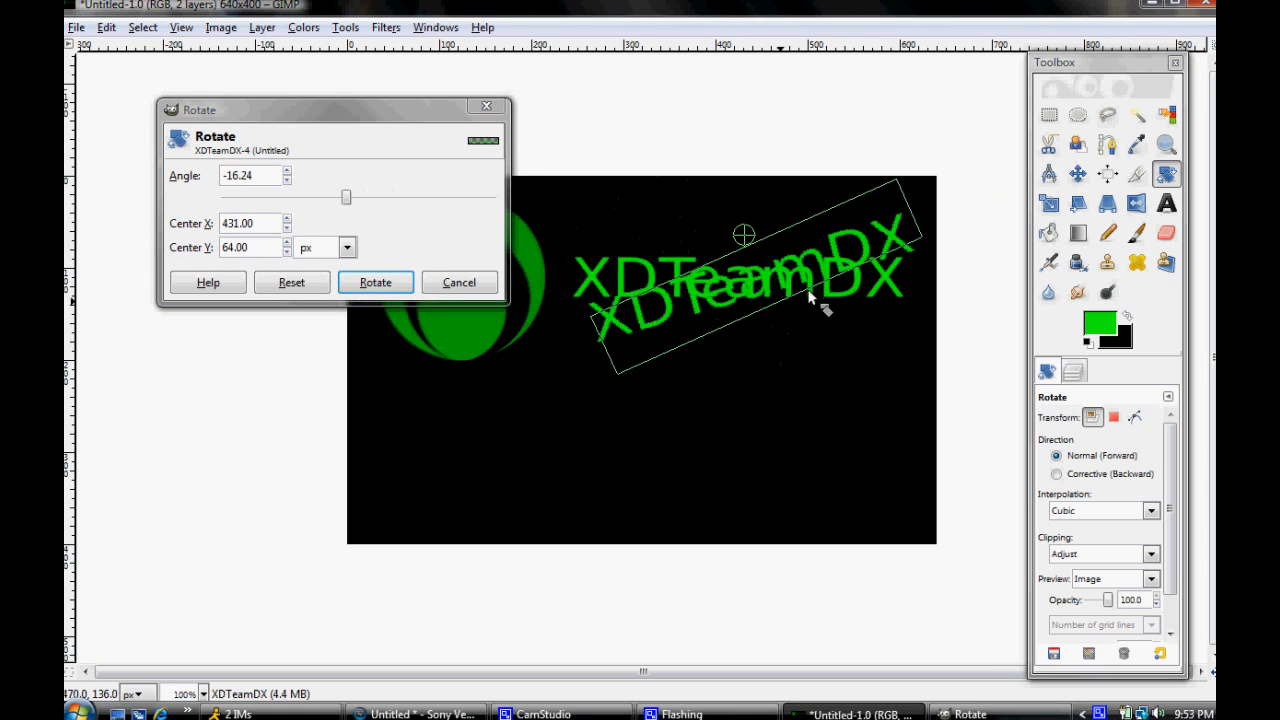
{"action": "left_click_drag", "start_coordinate": [347, 197], "coordinate": [375, 197]}
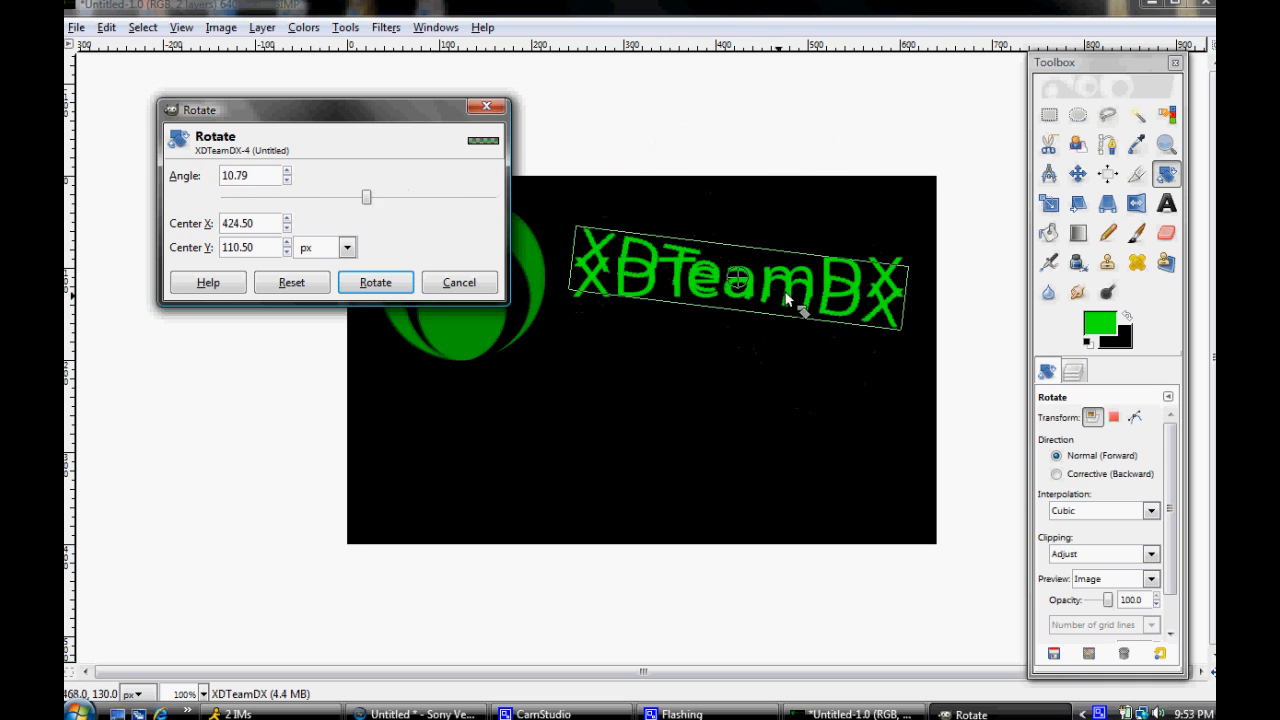
{"action": "left_click_drag", "start_coordinate": [367, 196], "coordinate": [356, 196]}
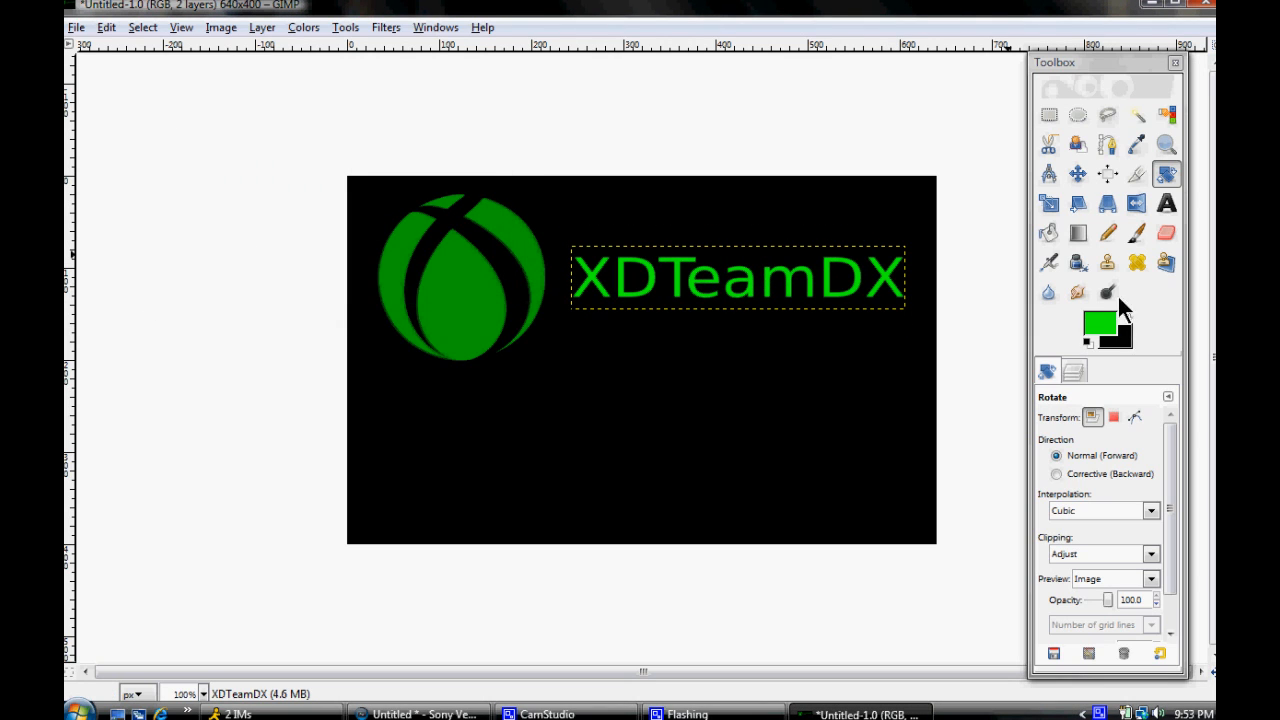
{"action": "left_click", "coordinate": [1107, 203]}
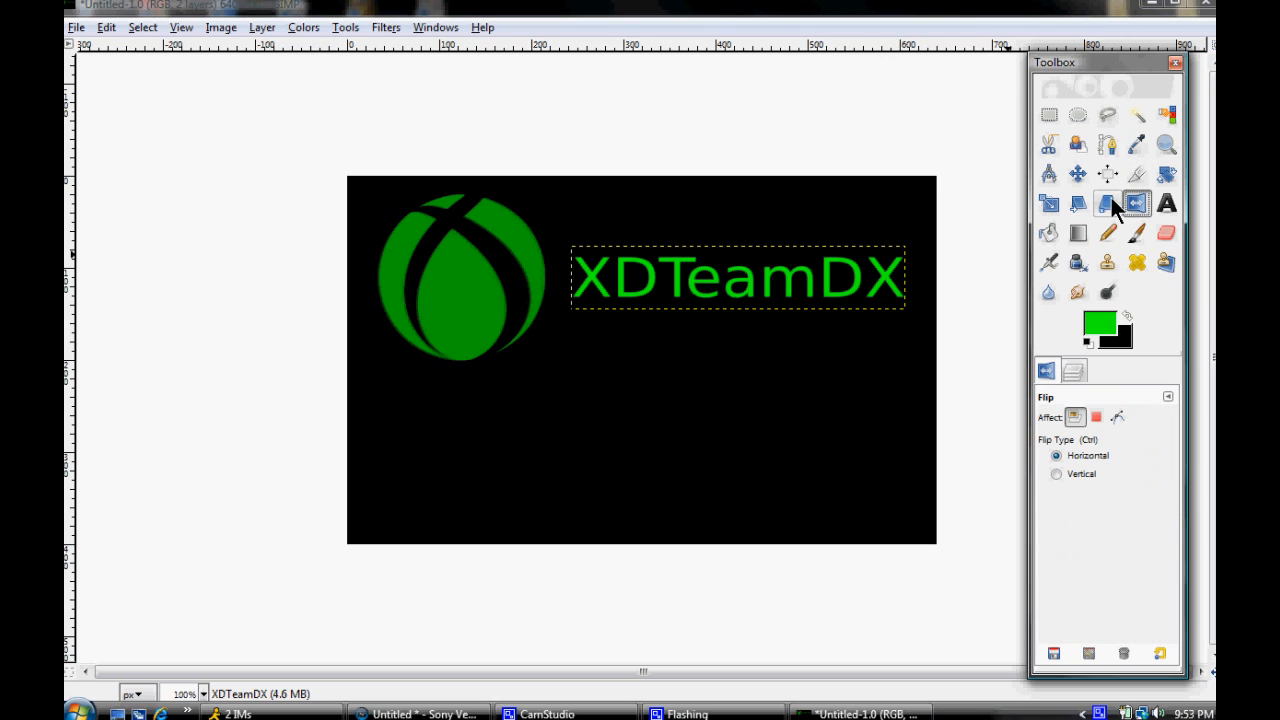
{"action": "mouse_move", "coordinate": [1160, 210]}
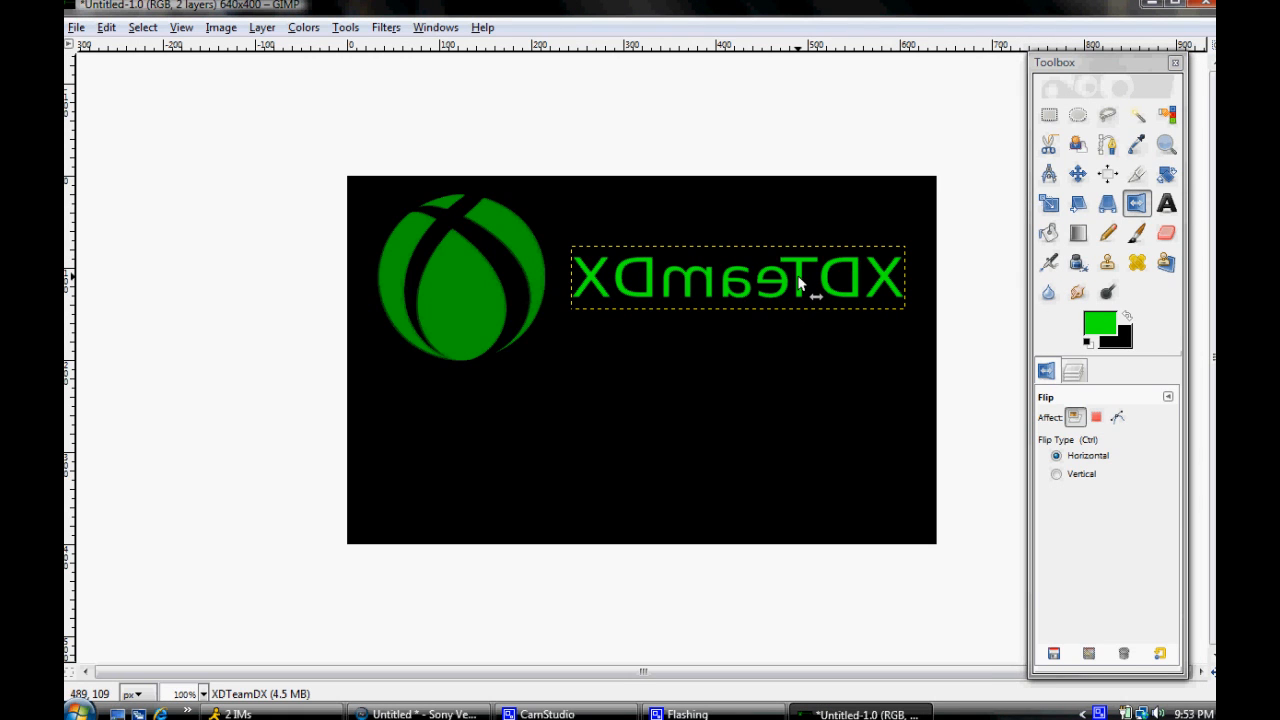
{"action": "left_click", "coordinate": [1056, 473]}
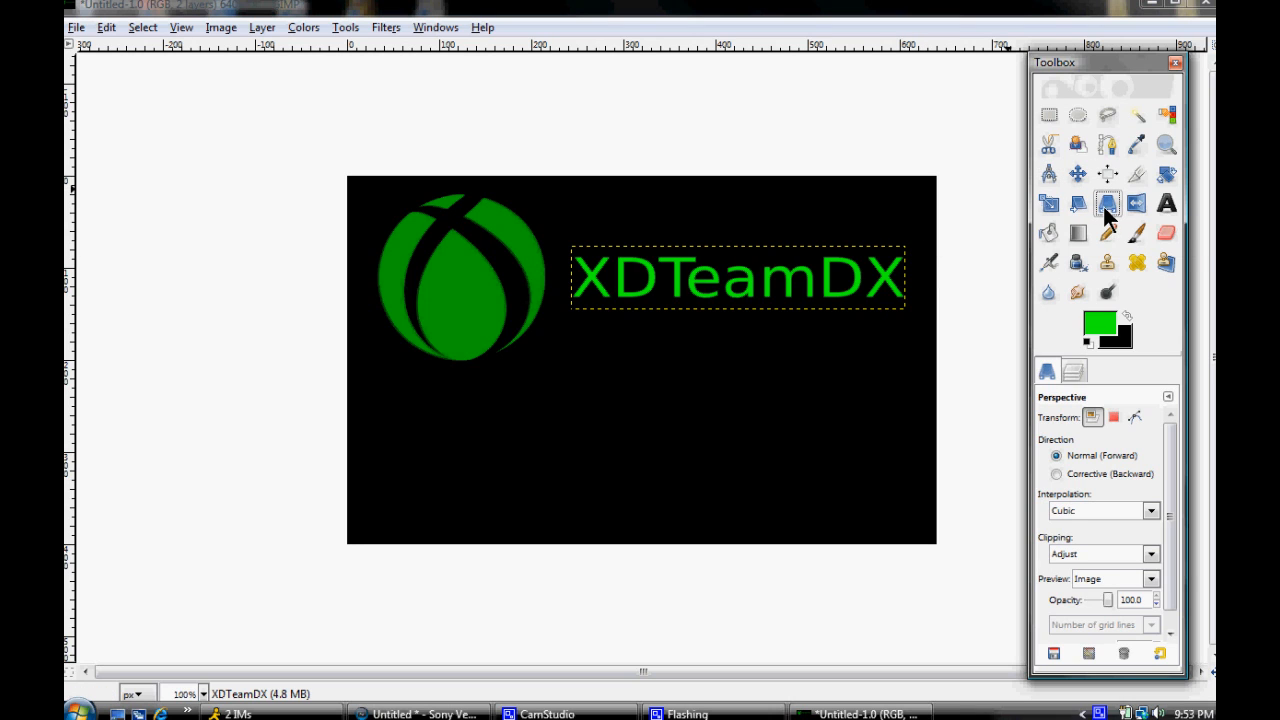
{"action": "left_click", "coordinate": [1107, 203]}
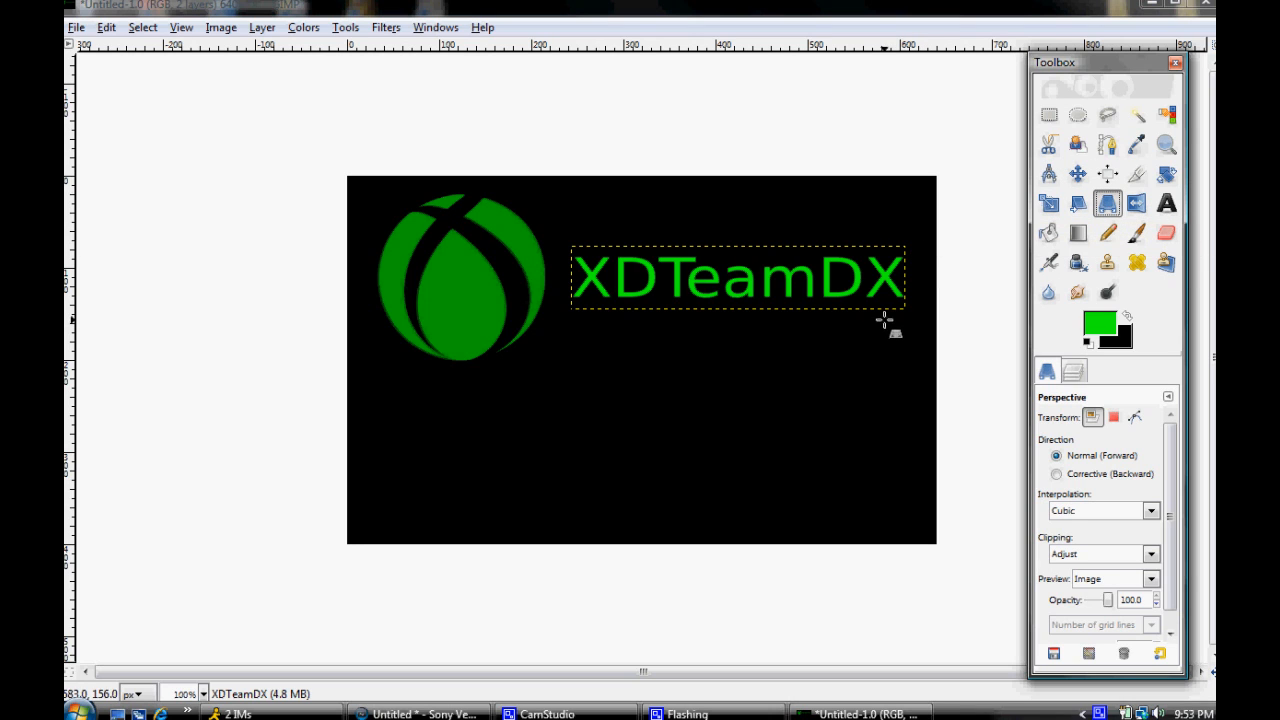
{"action": "mouse_move", "coordinate": [905, 303]}
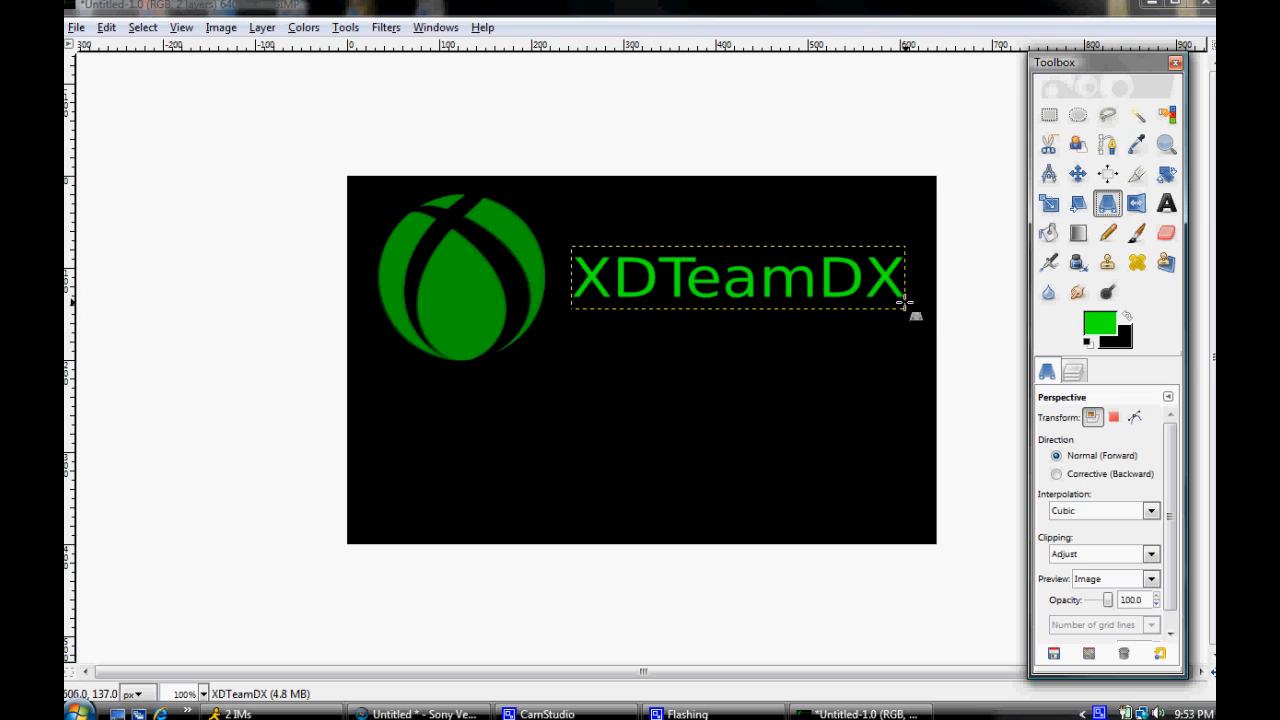
{"action": "mouse_move", "coordinate": [878, 302]}
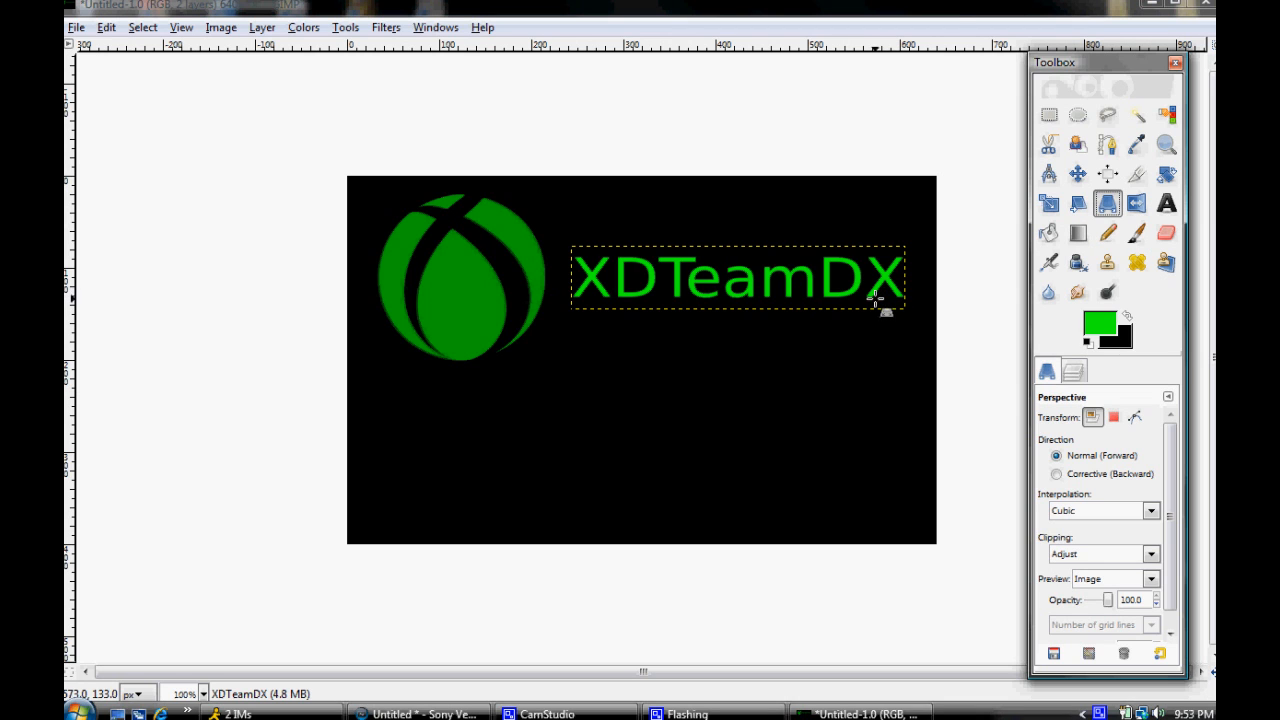
{"action": "left_click", "coordinate": [737, 278]}
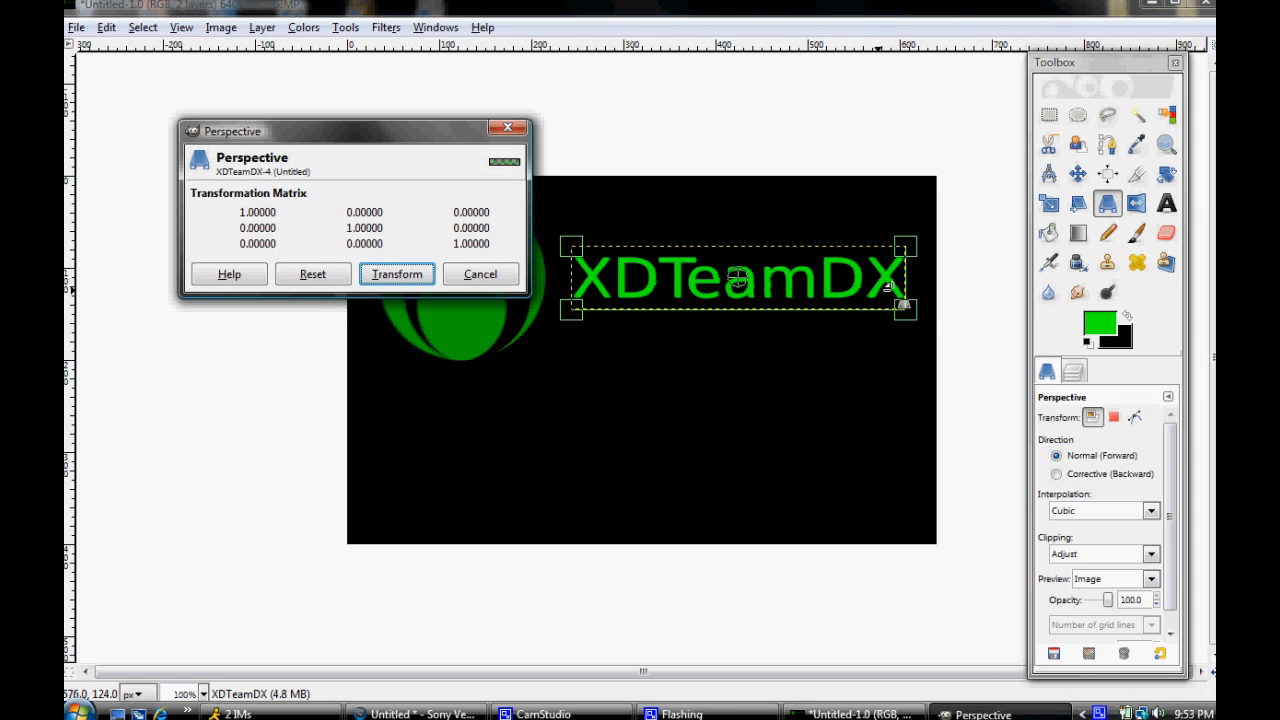
{"action": "left_click_drag", "start_coordinate": [903, 305], "coordinate": [903, 350]}
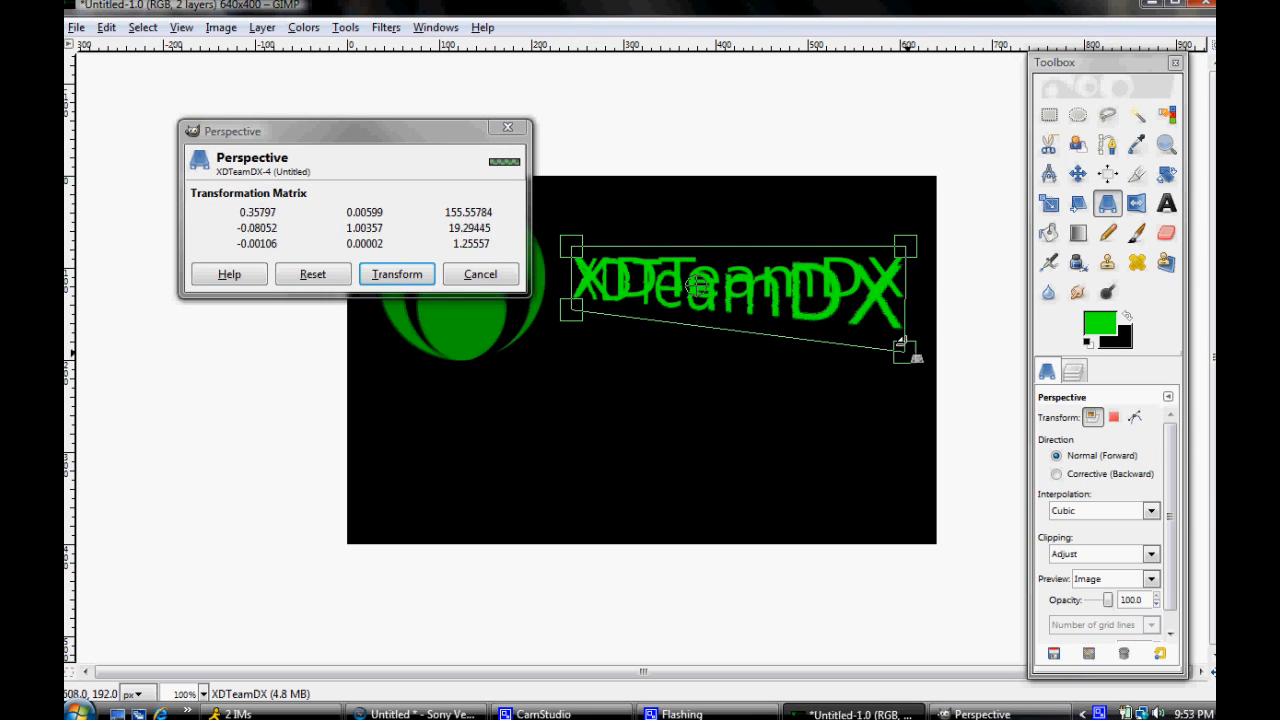
{"action": "left_click_drag", "start_coordinate": [912, 245], "coordinate": [900, 205]}
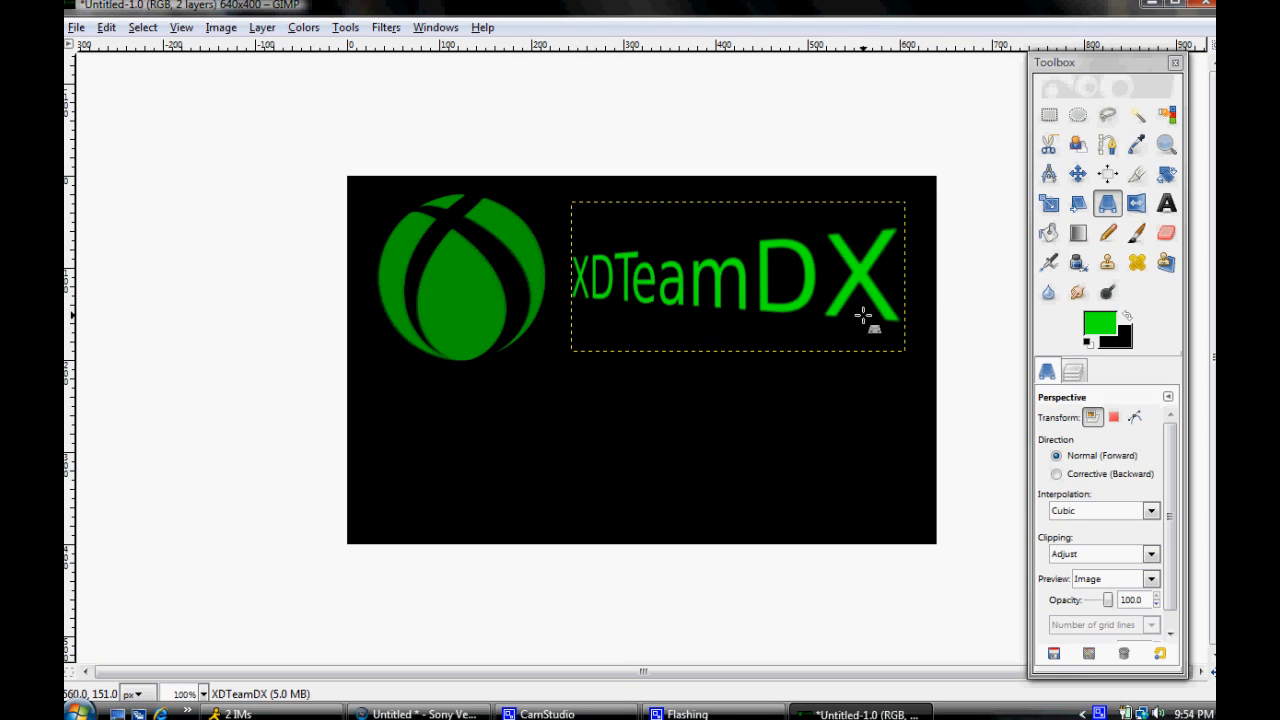
{"action": "mouse_move", "coordinate": [953, 153]}
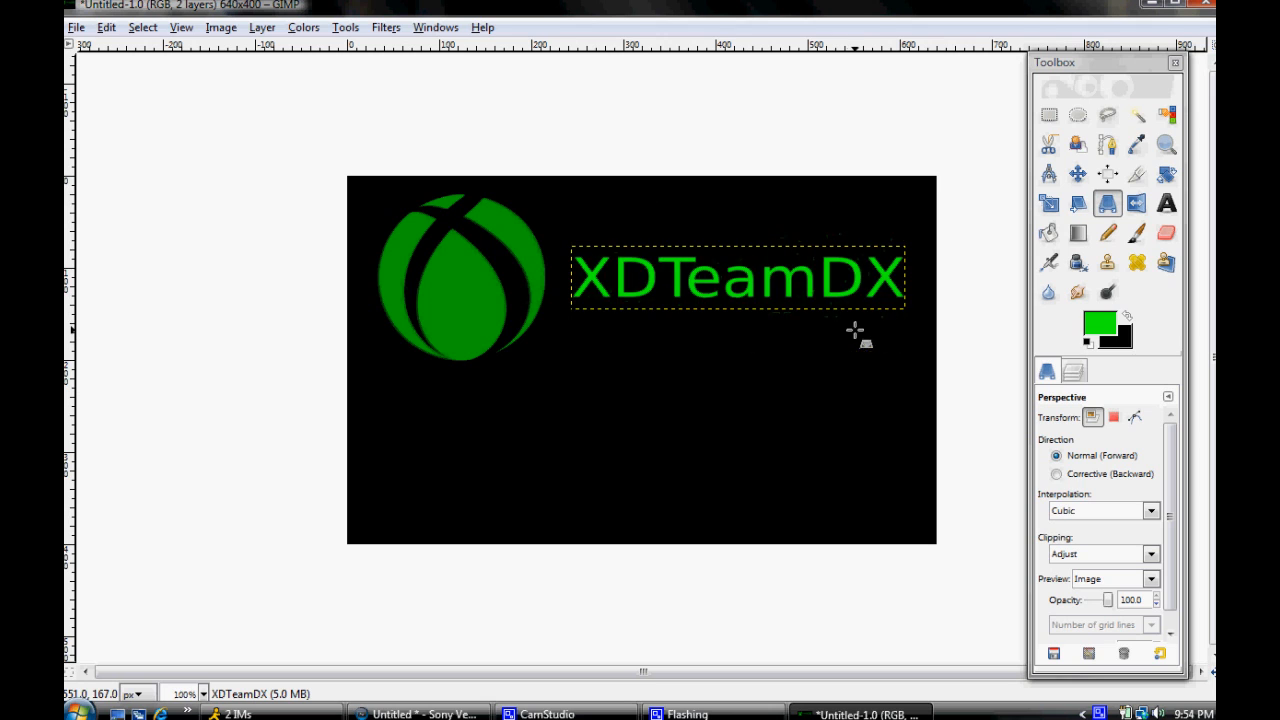
{"action": "mouse_move", "coordinate": [572, 307]}
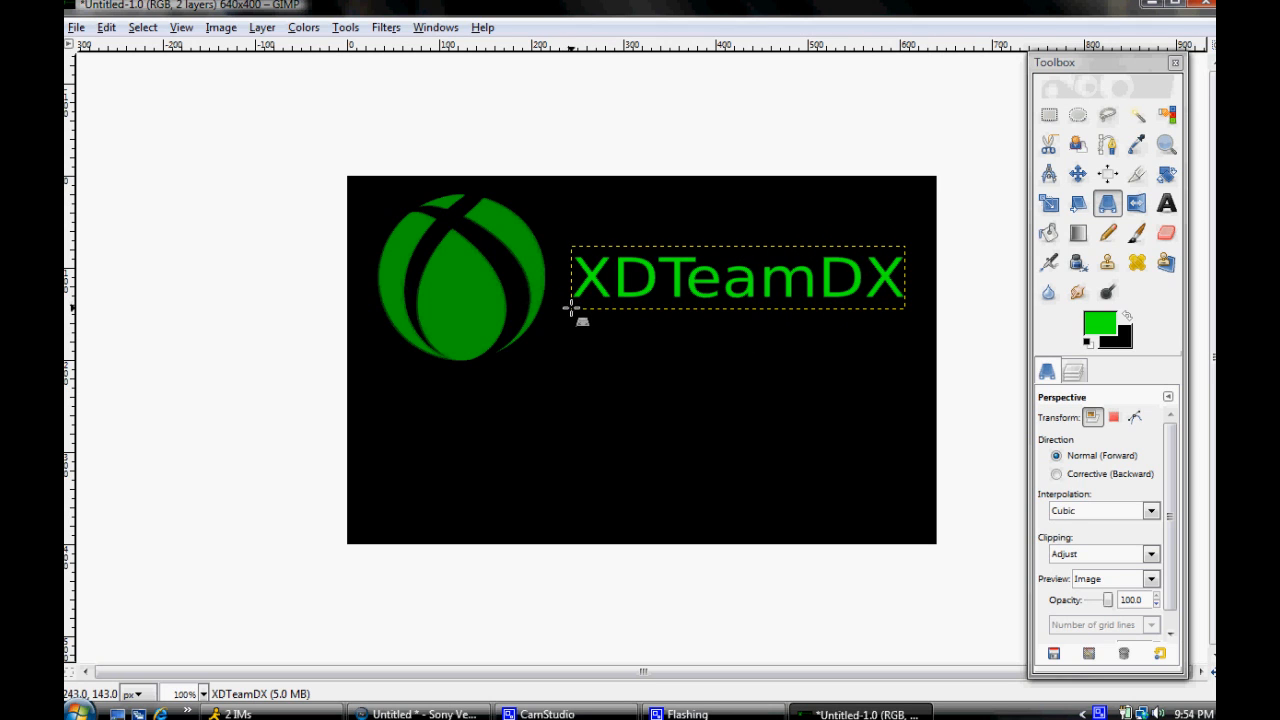
{"action": "mouse_move", "coordinate": [573, 303]}
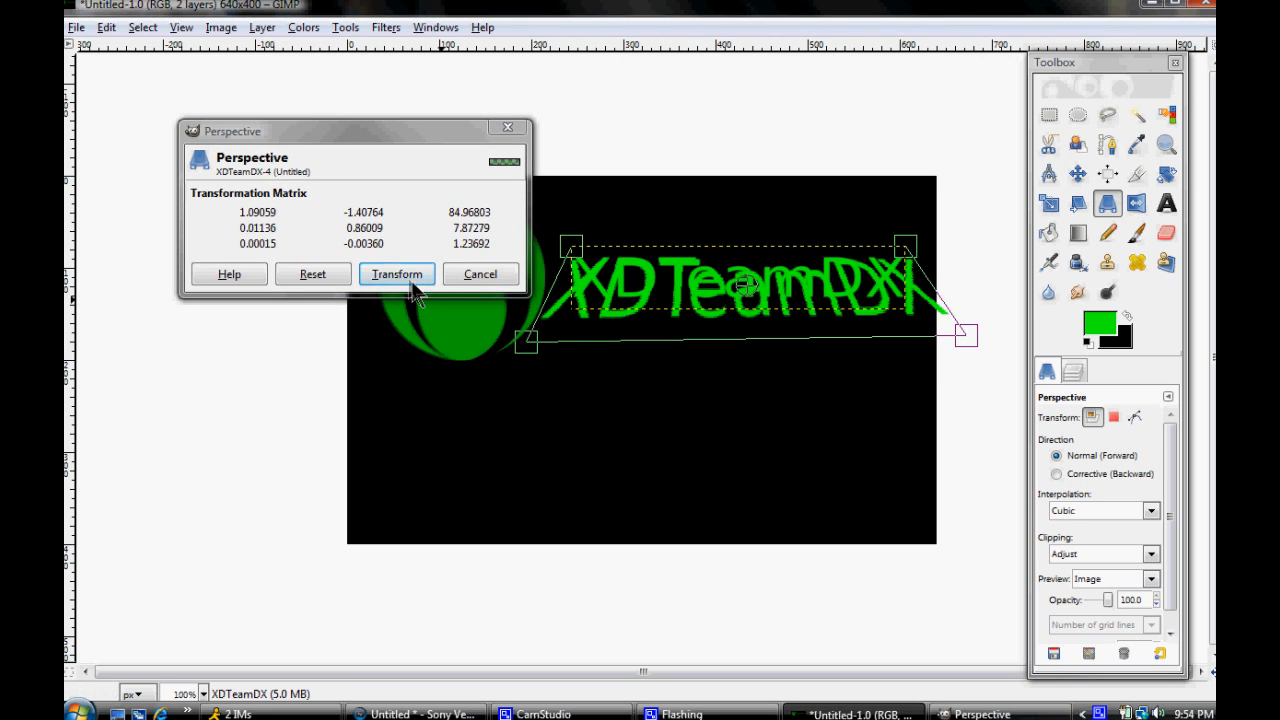
{"action": "left_click", "coordinate": [396, 274]}
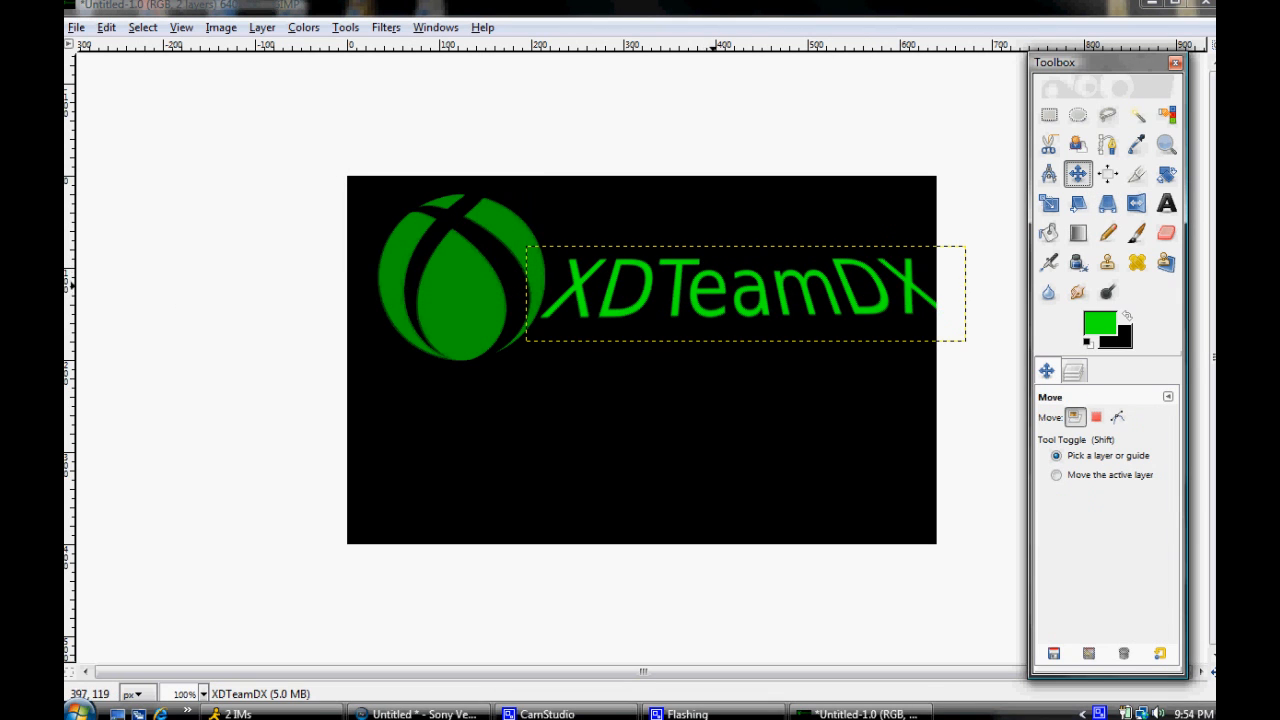
{"action": "left_click_drag", "start_coordinate": [730, 290], "coordinate": [720, 270]}
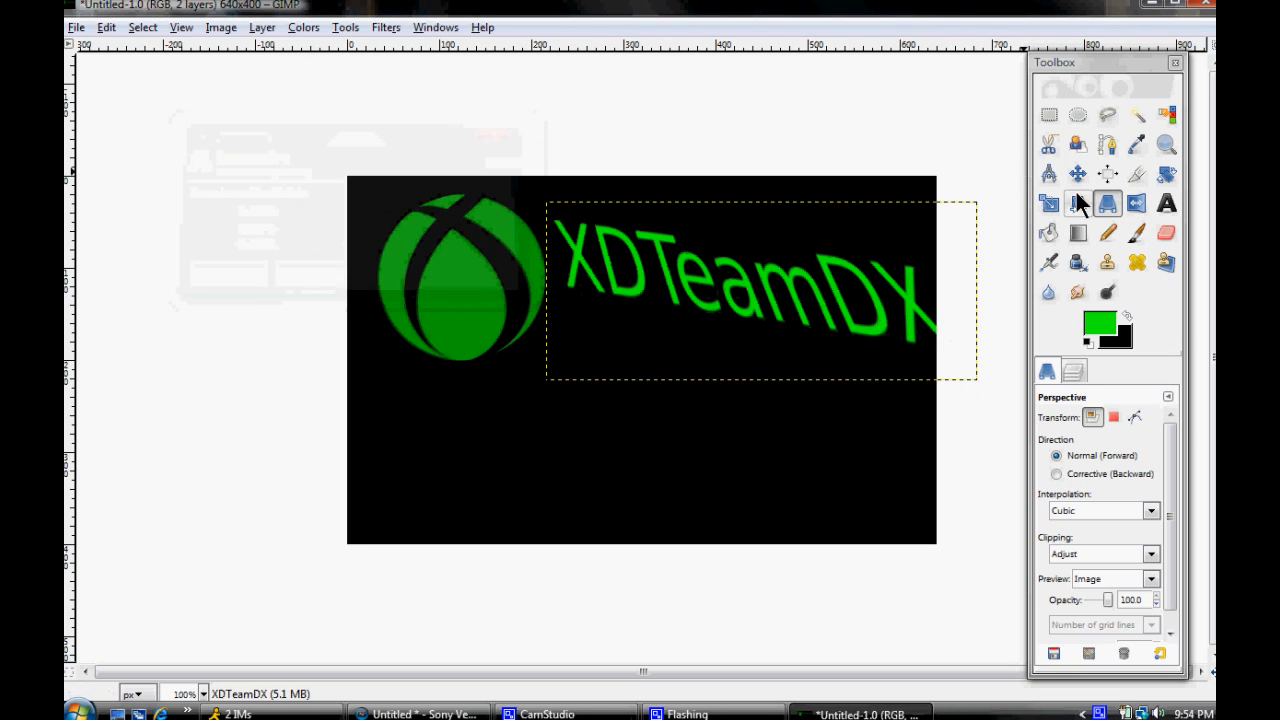
{"action": "left_click", "coordinate": [1078, 174]}
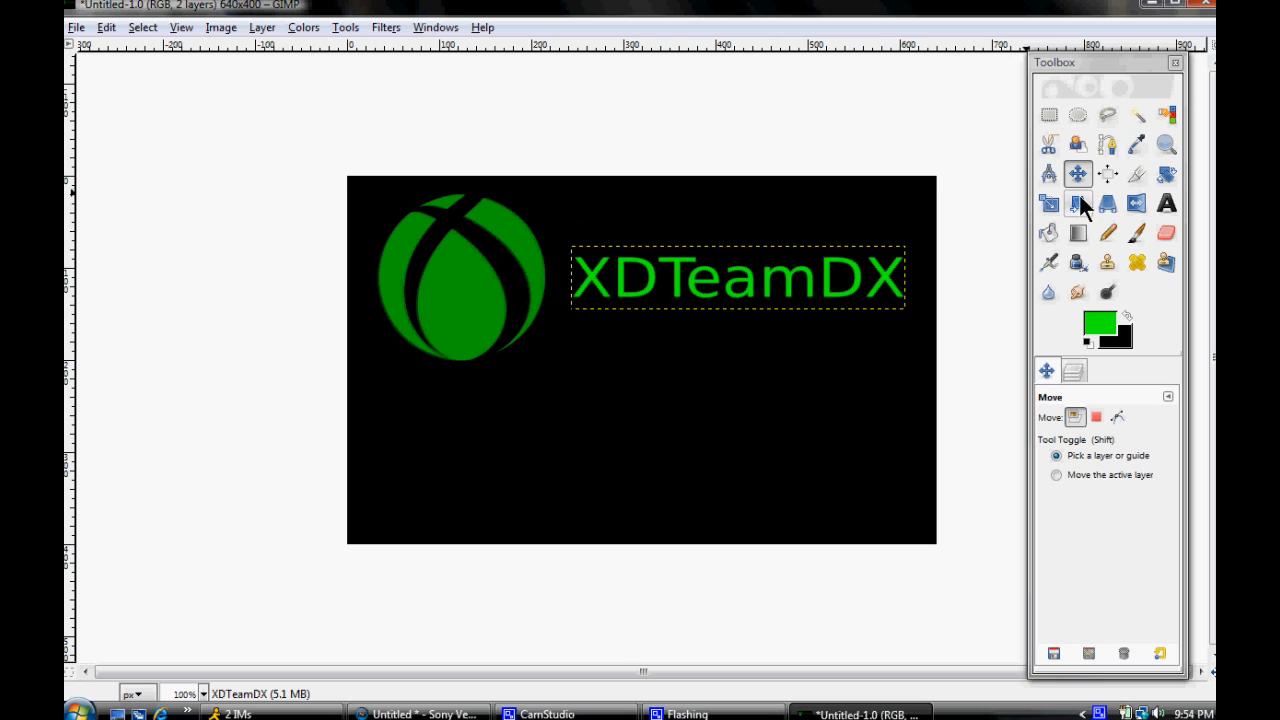
{"action": "mouse_move", "coordinate": [1078, 203]}
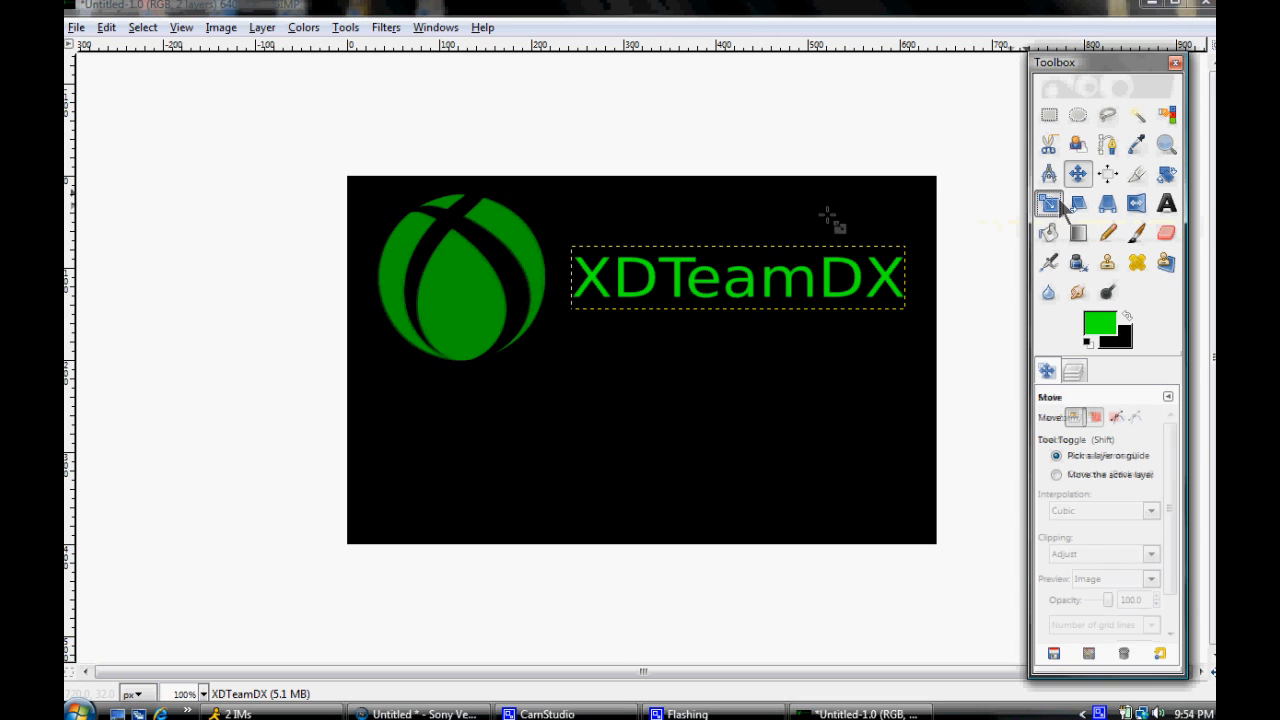
- Scale the XDTeamDX text layer to 369×79 pixels
{"action": "left_click", "coordinate": [1048, 203]}
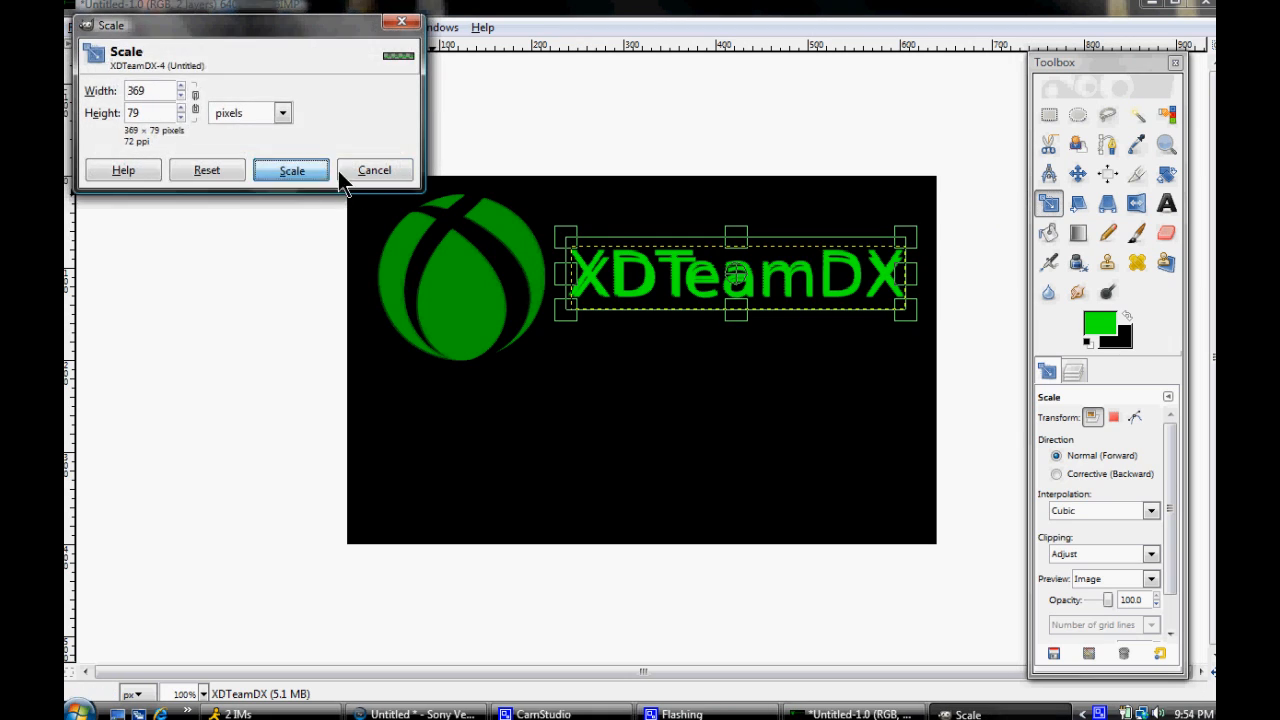
{"action": "left_click", "coordinate": [291, 170]}
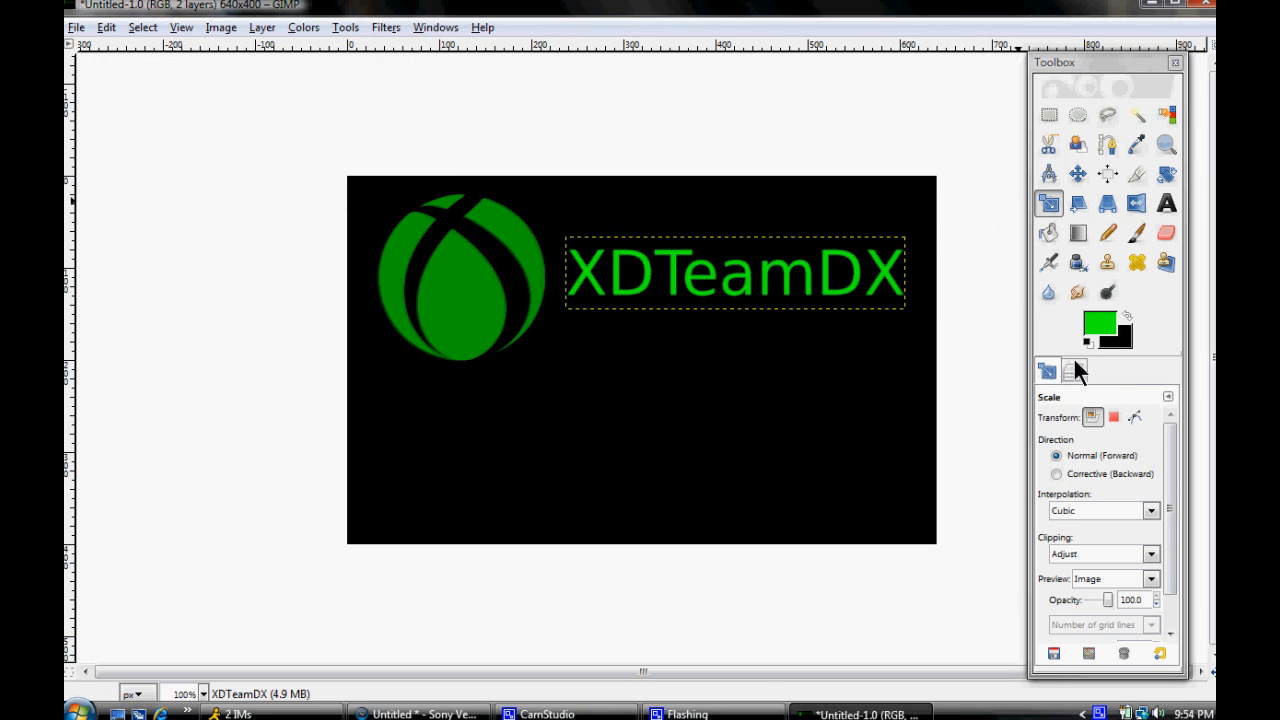
- Select the XDTeamDX text layer, then add and dismiss a Brushes panel in the dock
{"action": "left_click", "coordinate": [1074, 370]}
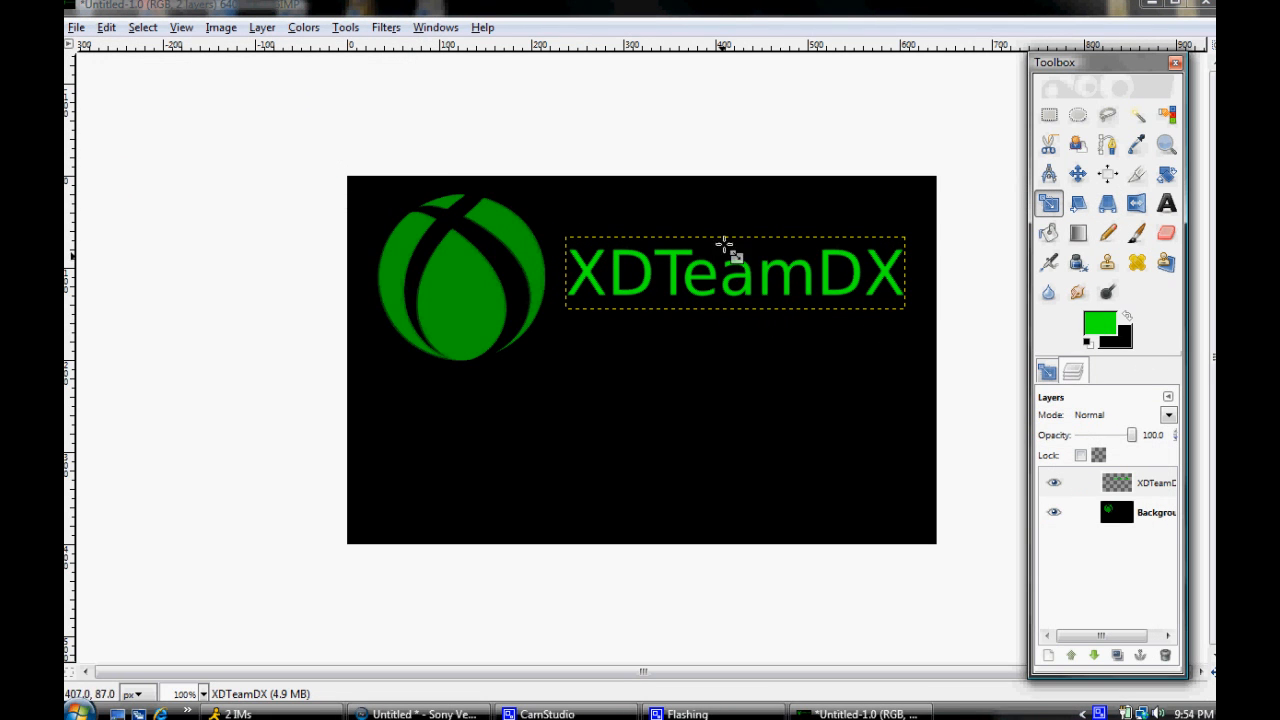
{"action": "left_click", "coordinate": [1140, 482]}
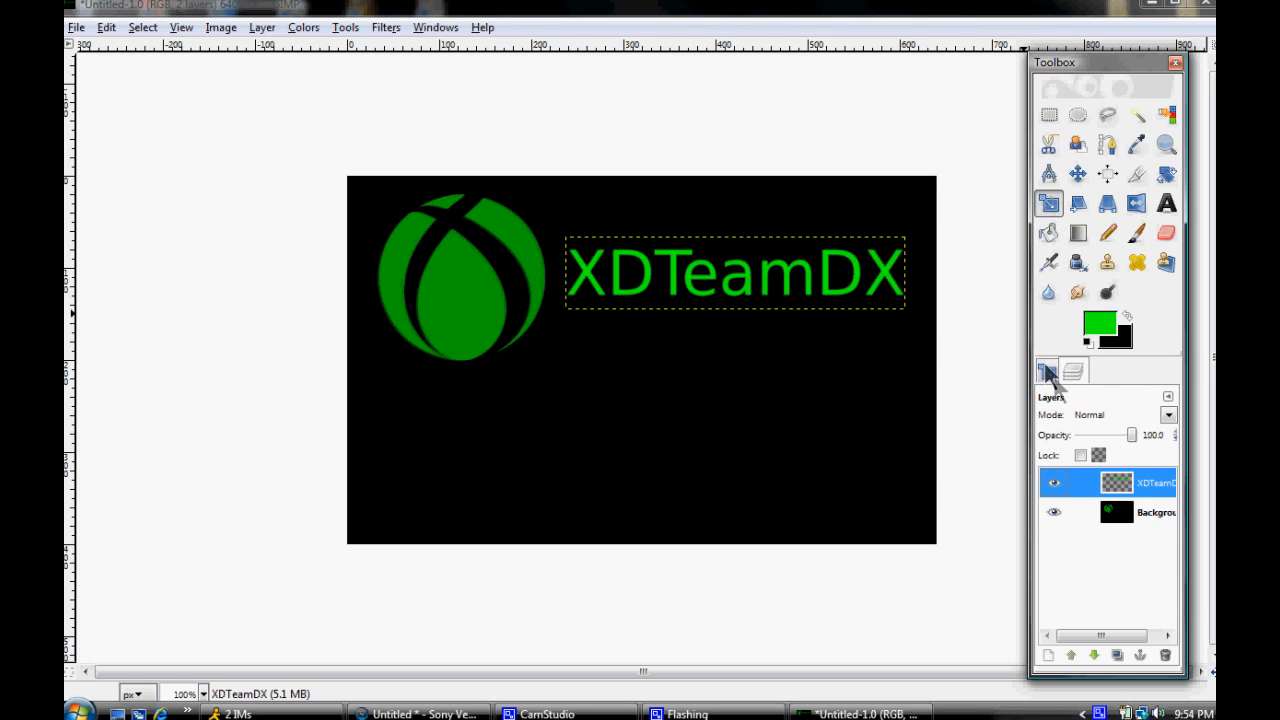
{"action": "left_click", "coordinate": [1072, 371]}
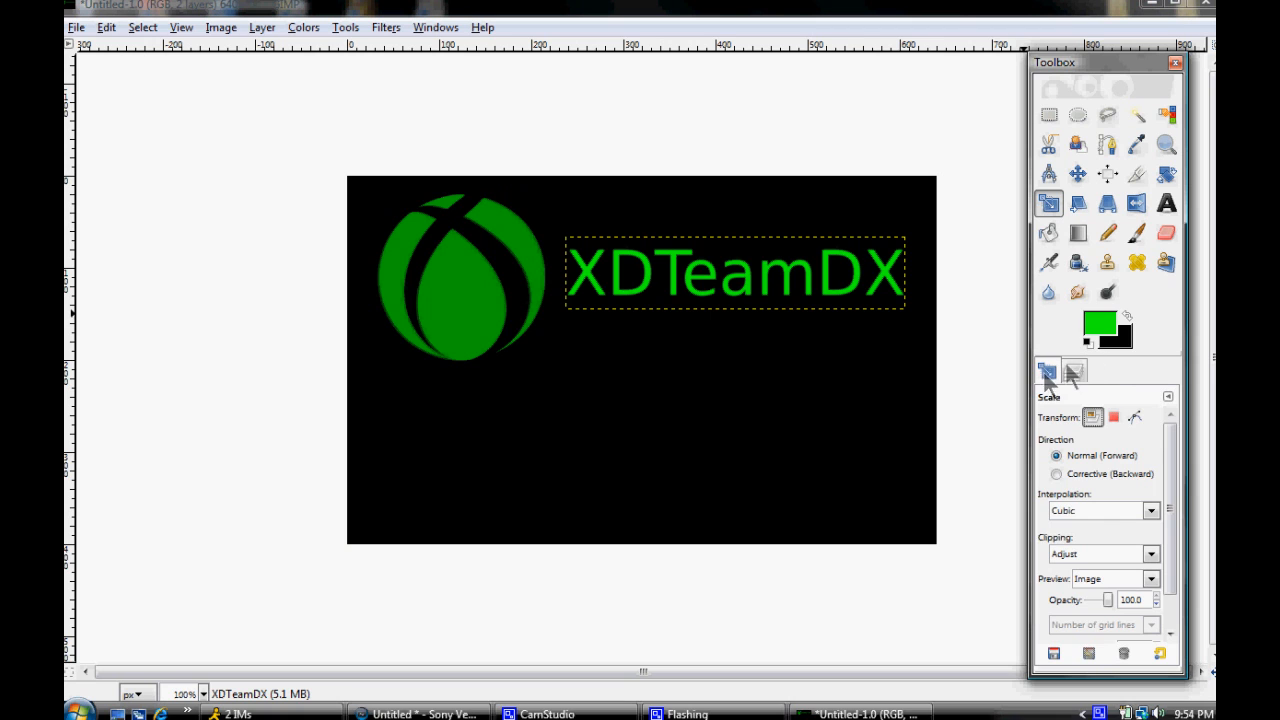
{"action": "left_click", "coordinate": [1046, 370]}
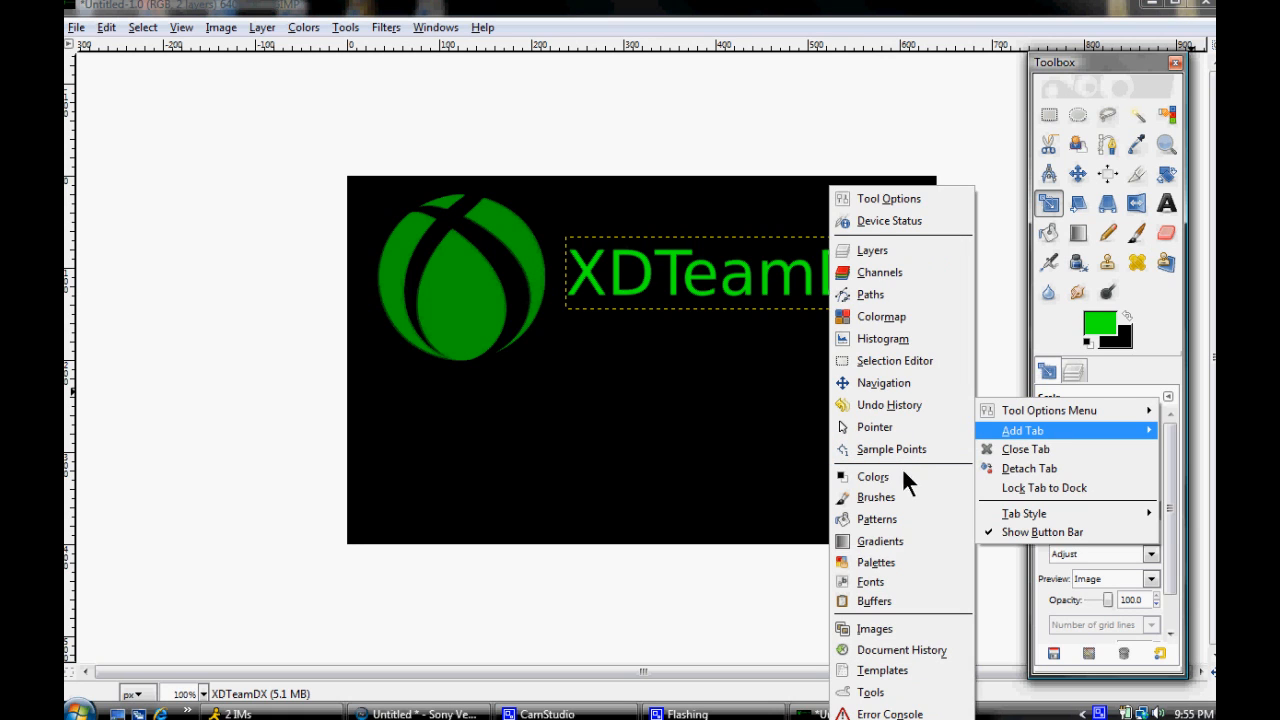
{"action": "mouse_move", "coordinate": [910, 541]}
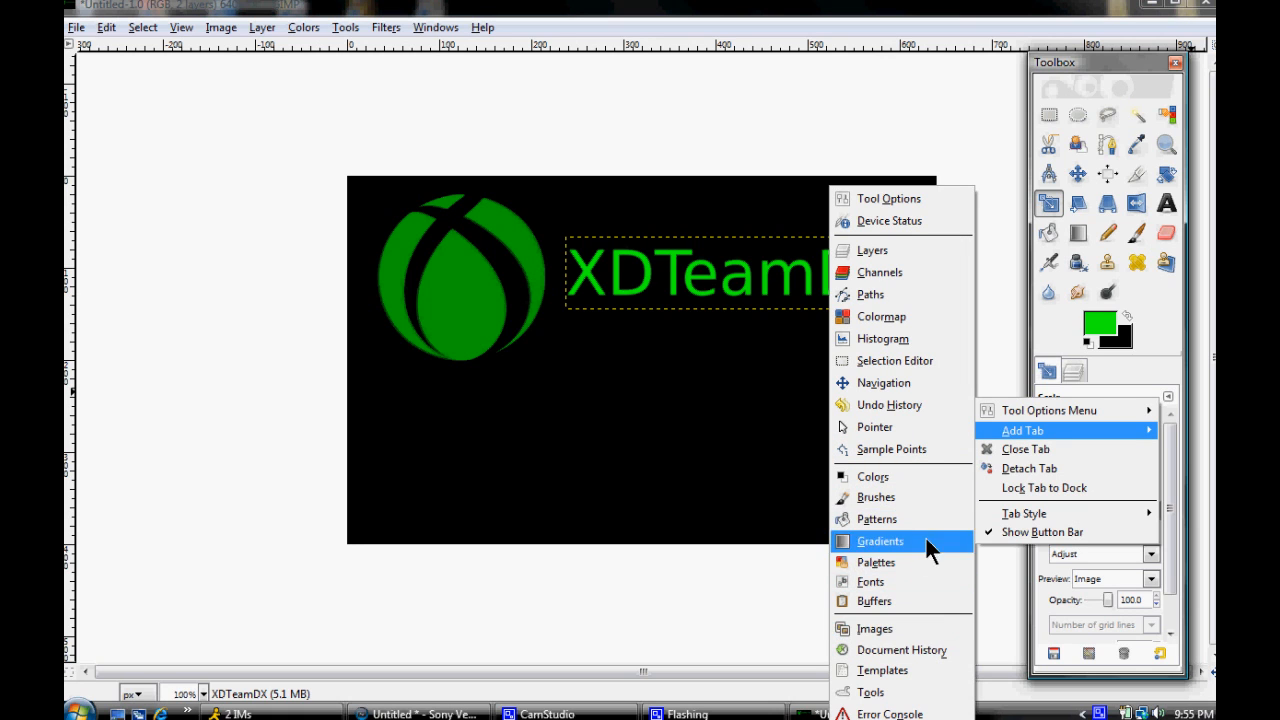
{"action": "left_click", "coordinate": [1100, 371]}
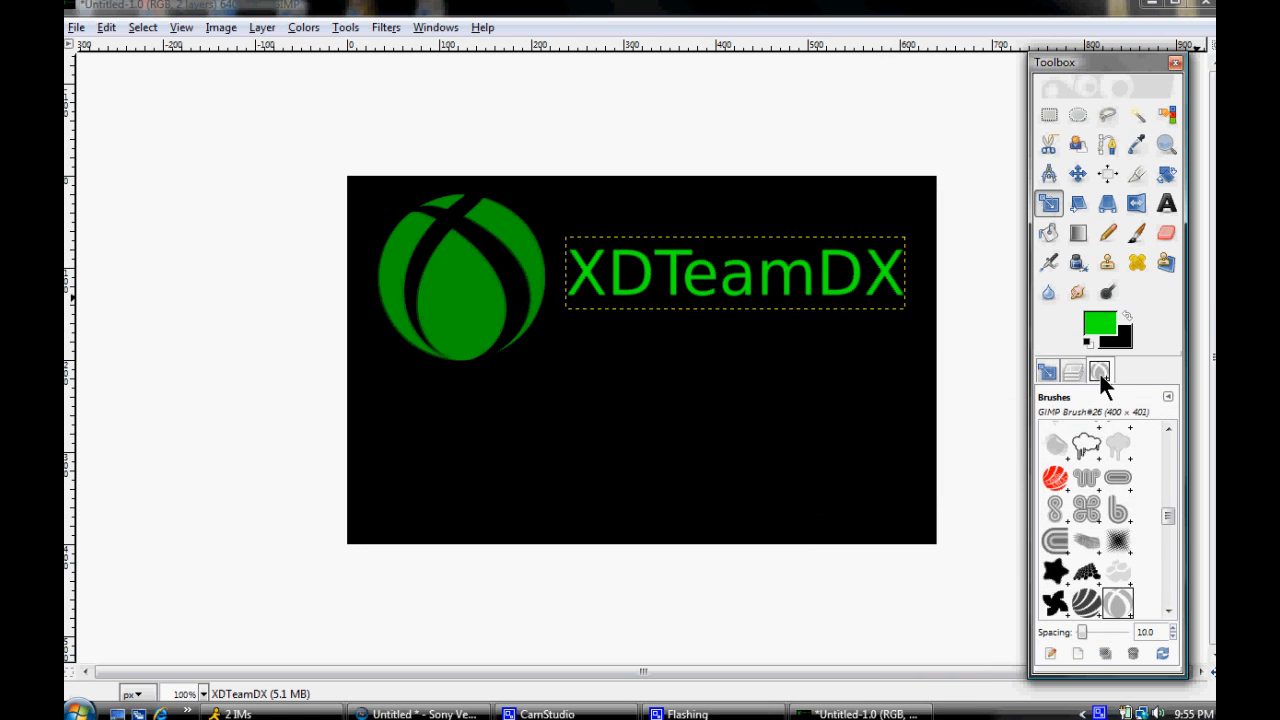
{"action": "scroll", "scroll_direction": "down", "scroll_amount": 3}
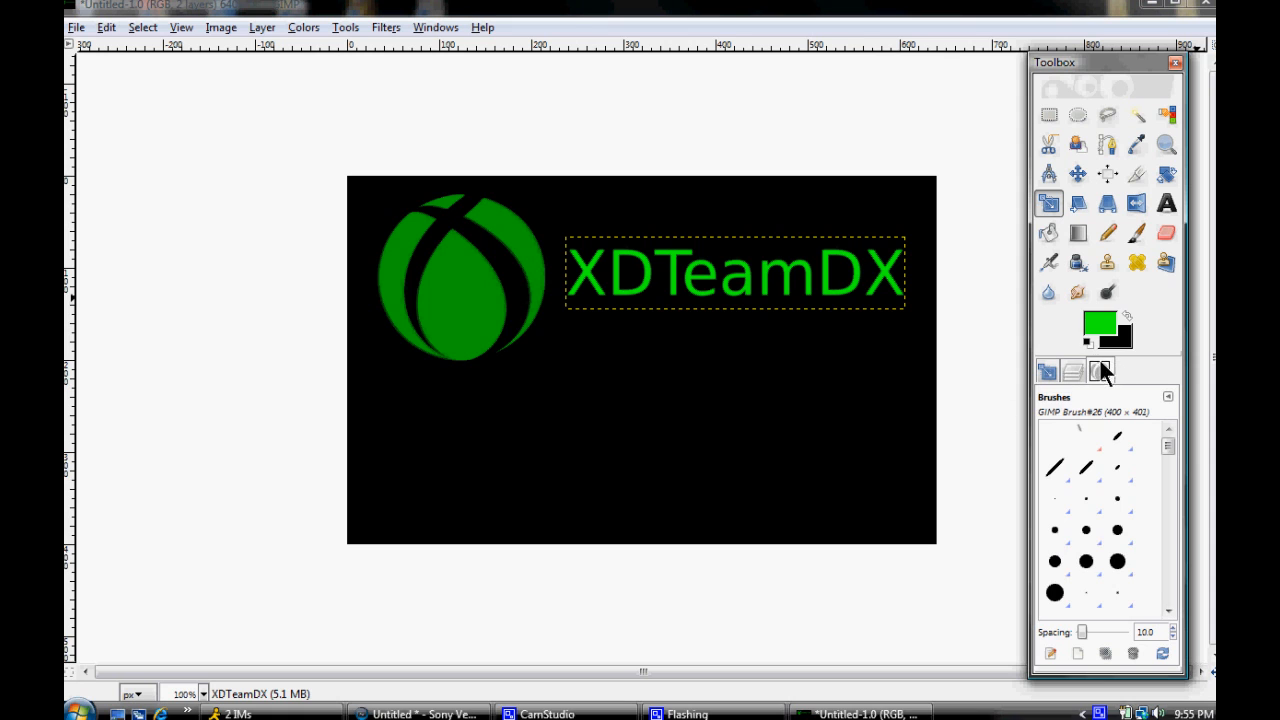
{"action": "left_click", "coordinate": [1099, 371]}
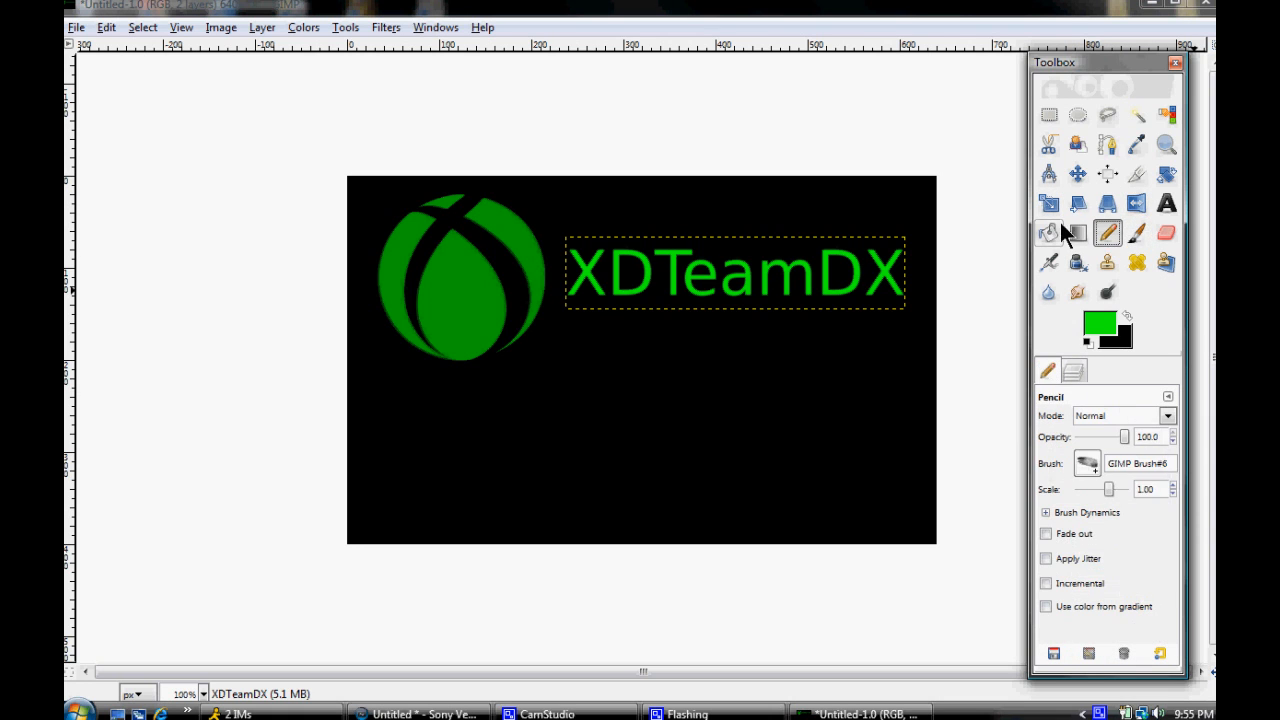
- Select the text layer's alpha and paint the letters bright blue (0393ff)
{"action": "left_click", "coordinate": [1137, 233]}
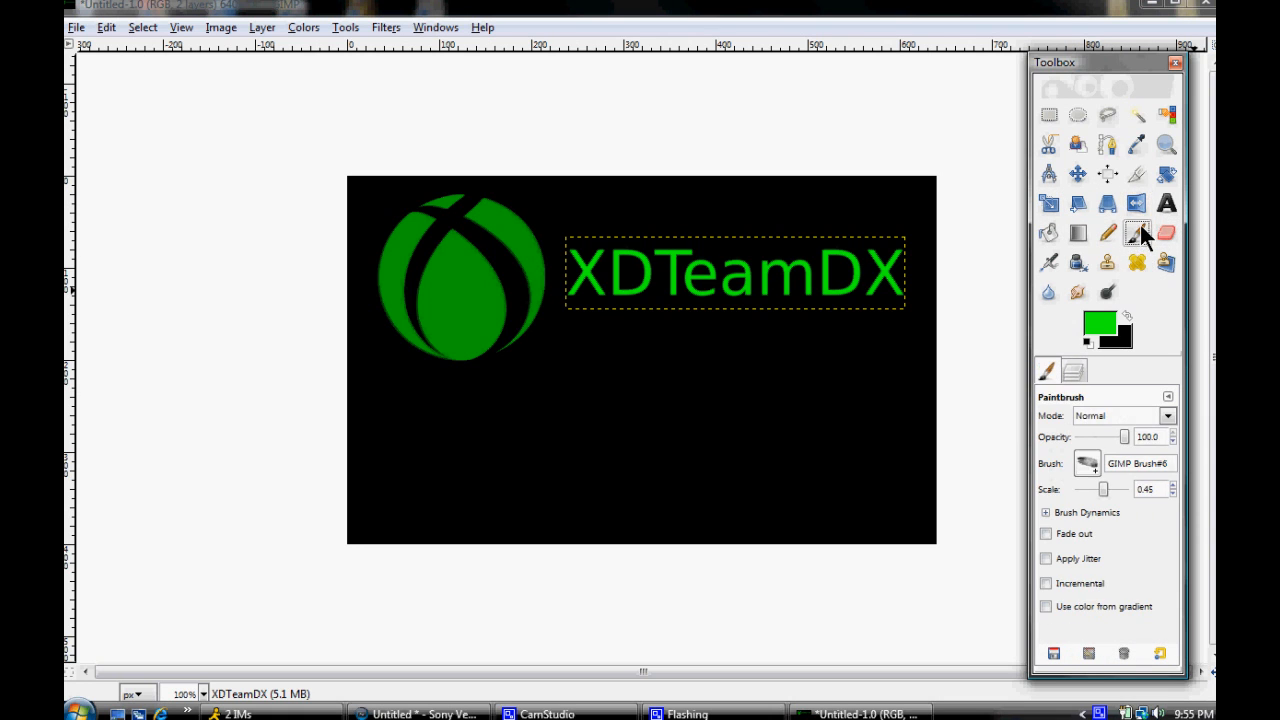
{"action": "left_click", "coordinate": [1073, 370]}
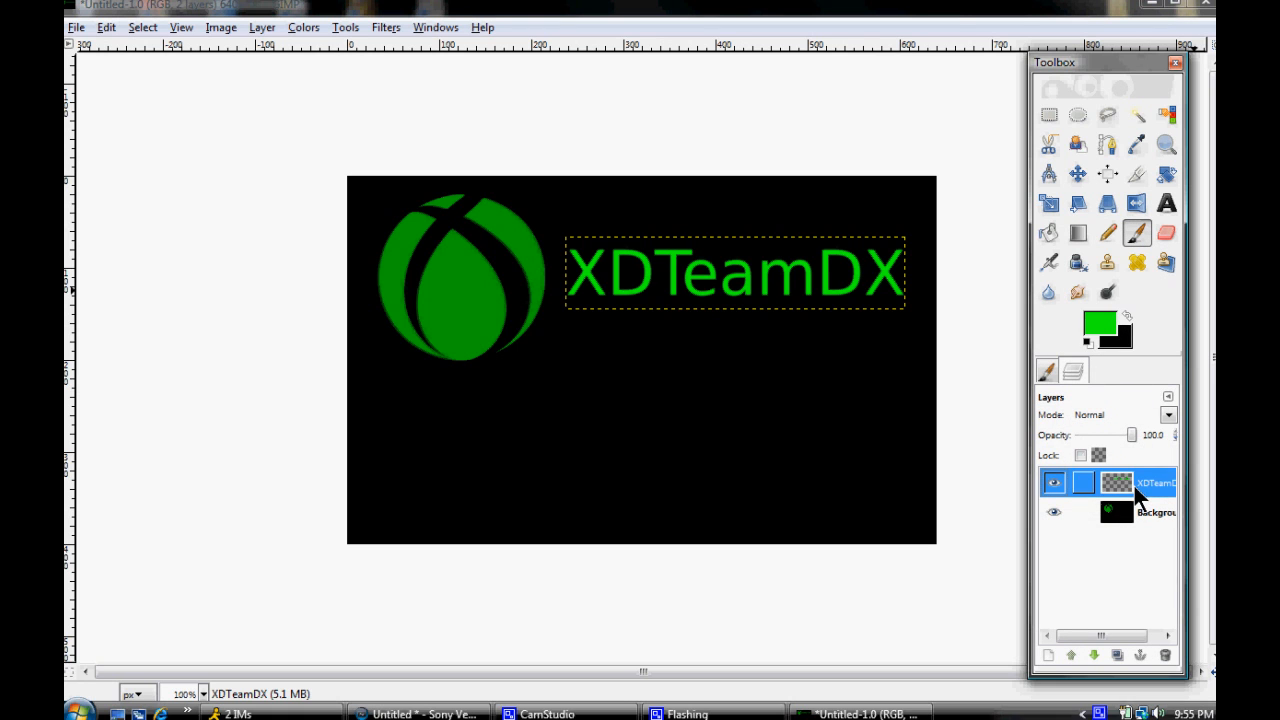
{"action": "right_click", "coordinate": [1135, 495]}
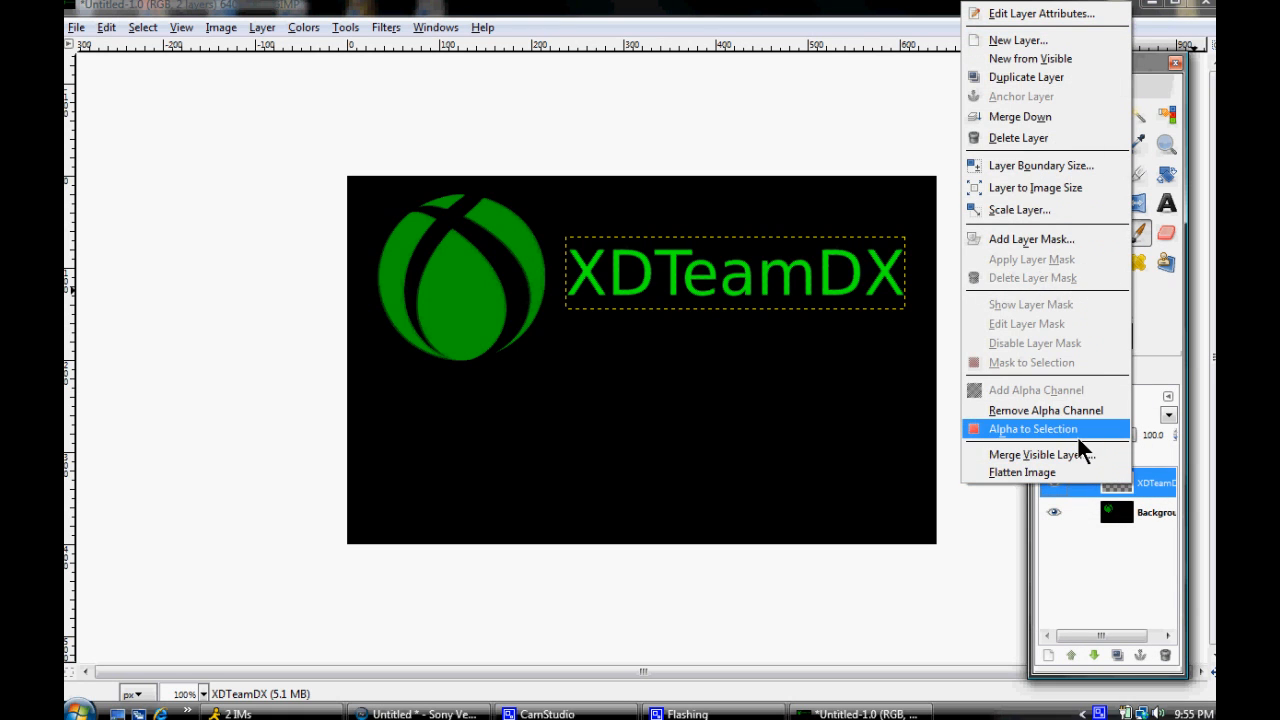
{"action": "left_click", "coordinate": [1032, 428]}
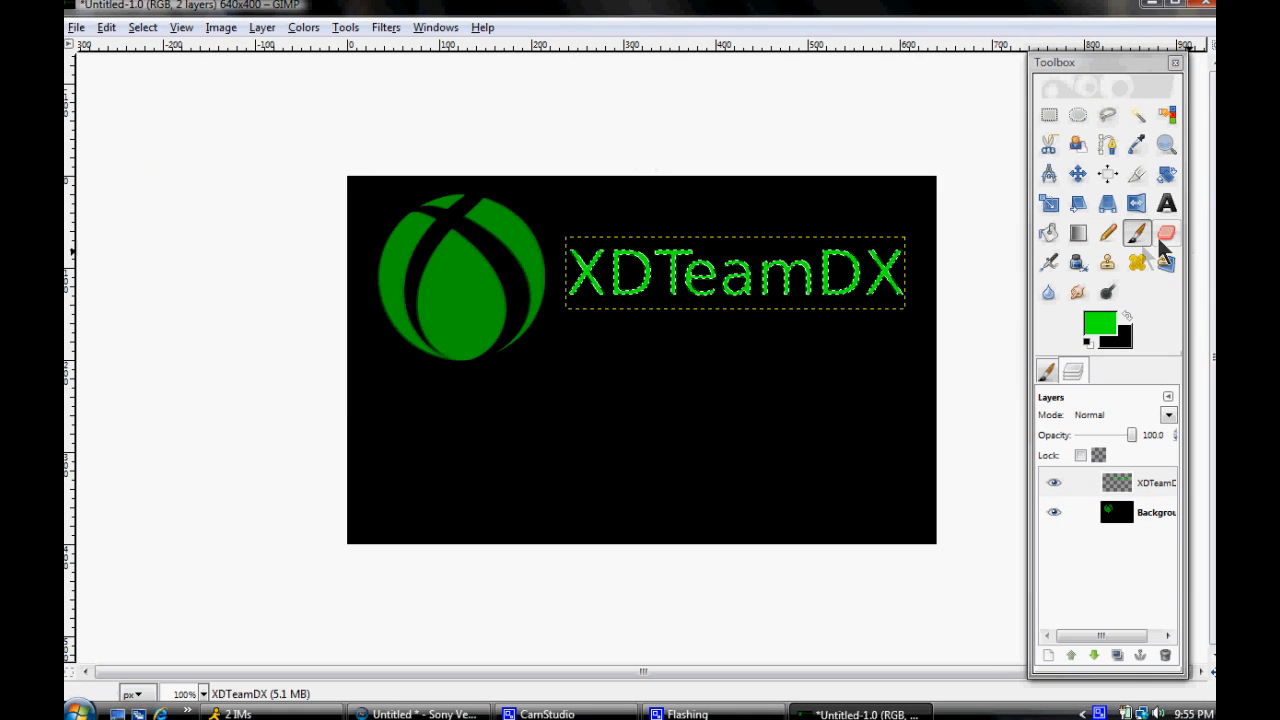
{"action": "left_click", "coordinate": [1093, 322]}
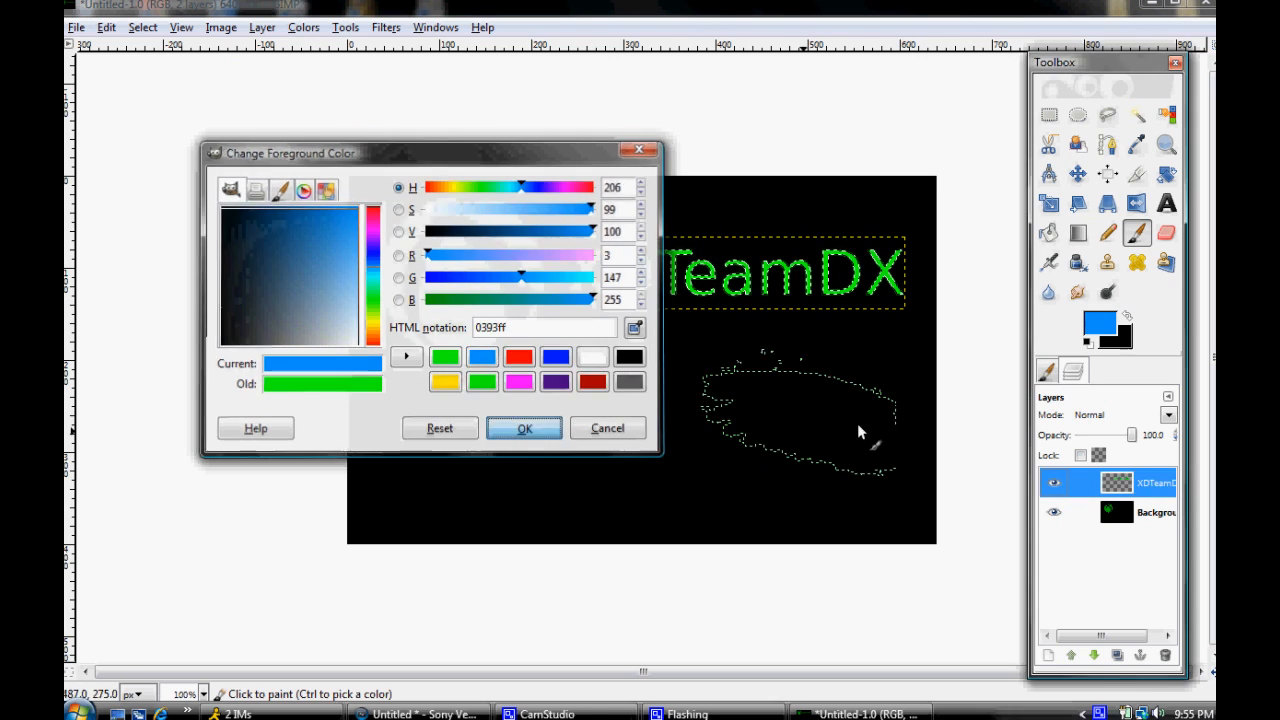
{"action": "left_click", "coordinate": [524, 428]}
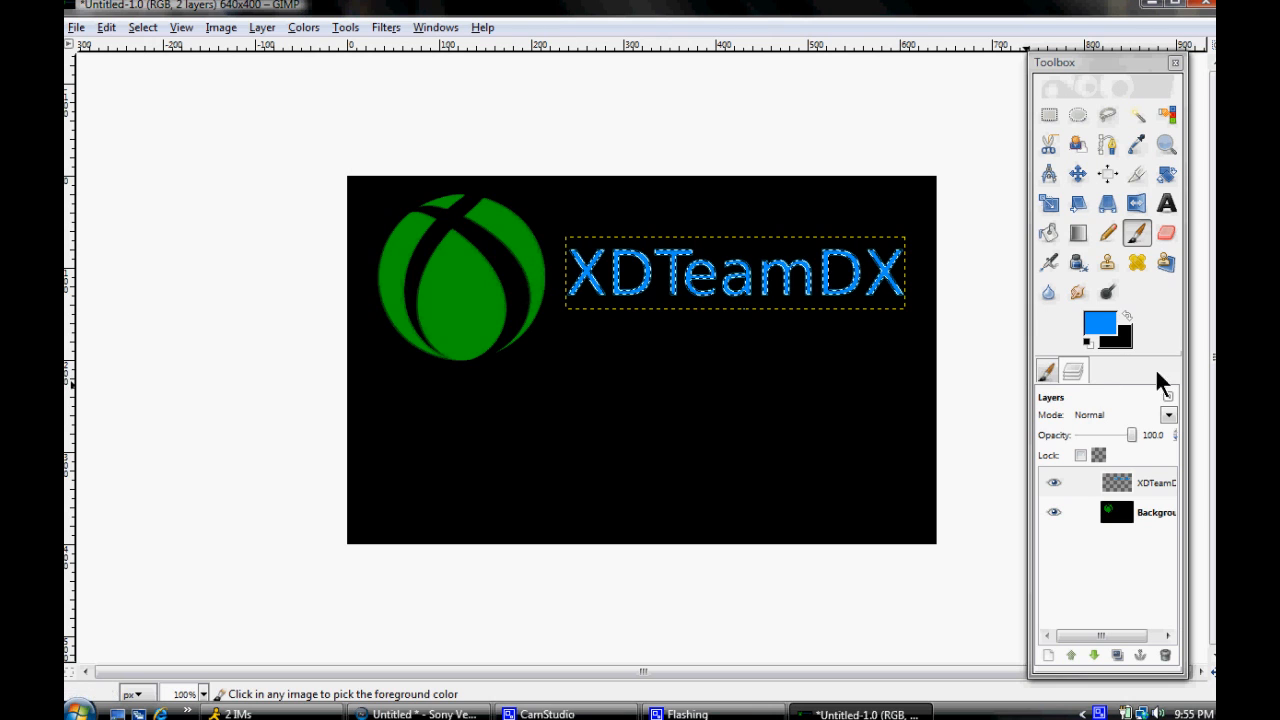
- Fill the selected letters with a white-to-blue gradient, then clear the selection
{"action": "left_click", "coordinate": [1078, 232]}
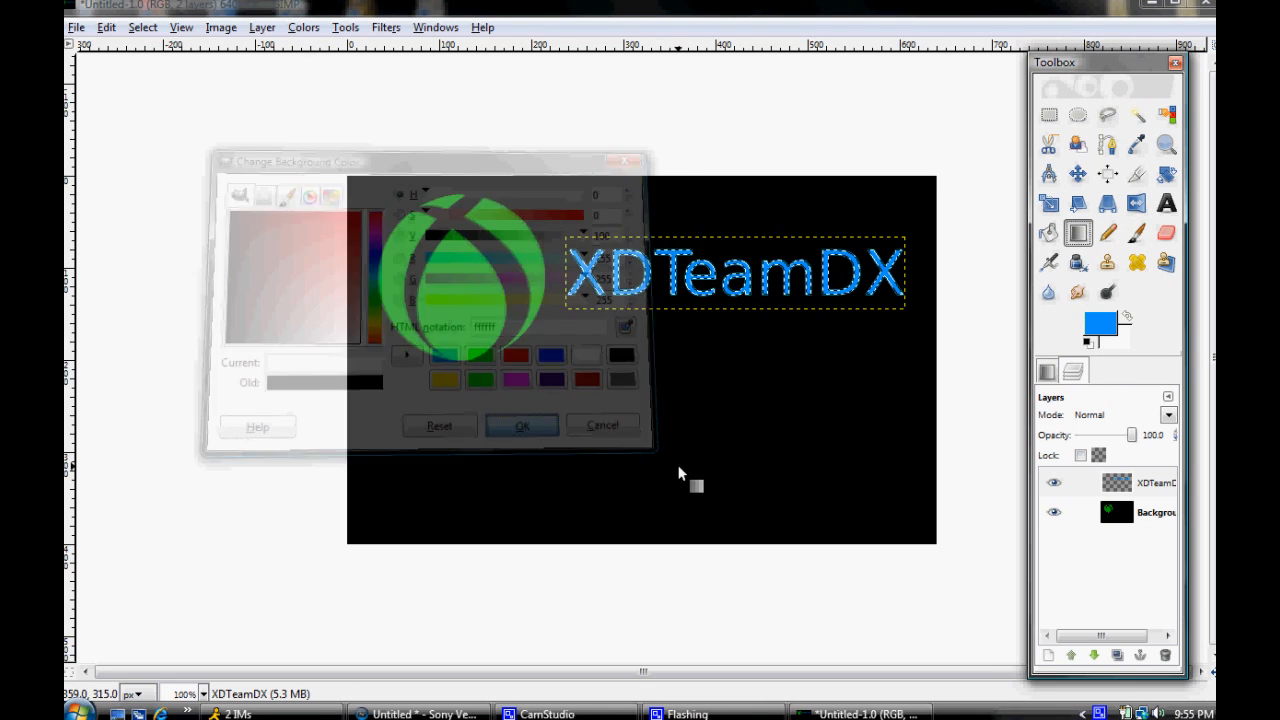
{"action": "left_click", "coordinate": [521, 425]}
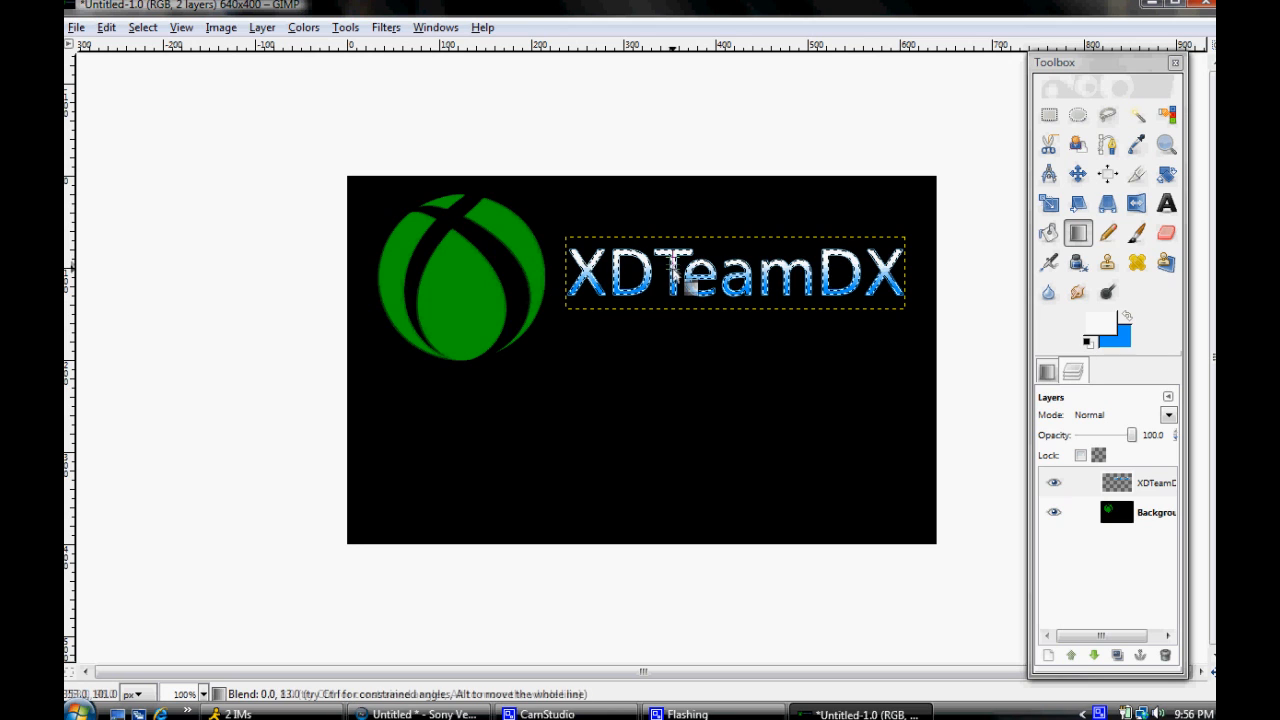
{"action": "left_click", "coordinate": [1054, 482]}
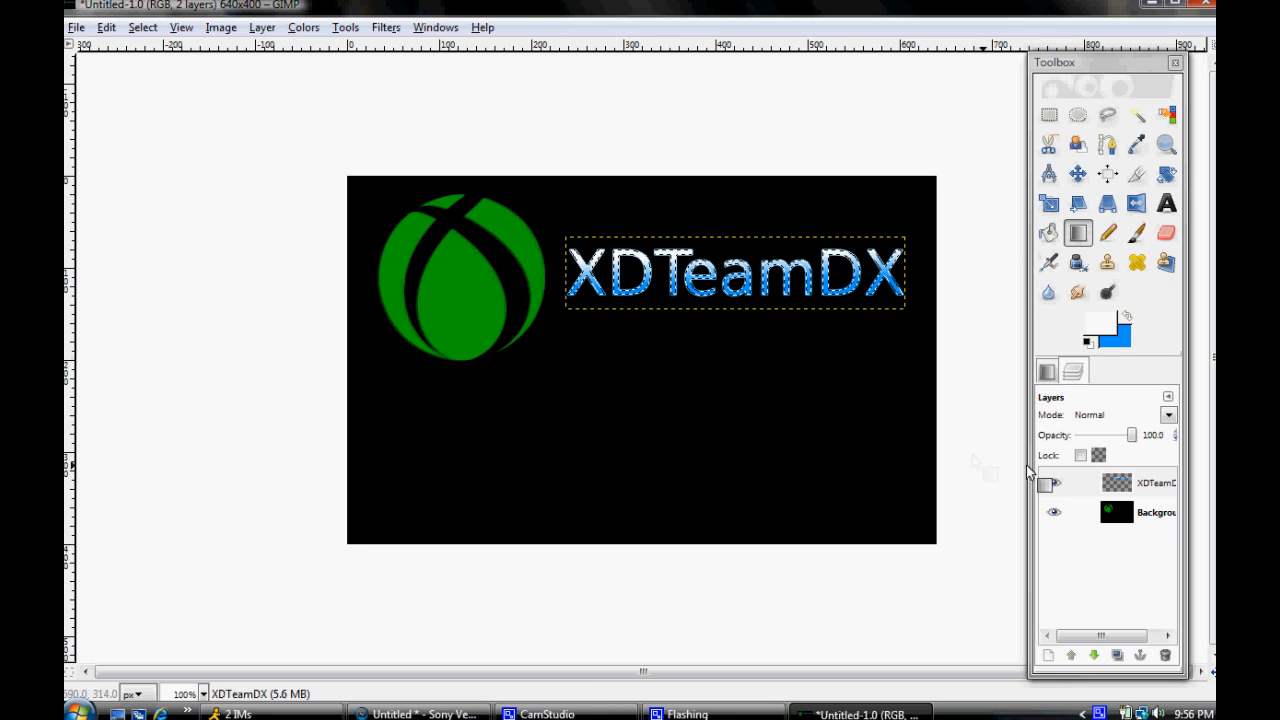
{"action": "left_click", "coordinate": [1140, 482]}
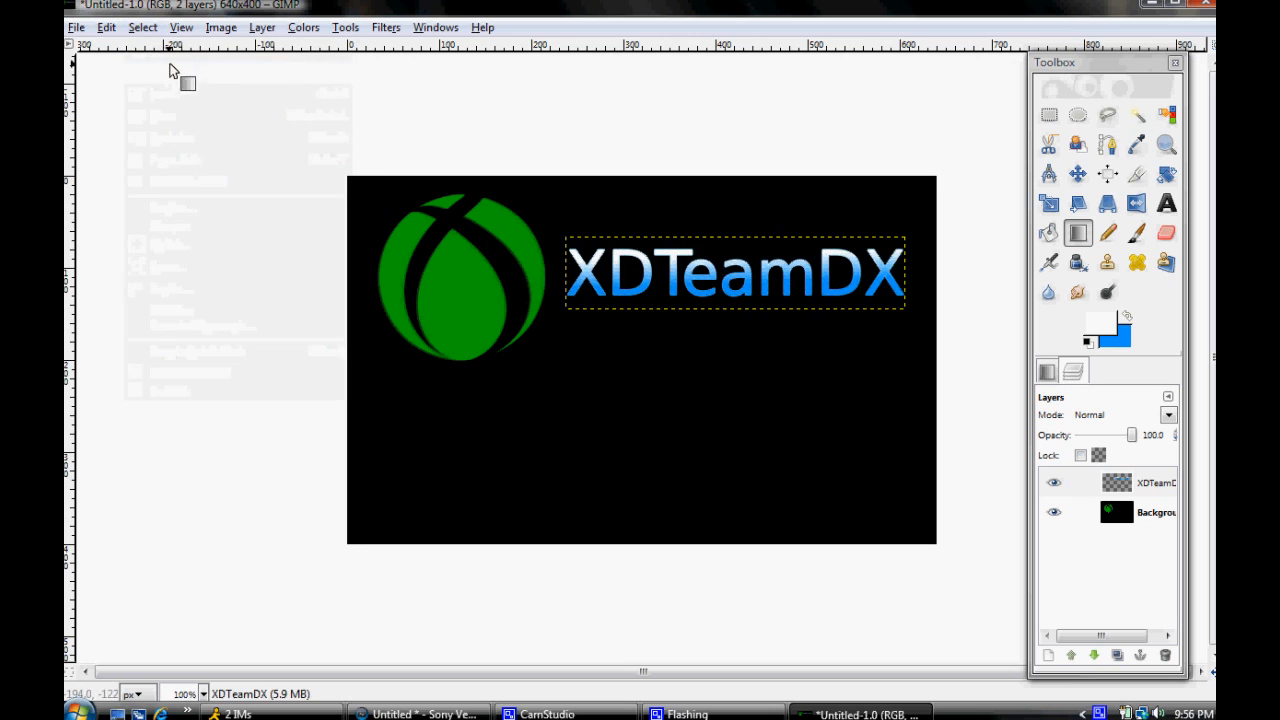
{"action": "mouse_move", "coordinate": [935, 313]}
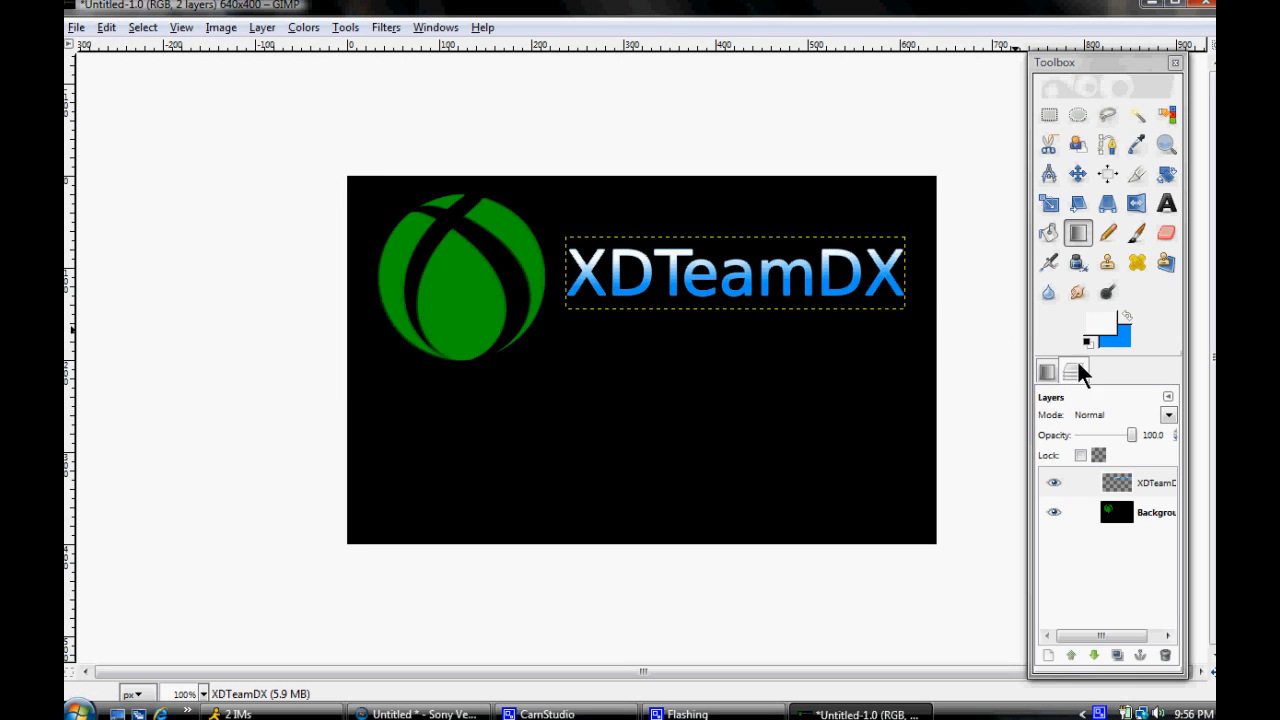
- Open M40[1].png from the pictures folder as a new layer
{"action": "left_click", "coordinate": [76, 27]}
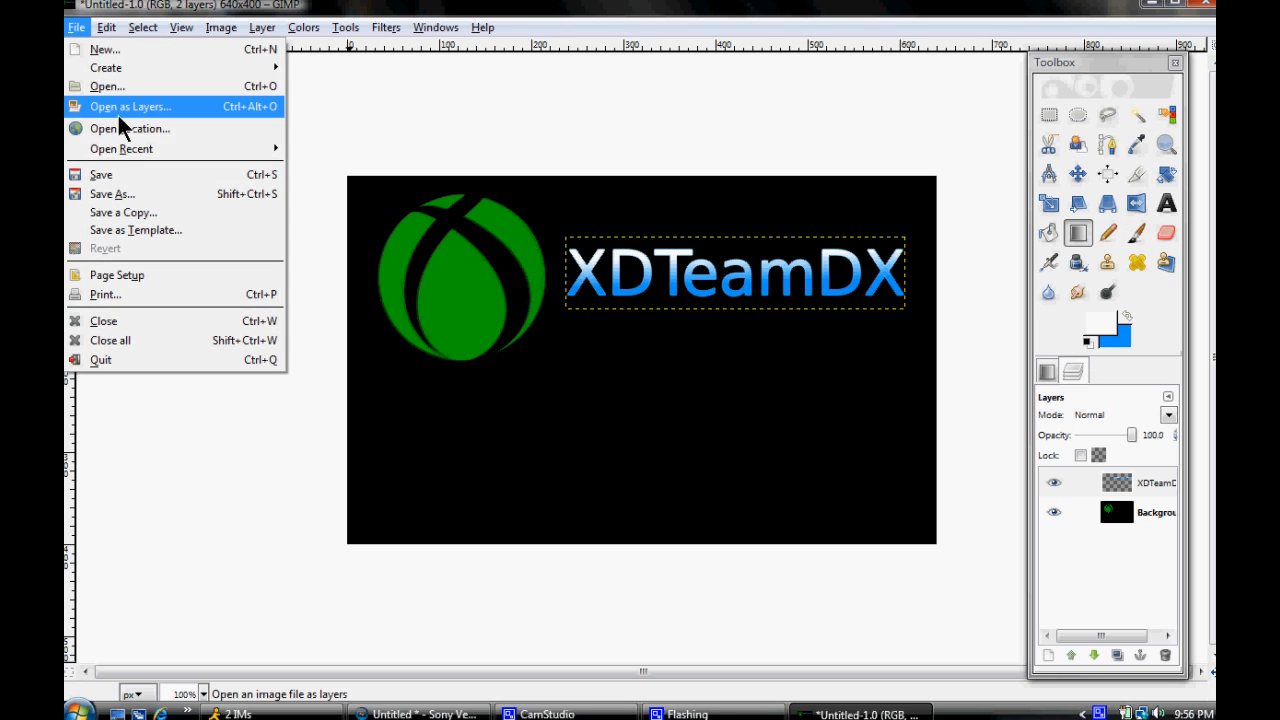
{"action": "left_click", "coordinate": [129, 106]}
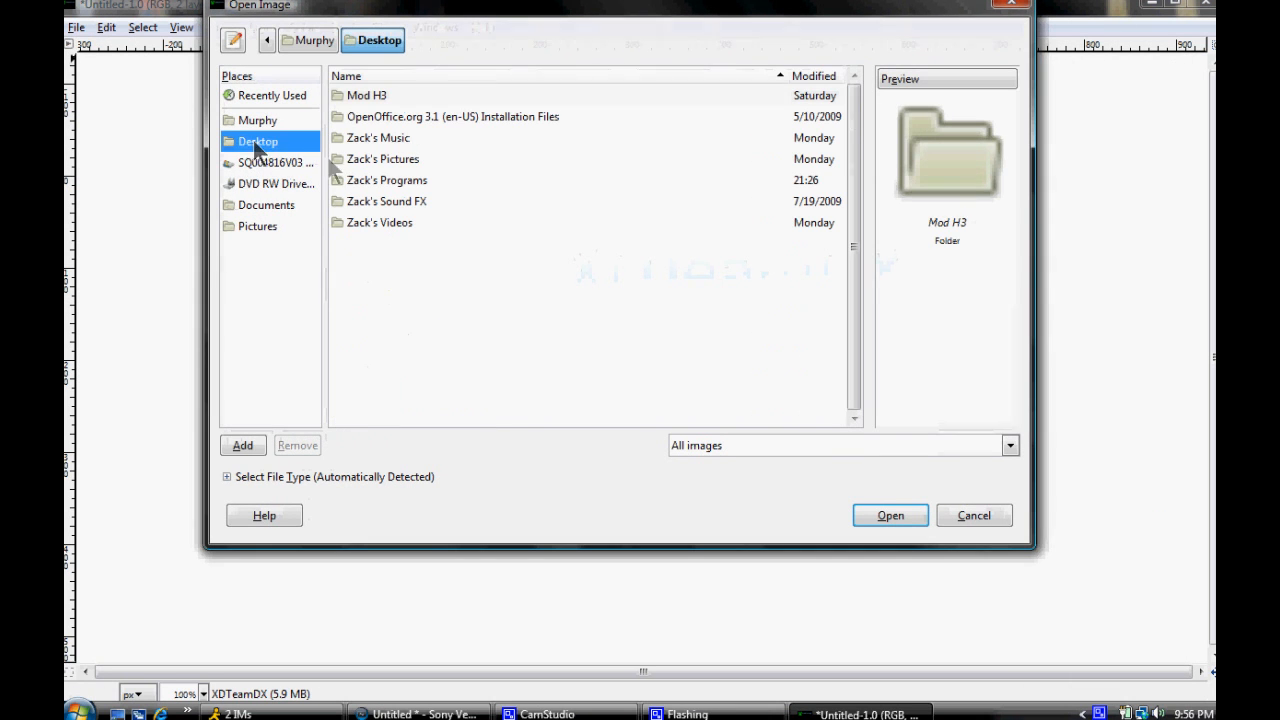
{"action": "left_click", "coordinate": [382, 159]}
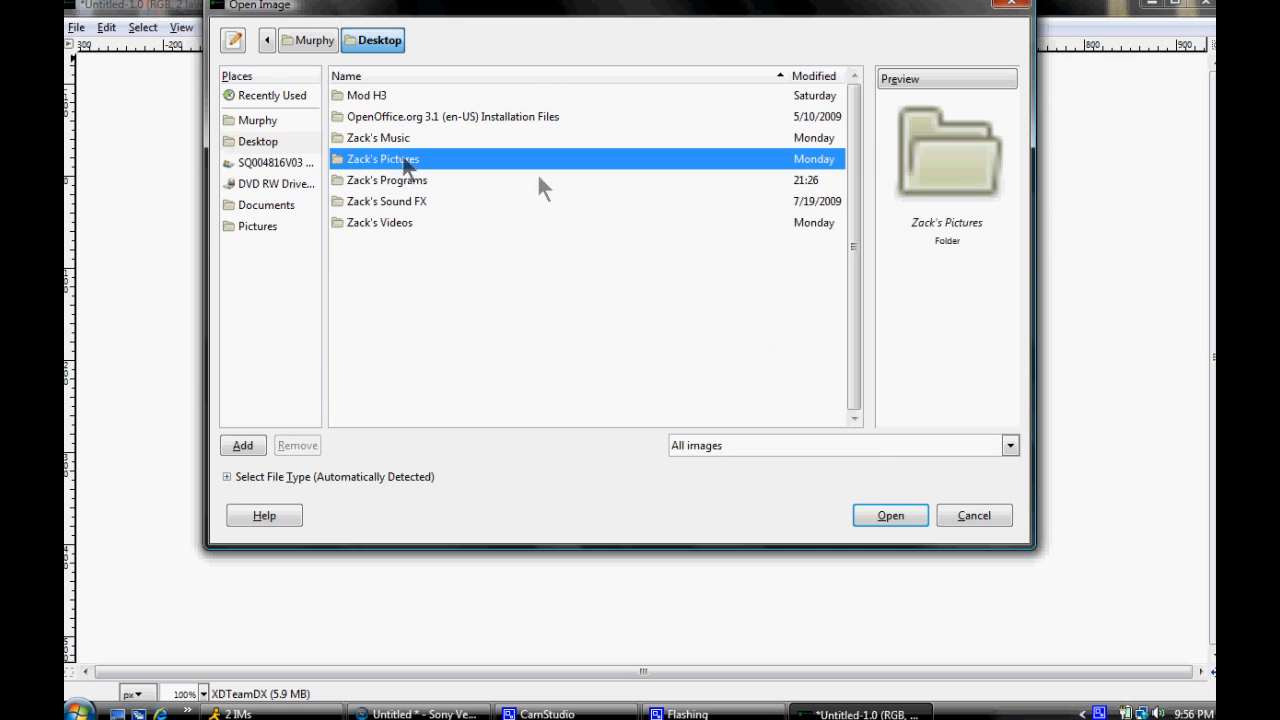
{"action": "double_click", "coordinate": [383, 159]}
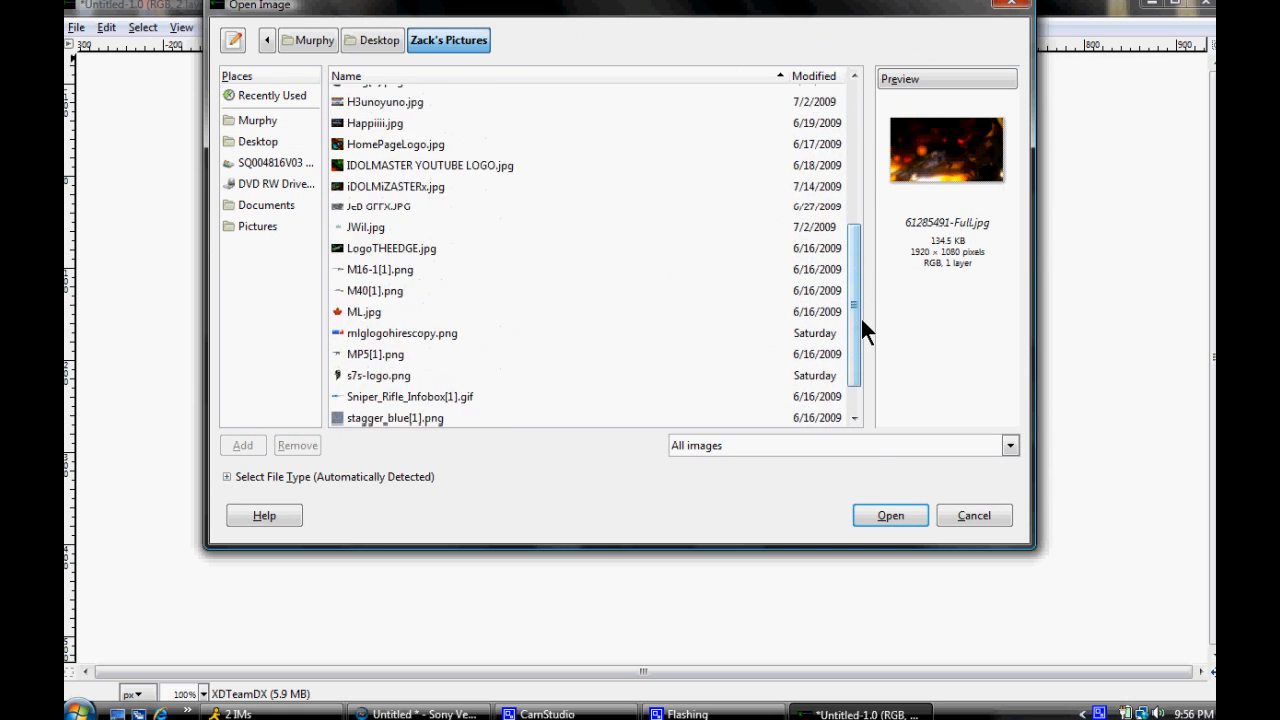
{"action": "scroll", "scroll_direction": "down", "scroll_amount": 3}
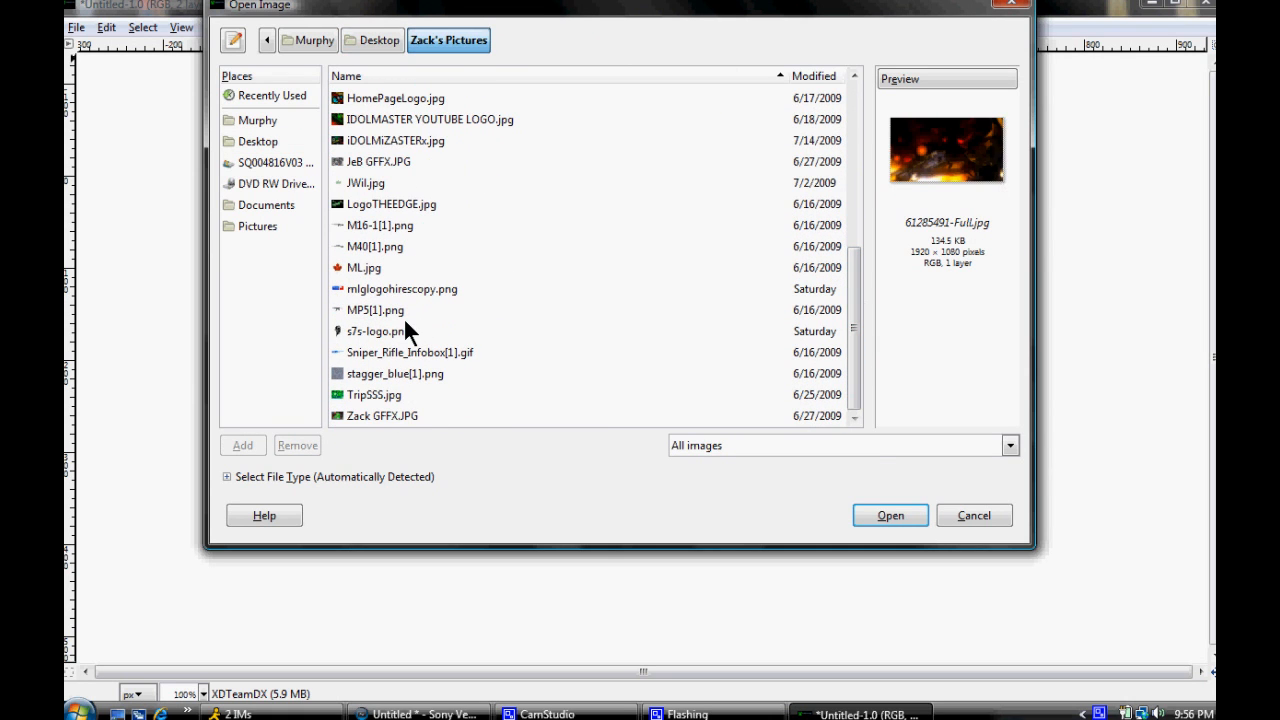
{"action": "mouse_move", "coordinate": [385, 258]}
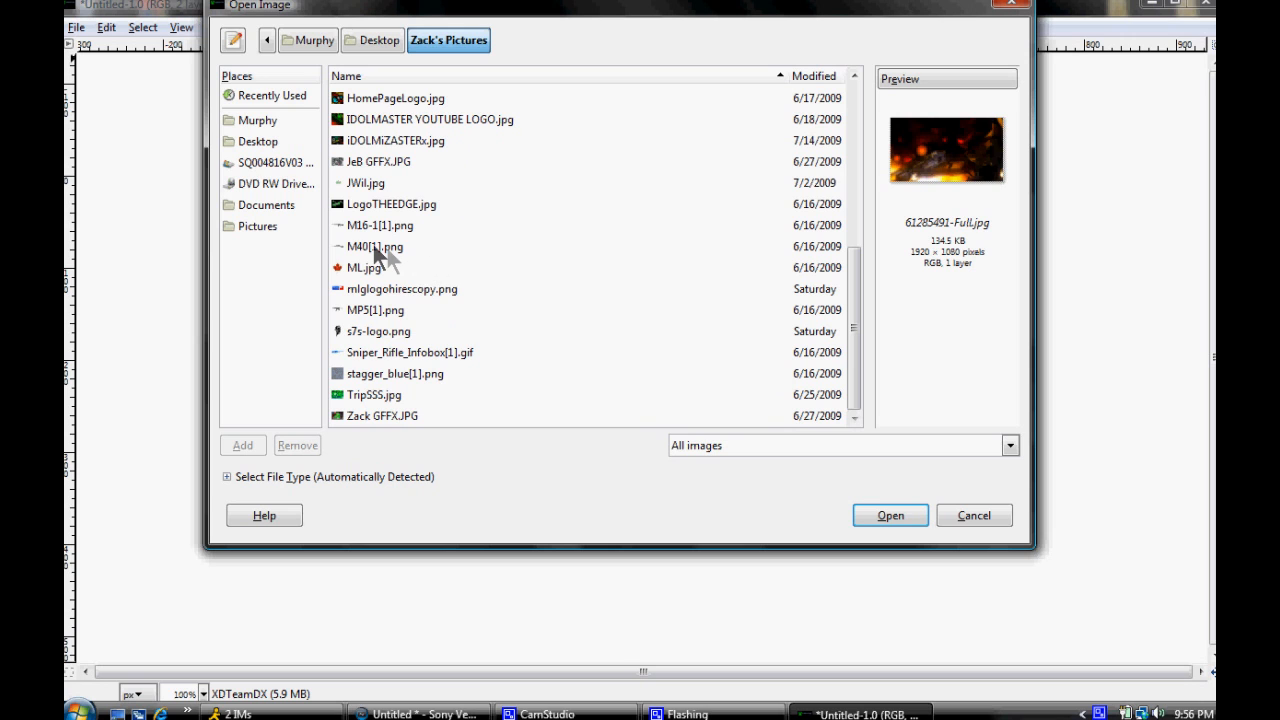
{"action": "left_click", "coordinate": [376, 246]}
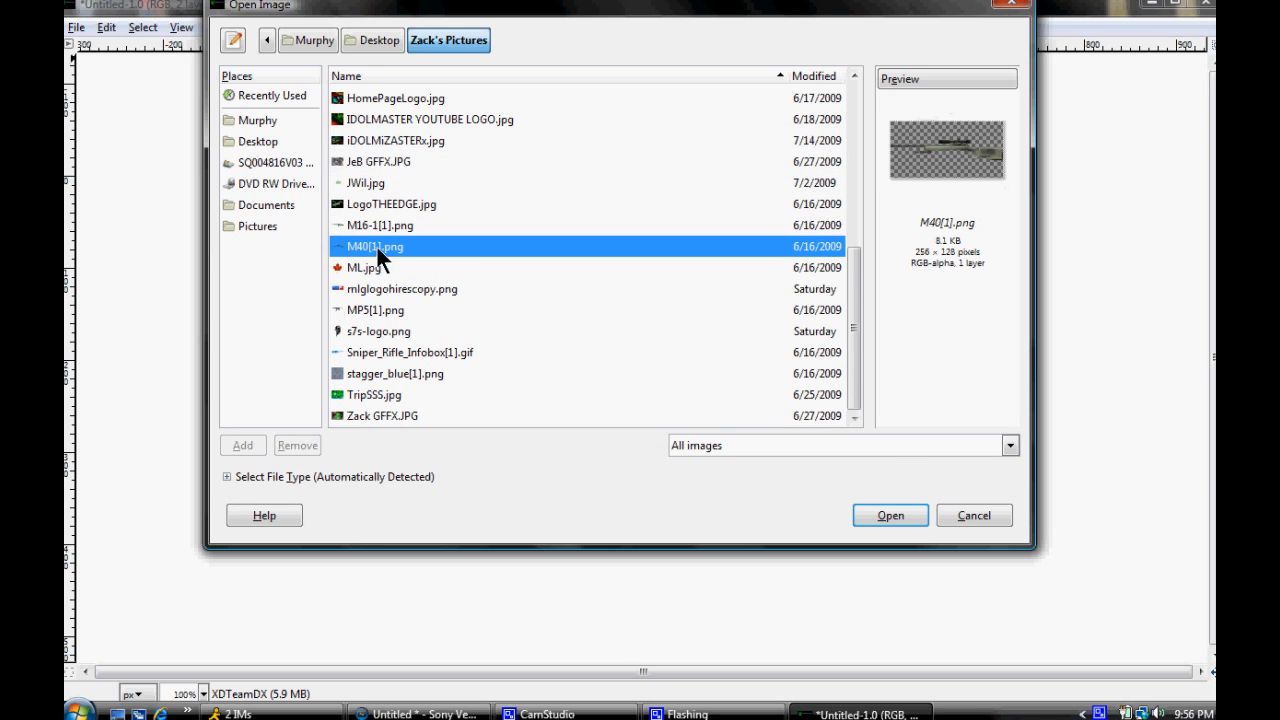
{"action": "left_click", "coordinate": [889, 515]}
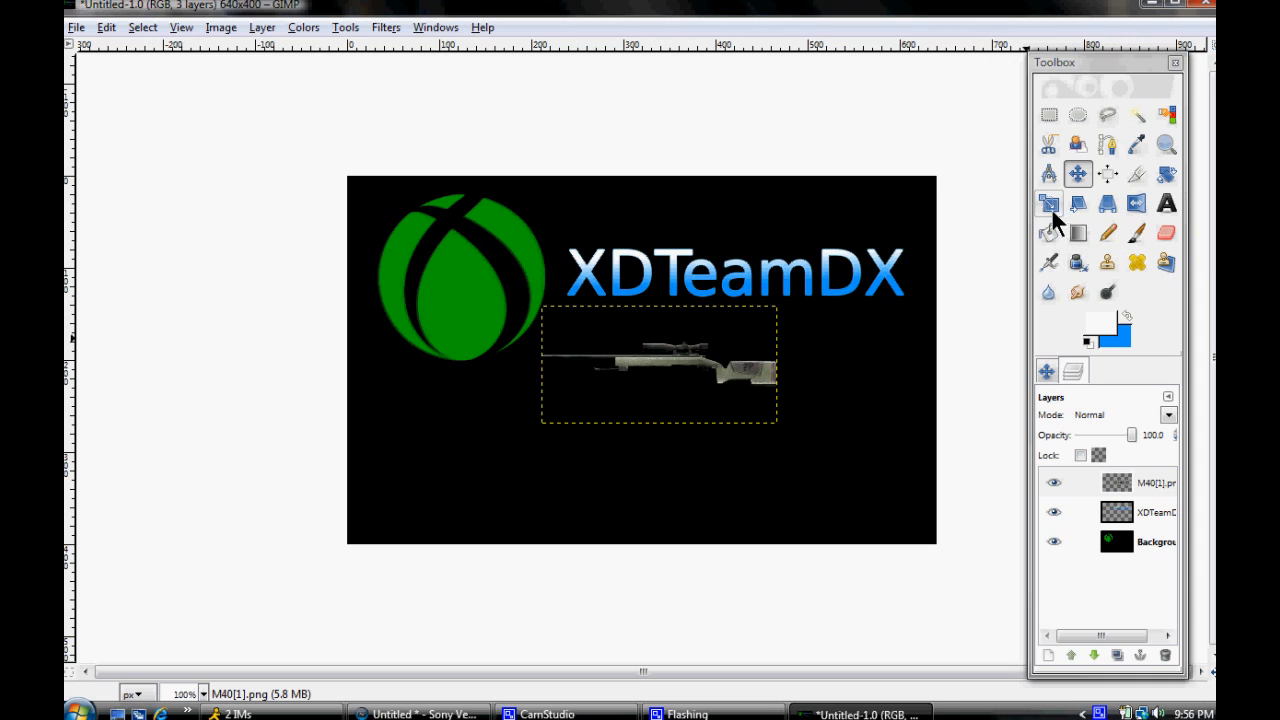
- Scale the M40 rifle layer up to about 380×168 and select its alpha outline
{"action": "left_click", "coordinate": [1048, 203]}
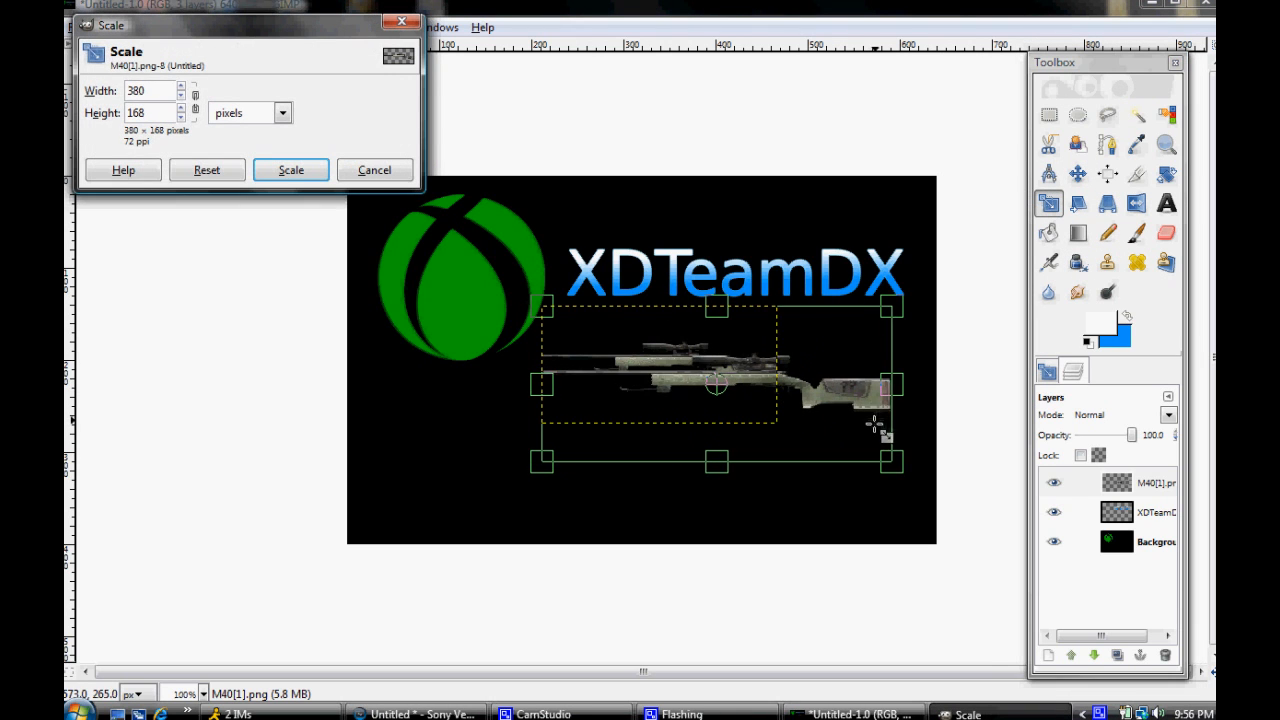
{"action": "left_click", "coordinate": [291, 169]}
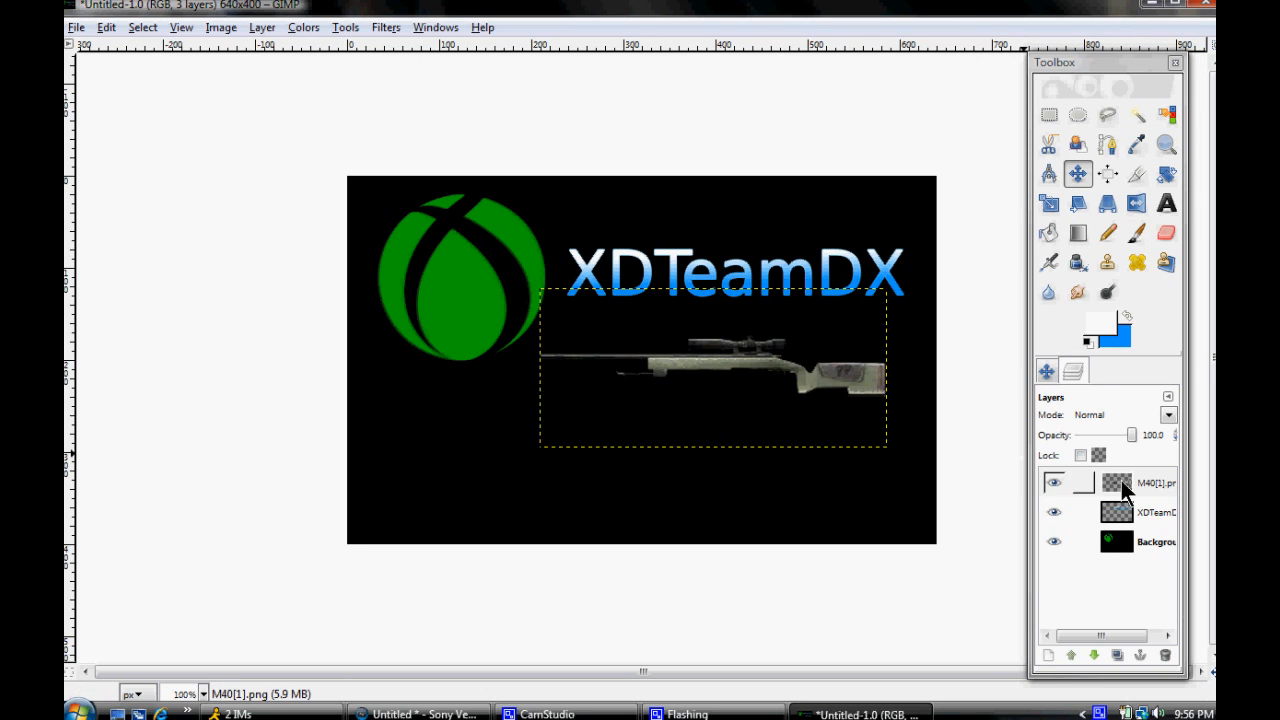
{"action": "left_click", "coordinate": [1150, 483]}
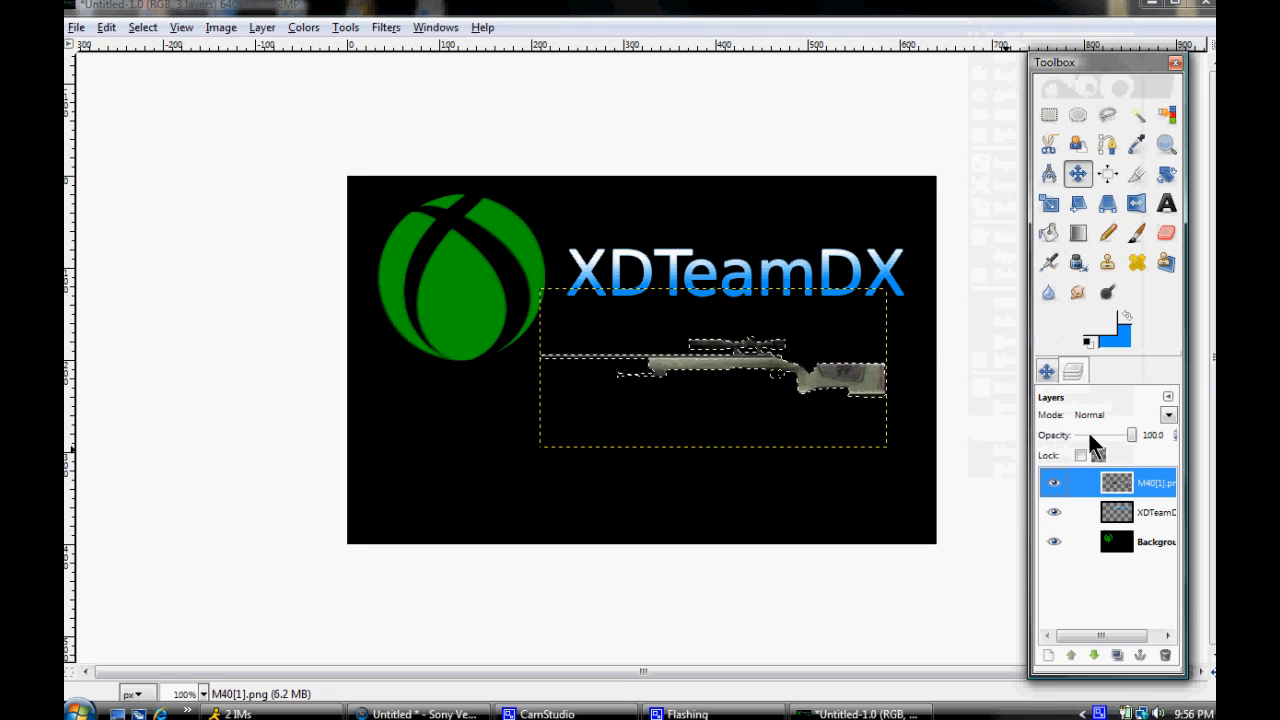
- Fill the rifle selection with white, deselect, and activate the Background layer
{"action": "left_click", "coordinate": [1137, 232]}
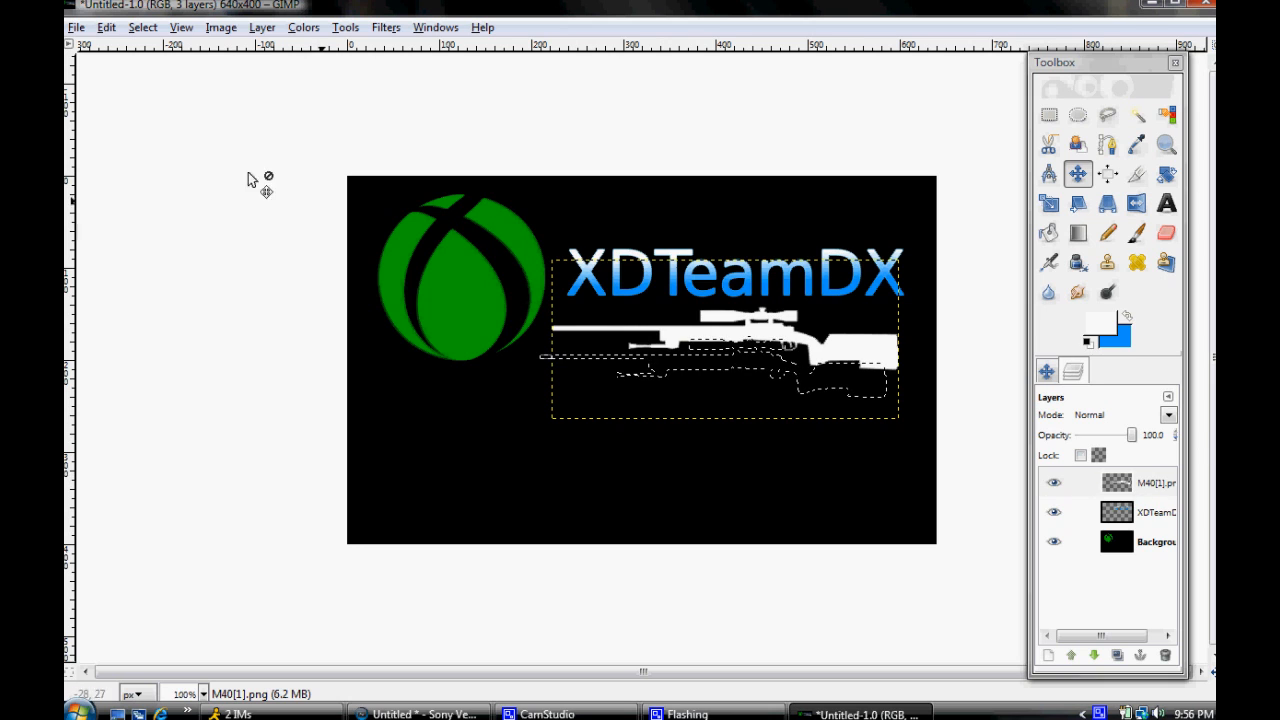
{"action": "left_click", "coordinate": [142, 27]}
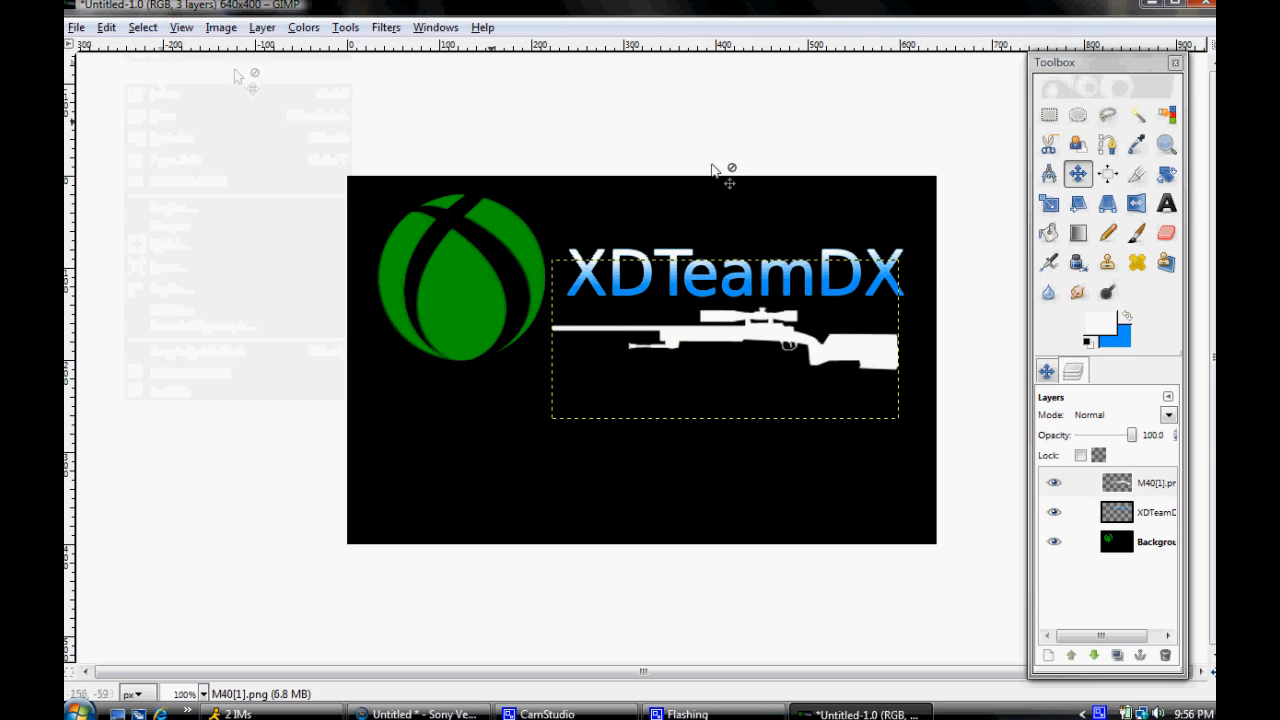
{"action": "left_click", "coordinate": [1150, 541]}
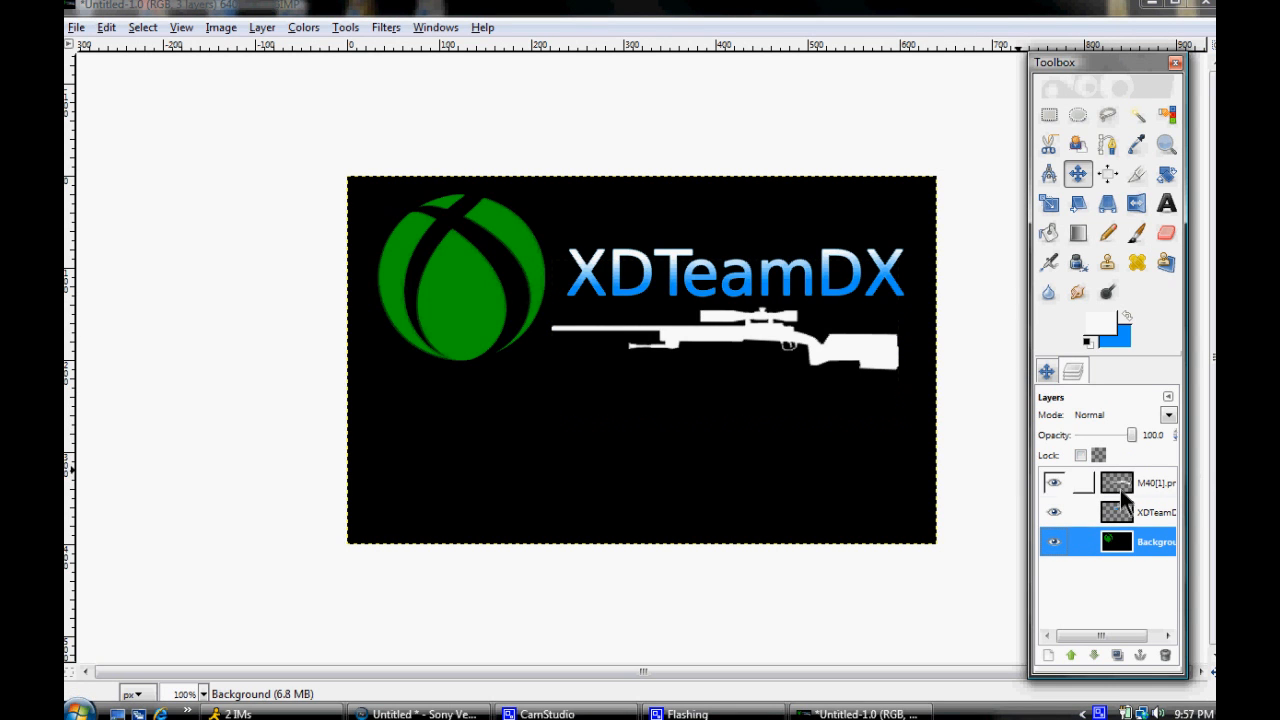
- Rotate the white rifle silhouette about 180° beneath the XDTeamDX text
{"action": "left_click_drag", "start_coordinate": [760, 330], "coordinate": [580, 440]}
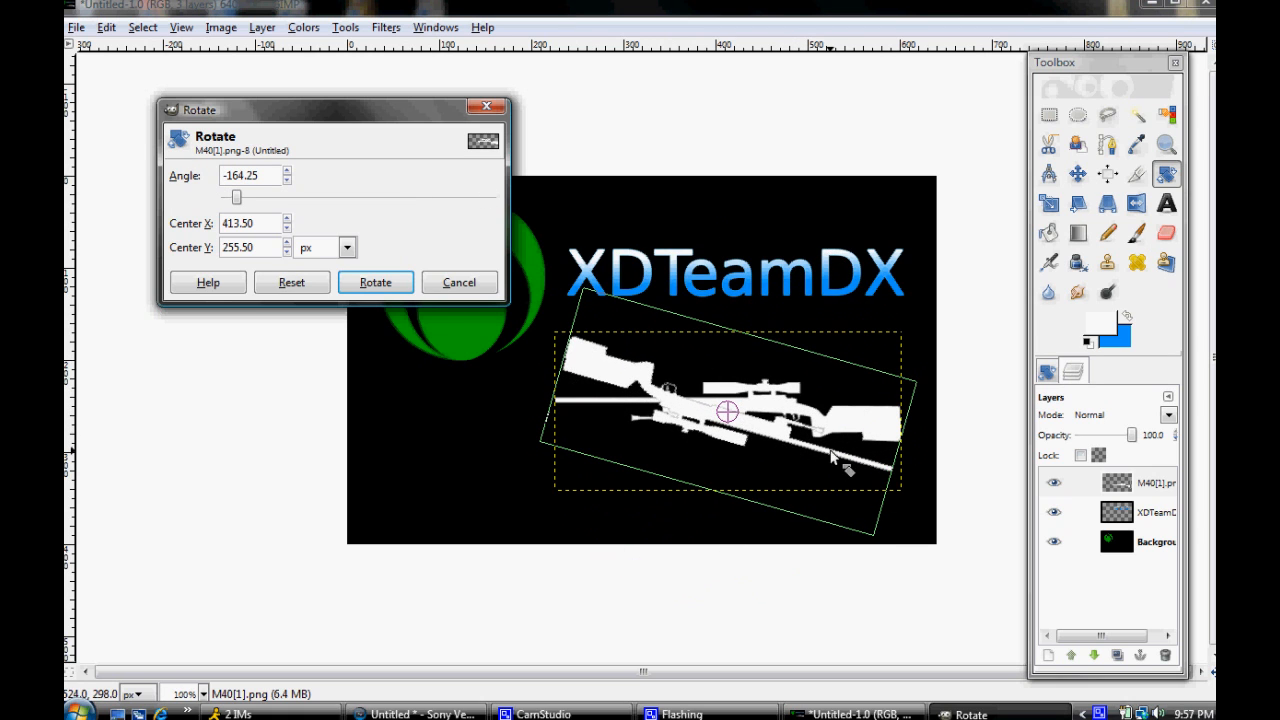
{"action": "left_click", "coordinate": [375, 281]}
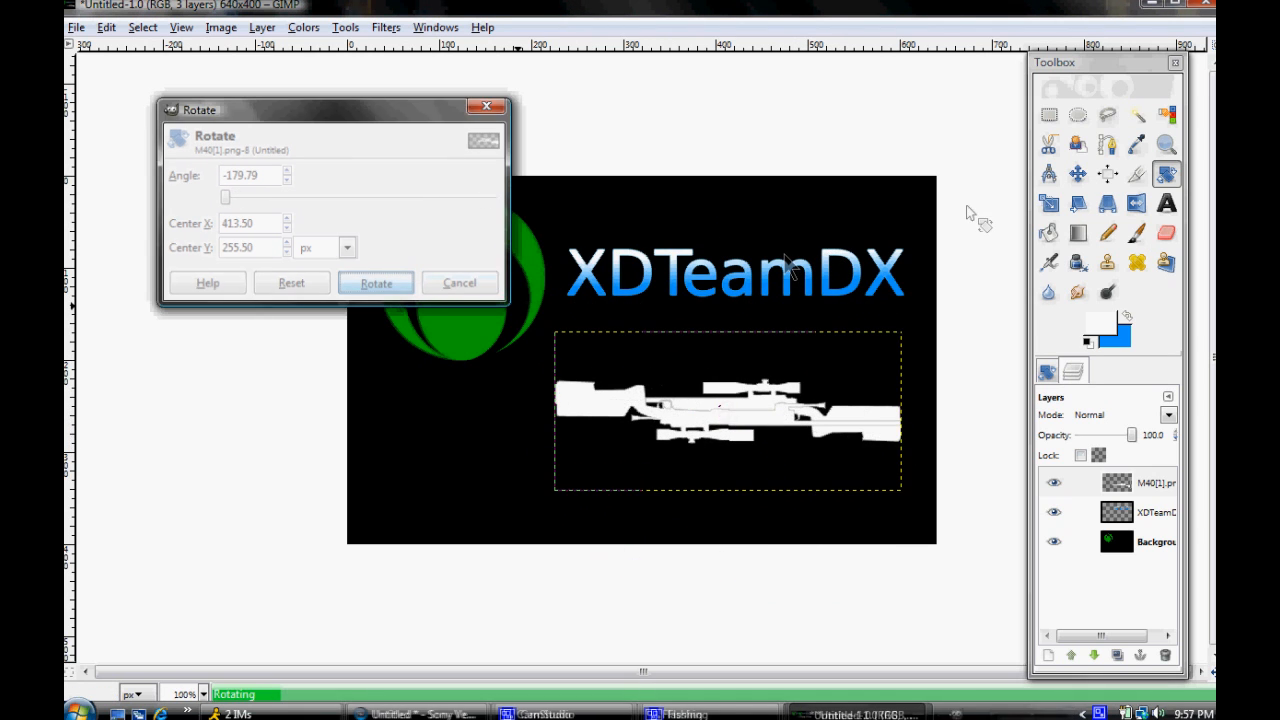
{"action": "left_click", "coordinate": [376, 283]}
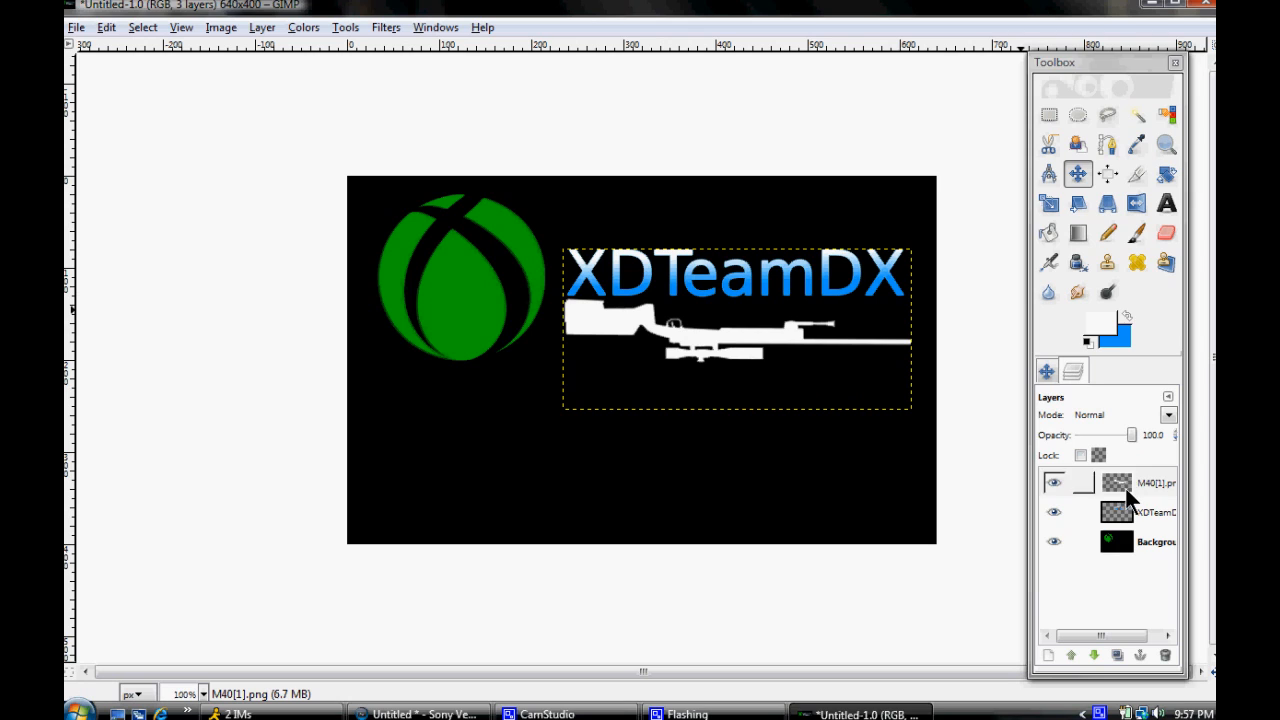
- Duplicate the rifle layer, shift copies lower into a stack, and merge them down
{"action": "left_click", "coordinate": [1117, 655]}
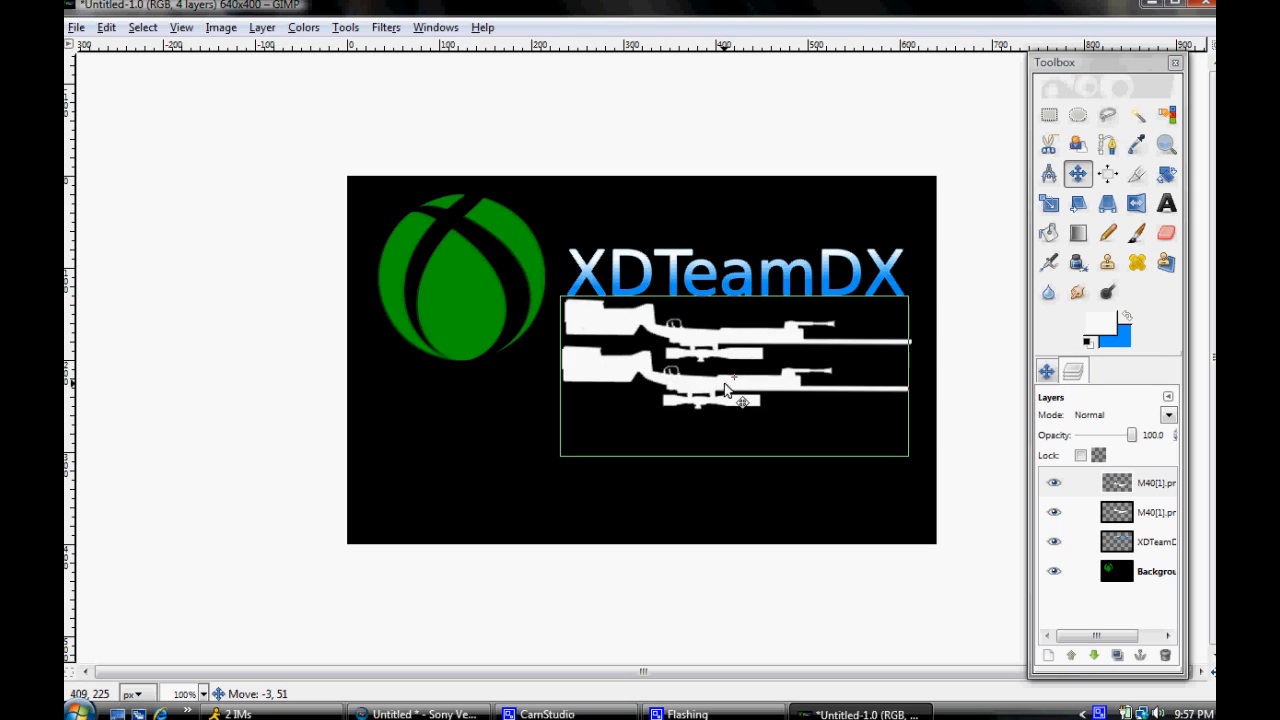
{"action": "left_click", "coordinate": [1135, 656]}
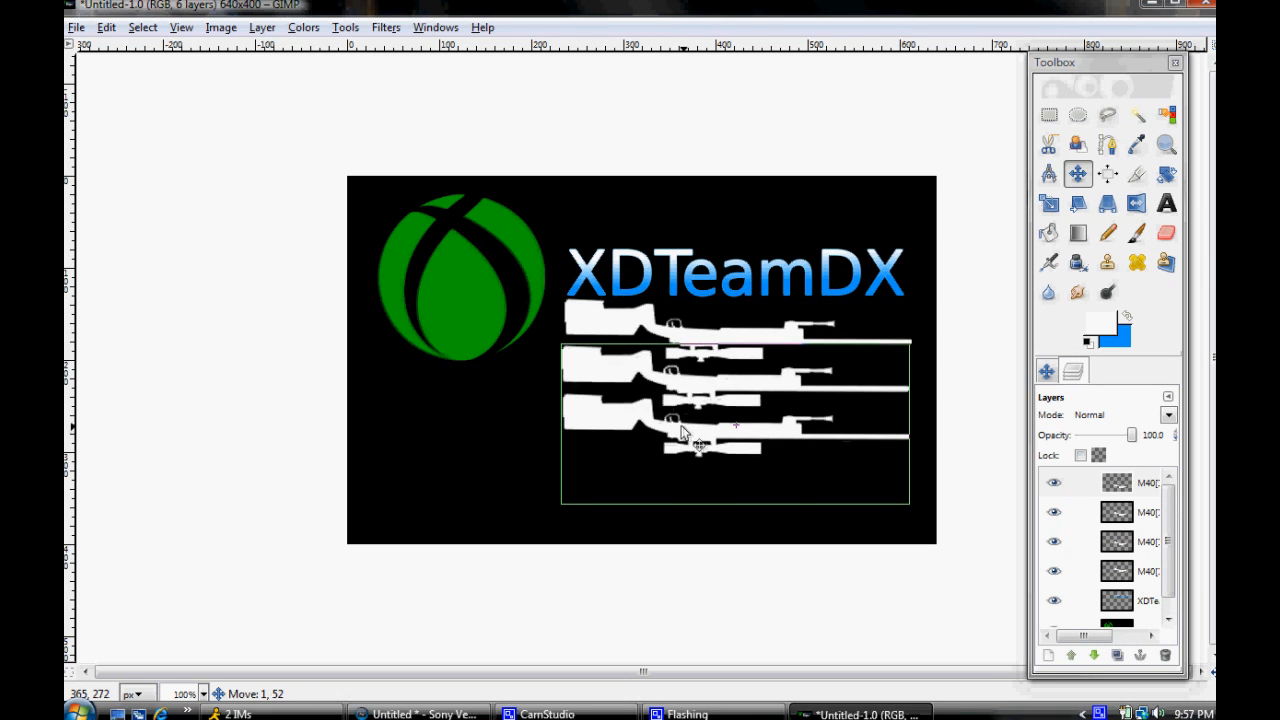
{"action": "left_click_drag", "start_coordinate": [680, 430], "coordinate": [725, 500]}
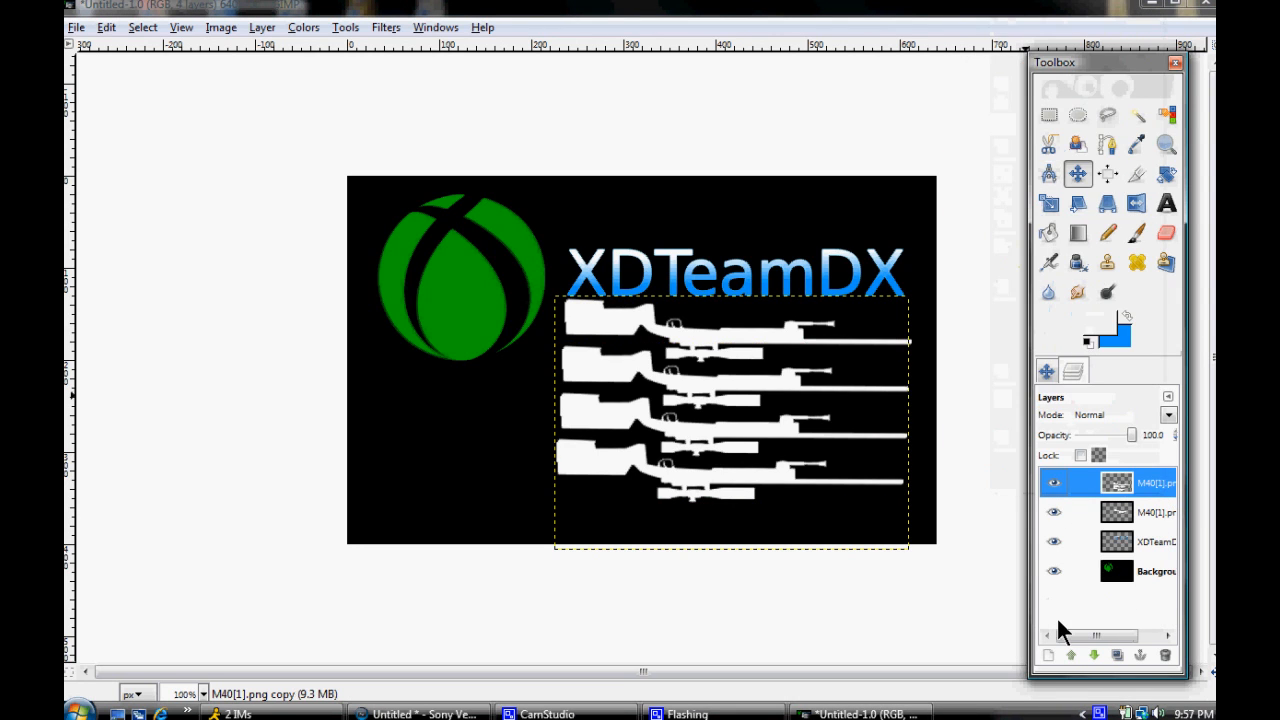
{"action": "left_click", "coordinate": [1164, 655]}
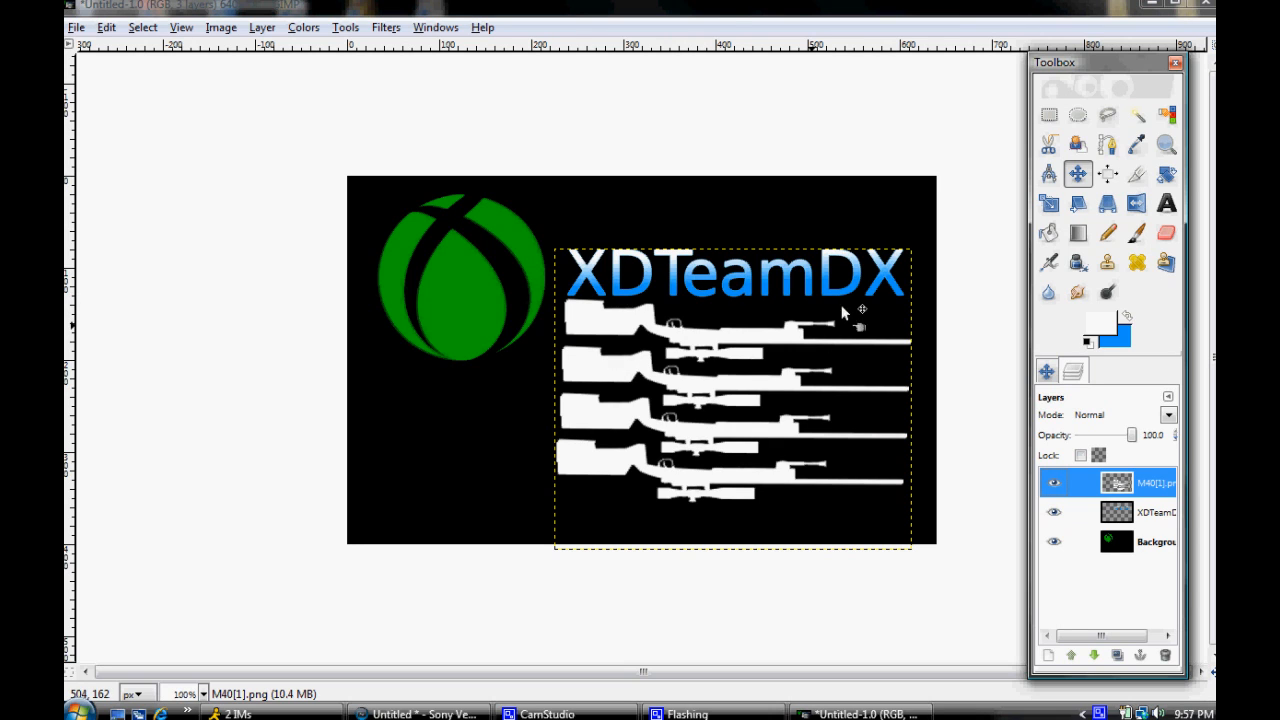
{"action": "left_click", "coordinate": [1166, 203]}
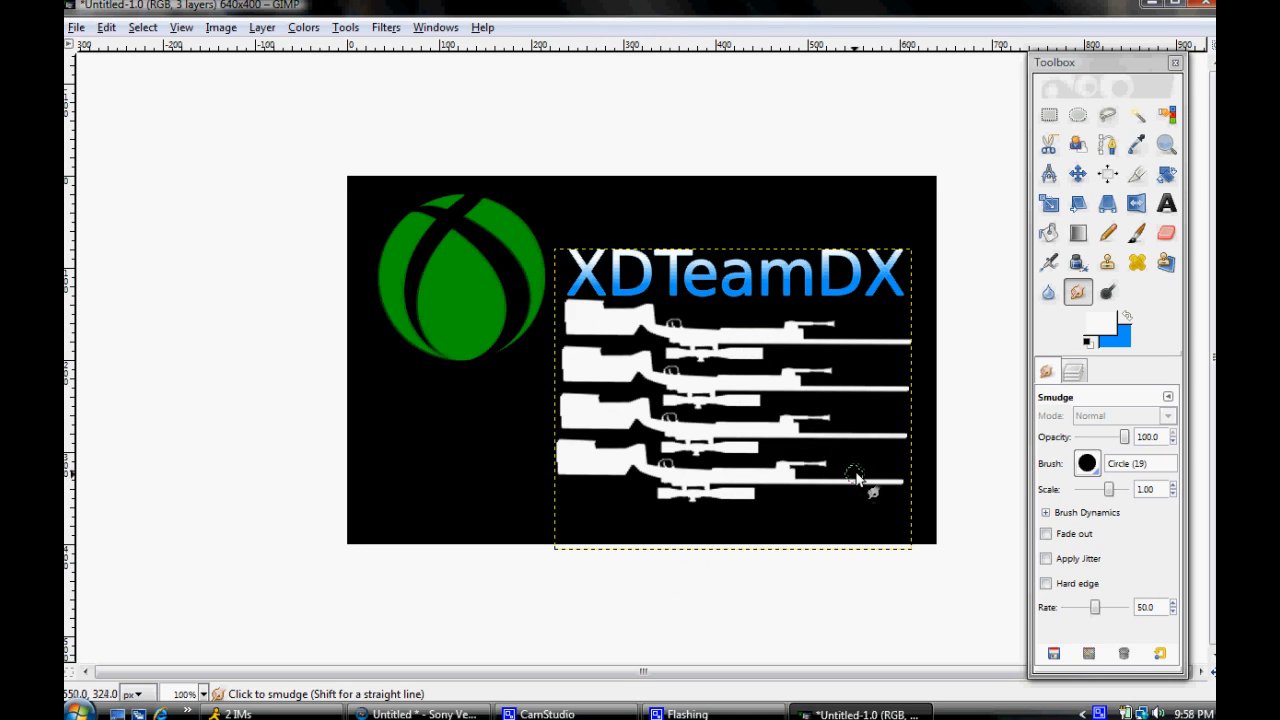
{"action": "left_click_drag", "start_coordinate": [860, 480], "coordinate": [905, 488]}
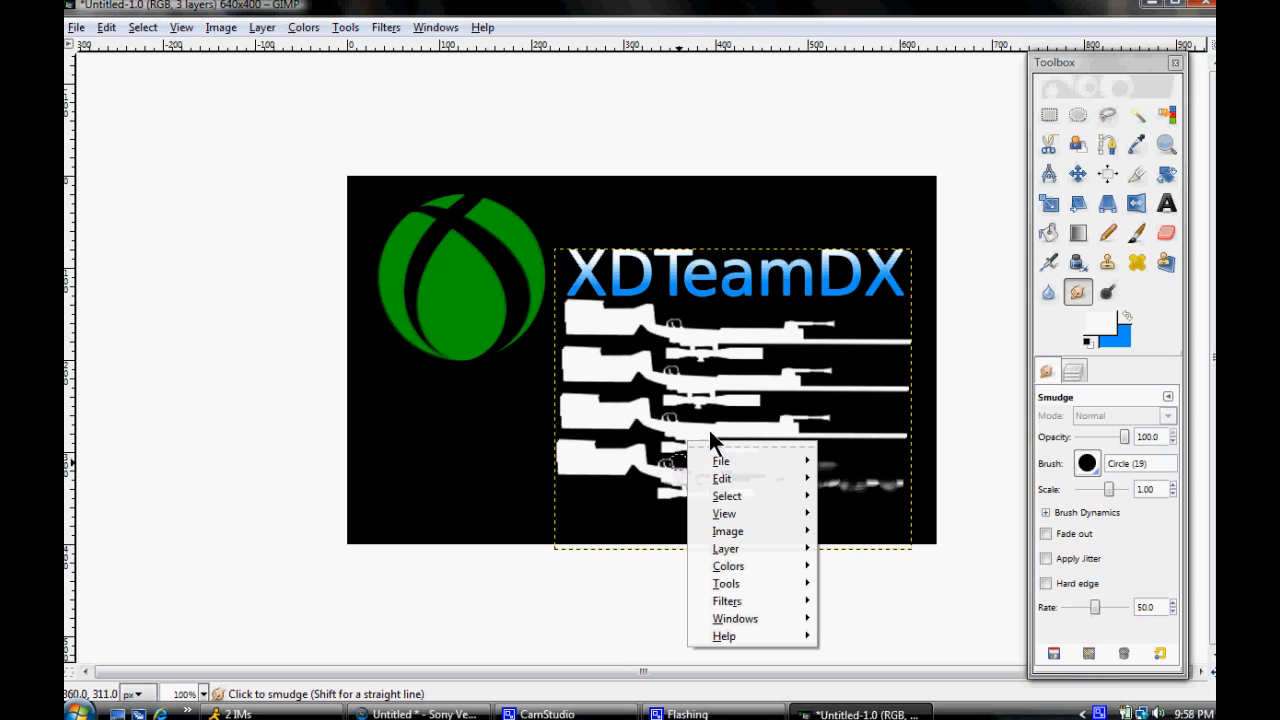
{"action": "left_click", "coordinate": [895, 450]}
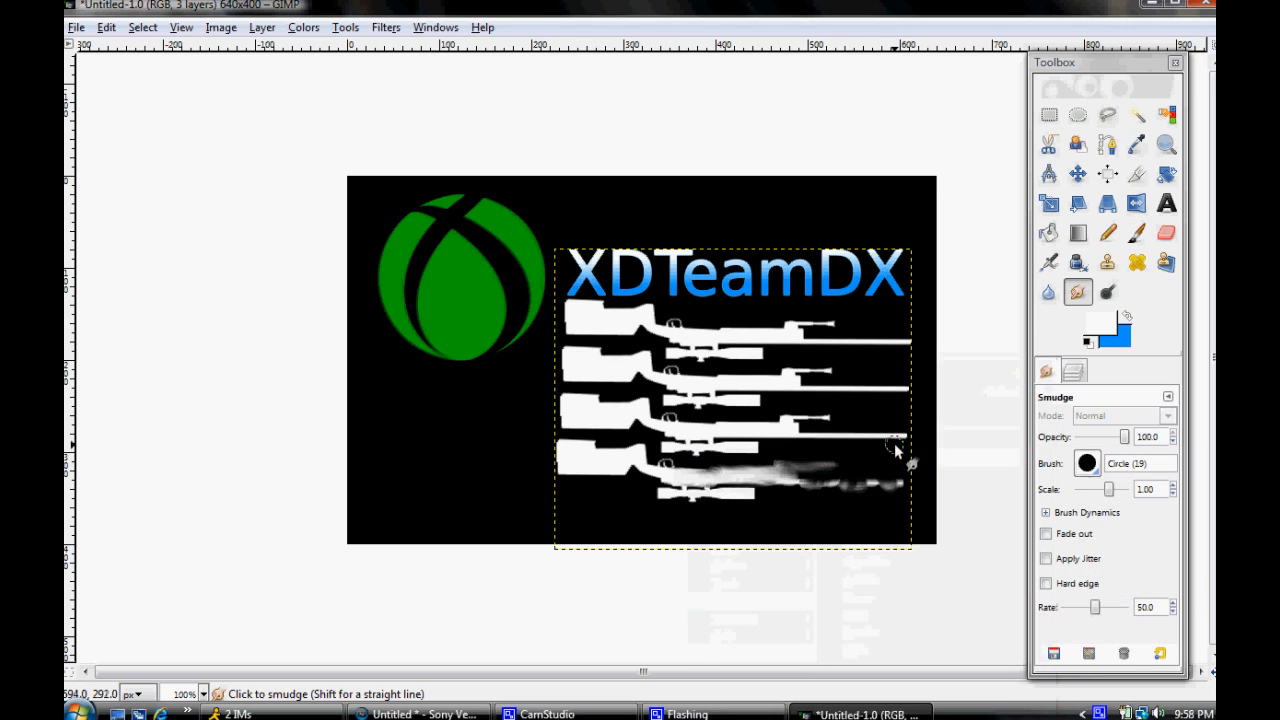
{"action": "right_click", "coordinate": [700, 475]}
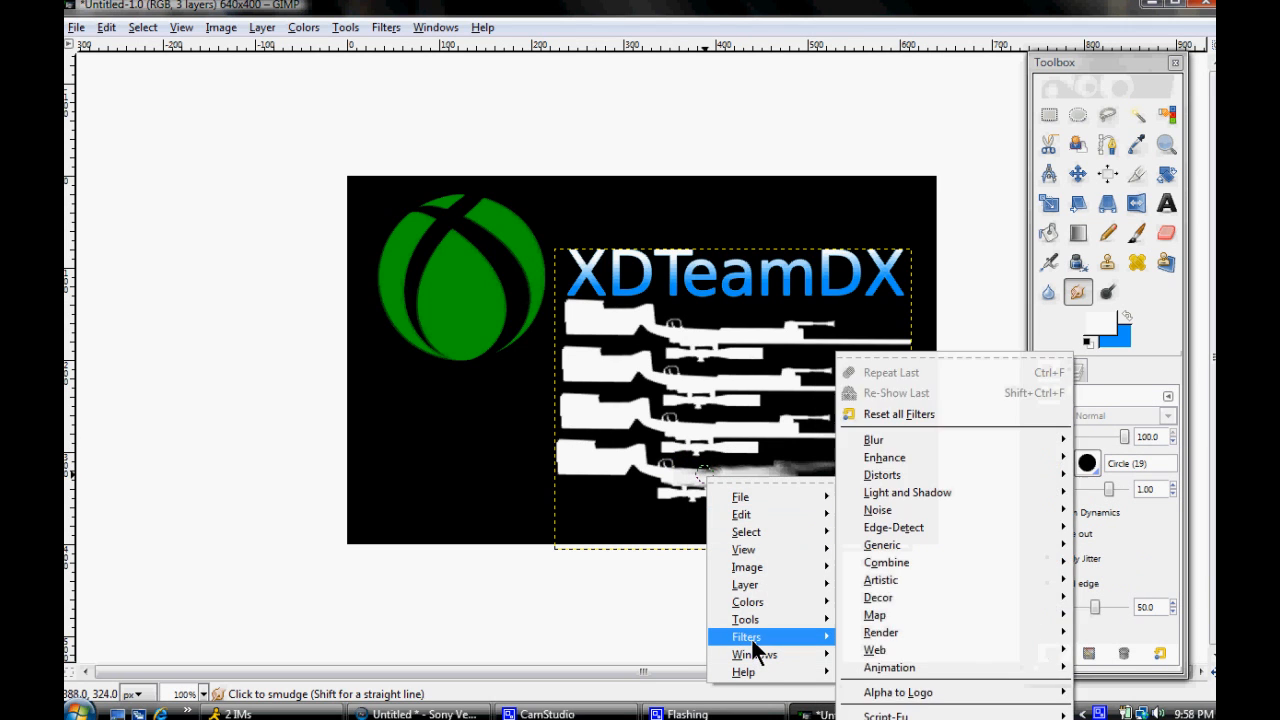
{"action": "left_click", "coordinate": [655, 545]}
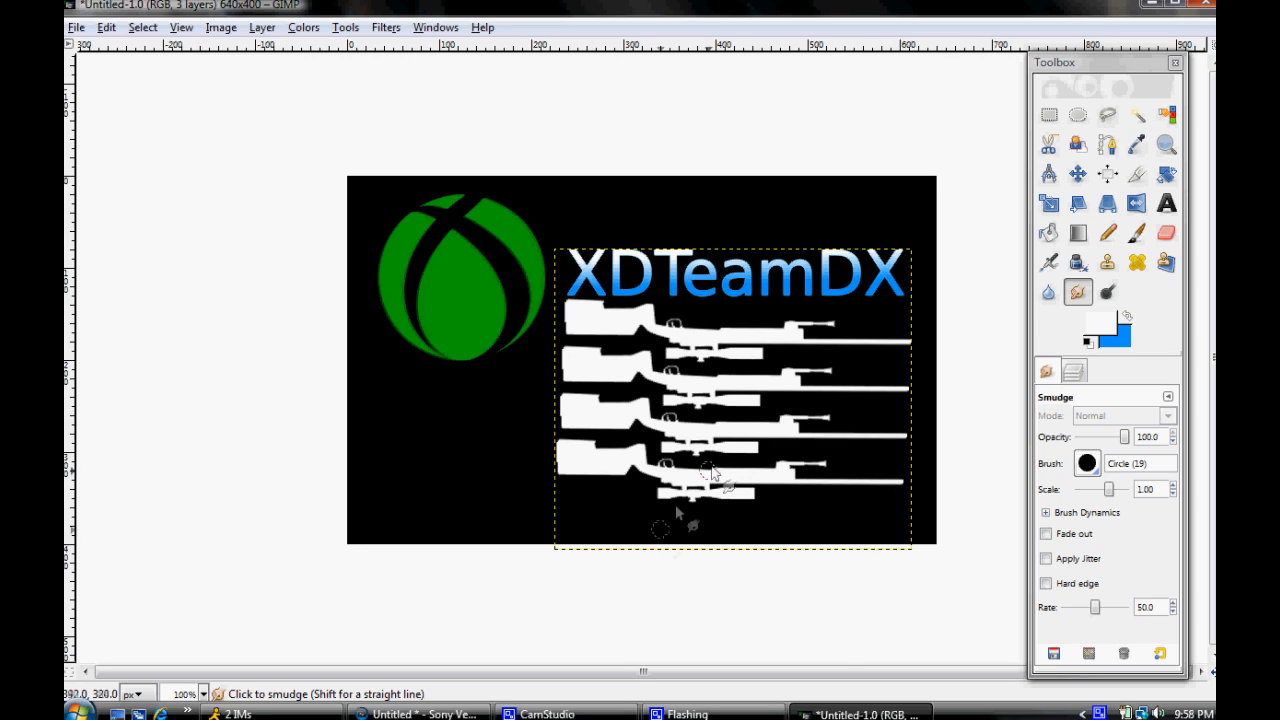
{"action": "right_click", "coordinate": [715, 445]}
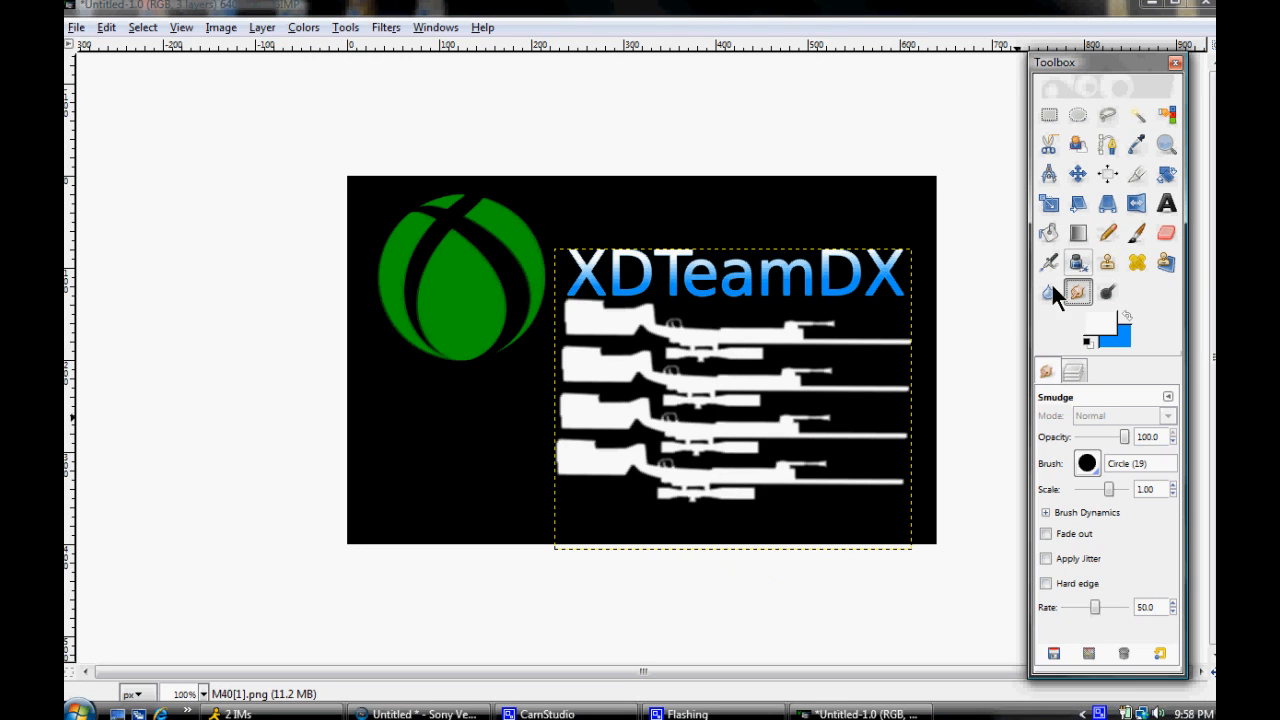
{"action": "left_click", "coordinate": [1047, 291]}
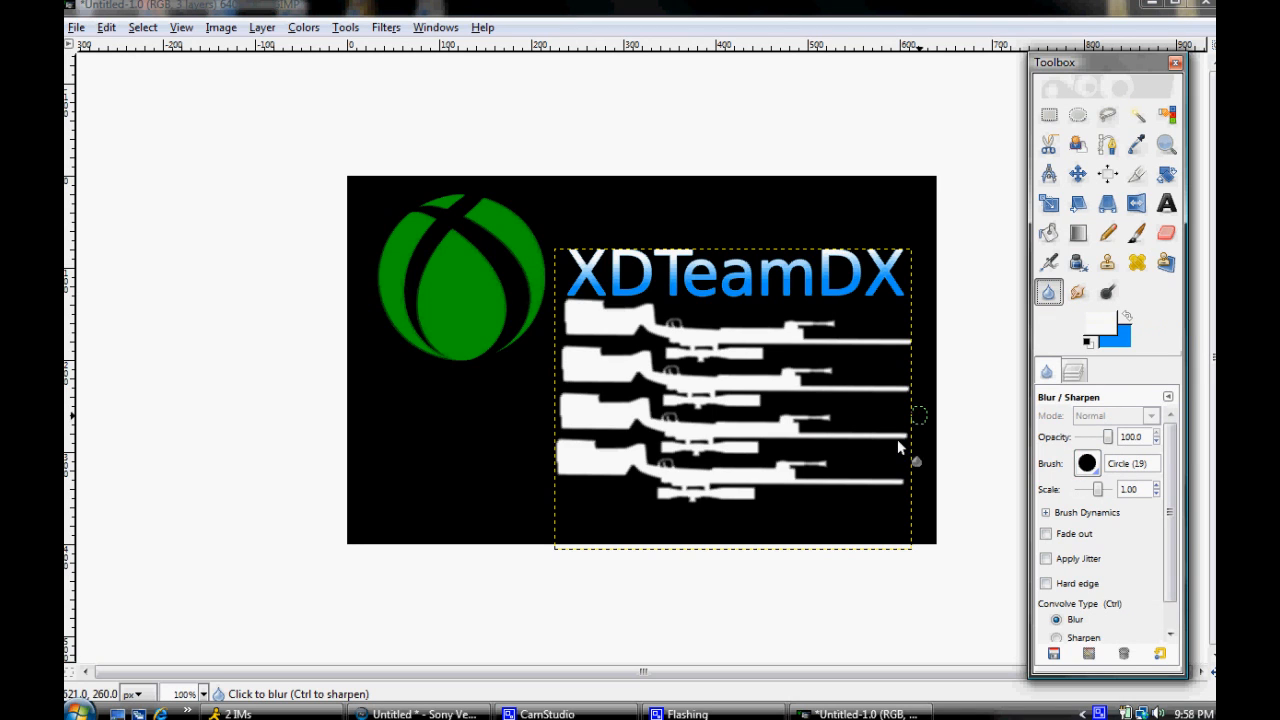
{"action": "left_click", "coordinate": [770, 485]}
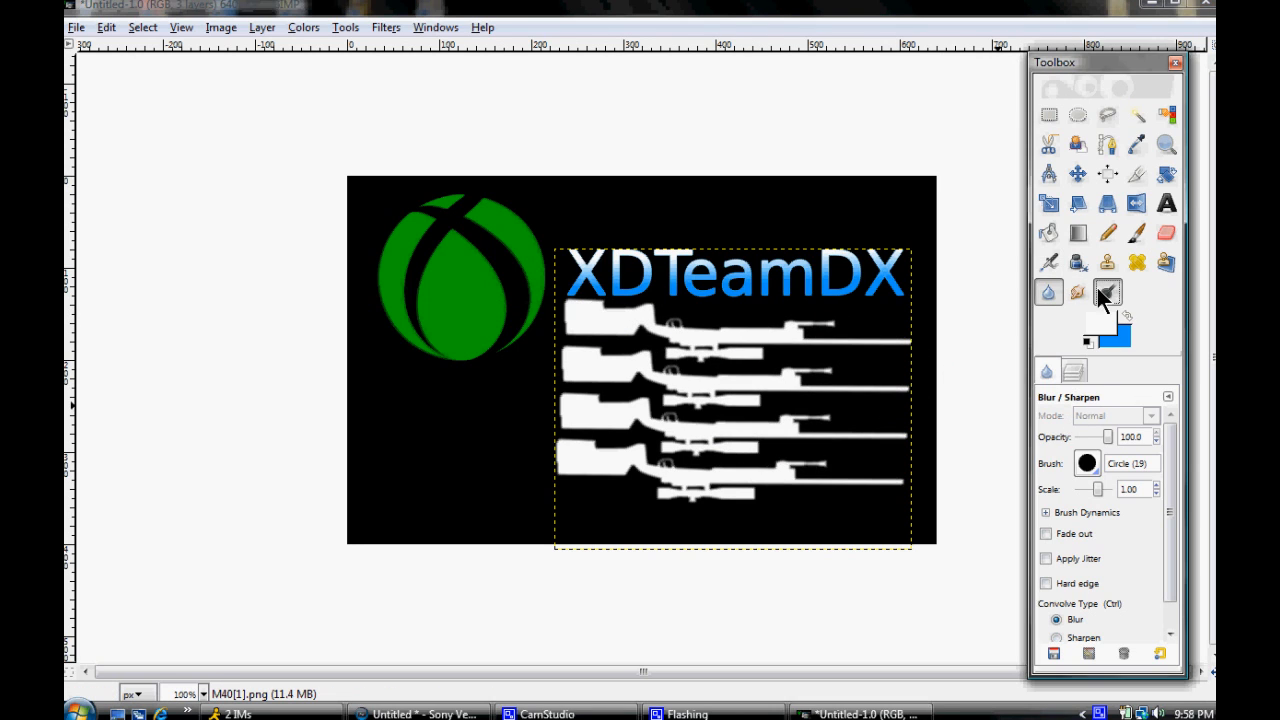
{"action": "left_click", "coordinate": [1107, 291]}
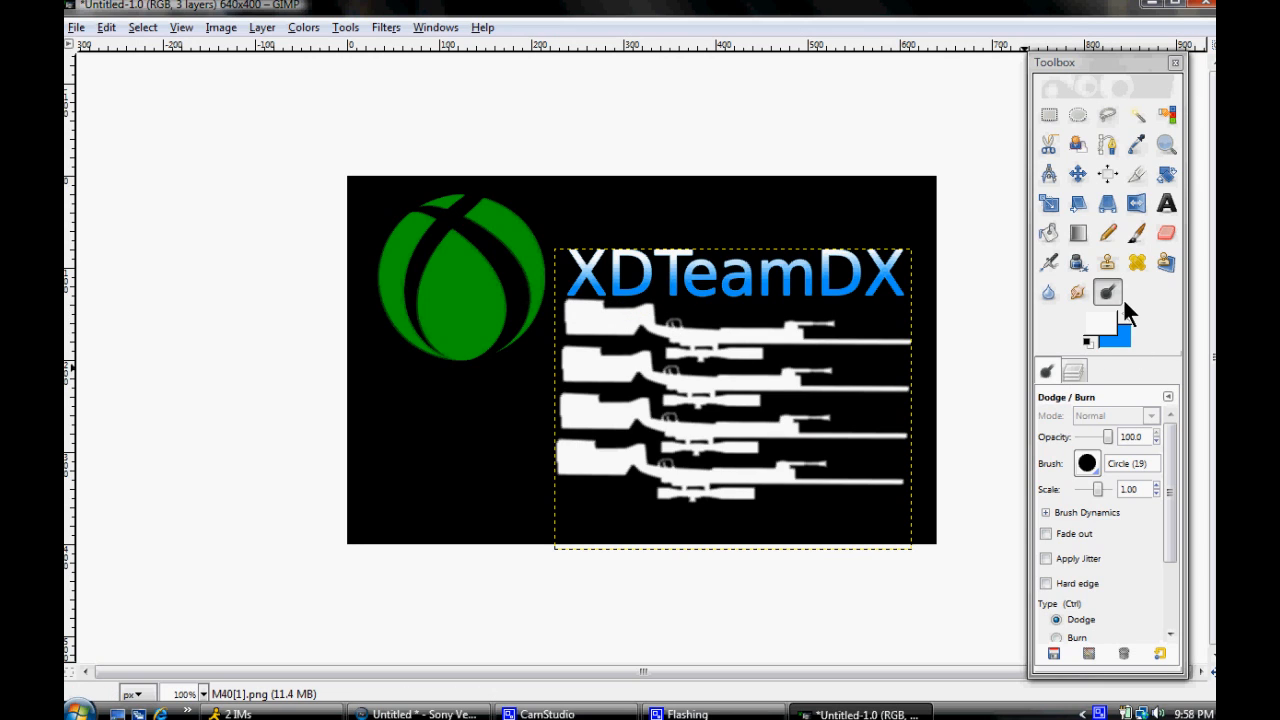
{"action": "mouse_move", "coordinate": [1107, 292]}
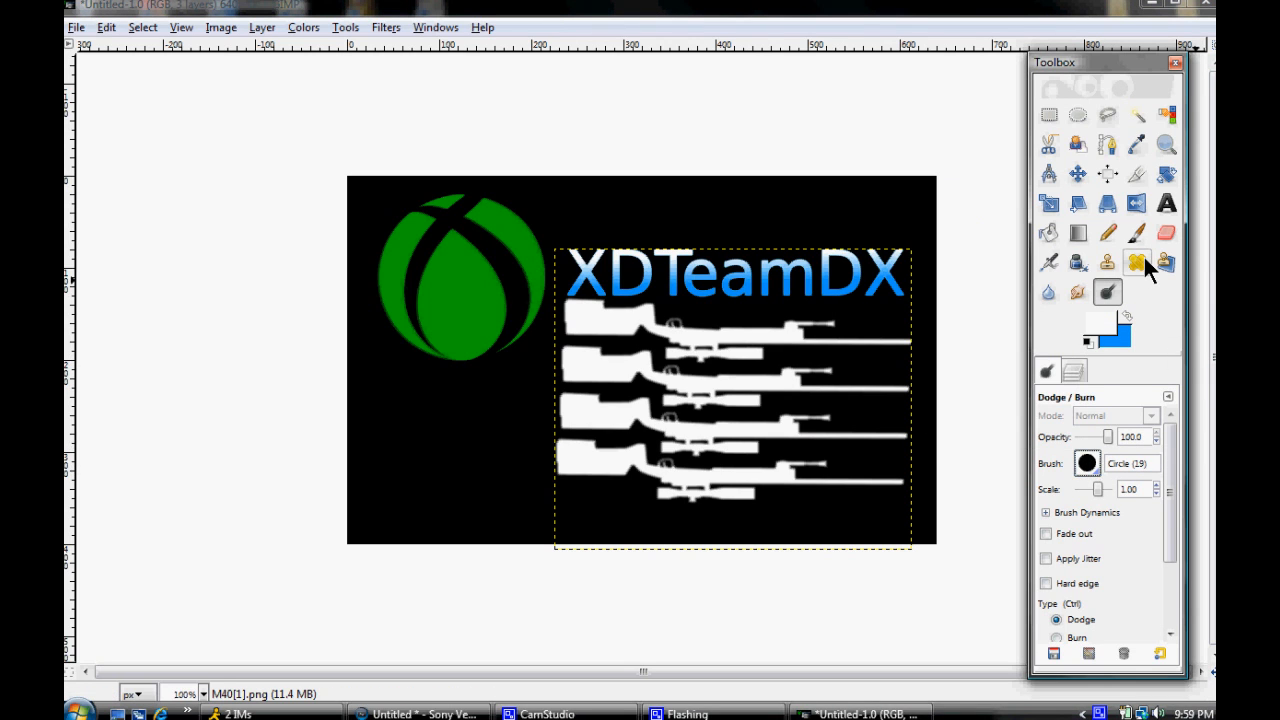
{"action": "mouse_move", "coordinate": [1165, 263]}
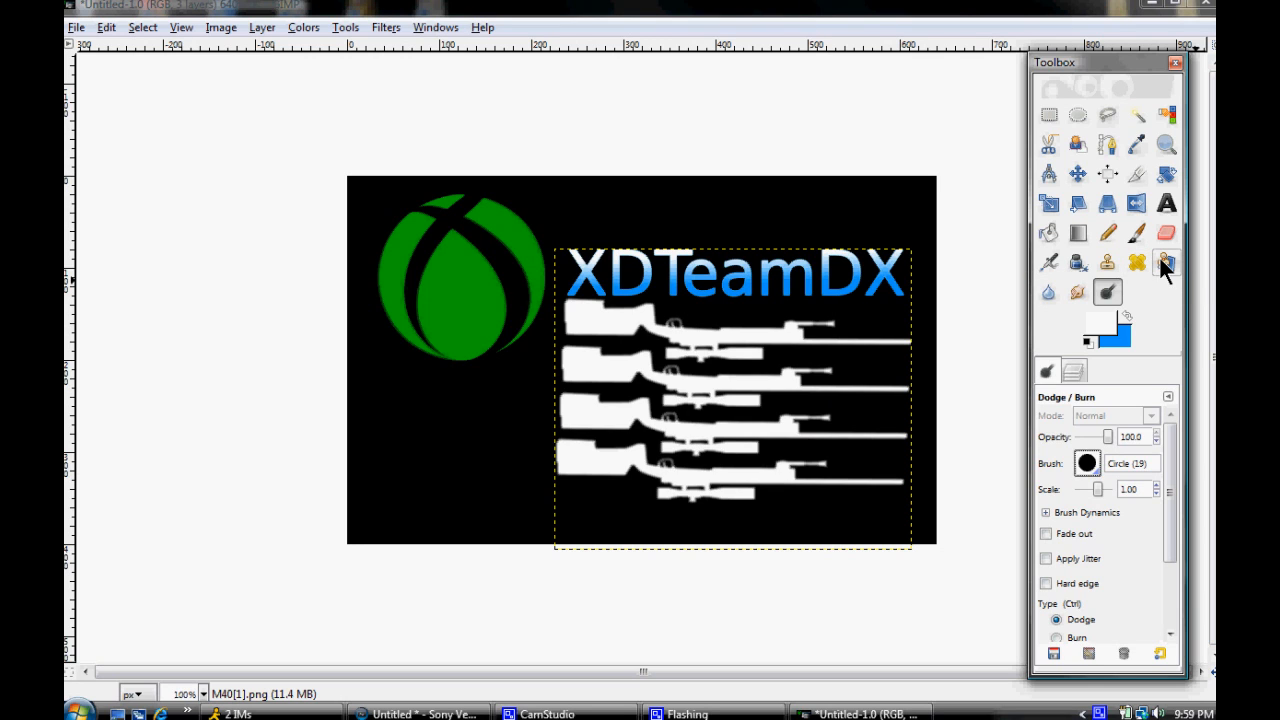
{"action": "left_click", "coordinate": [1166, 262]}
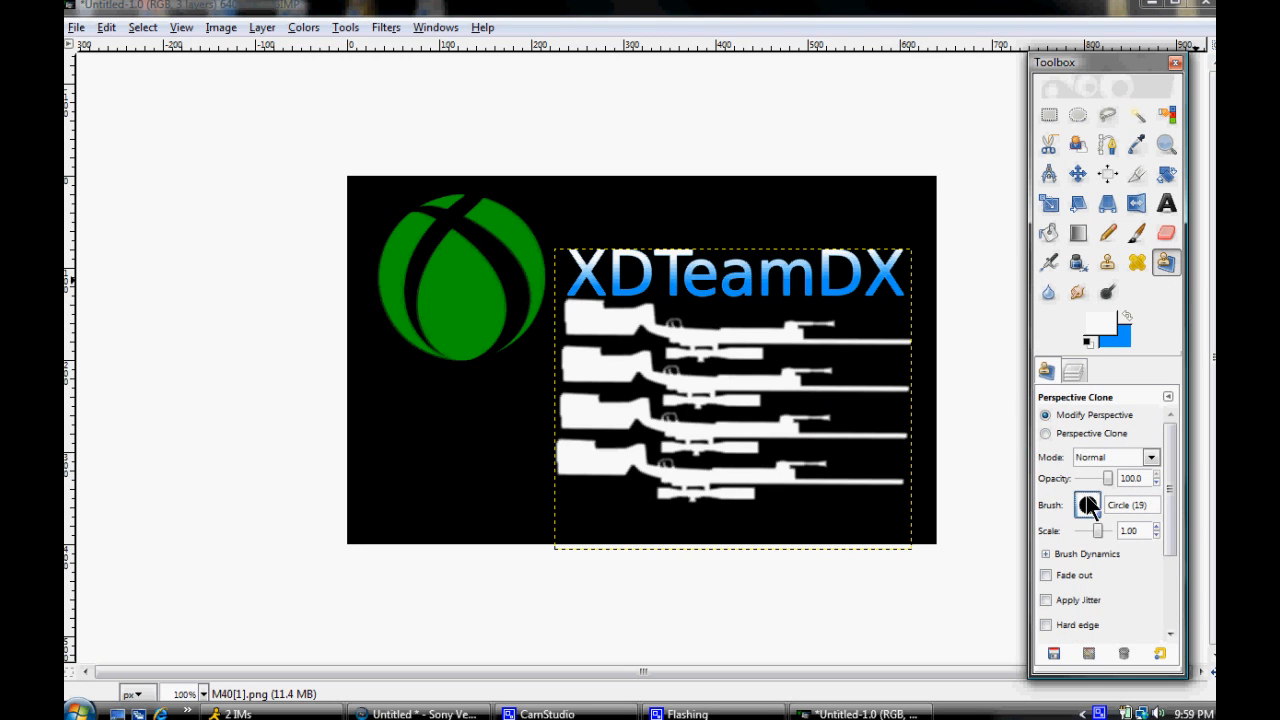
{"action": "left_click", "coordinate": [1087, 504]}
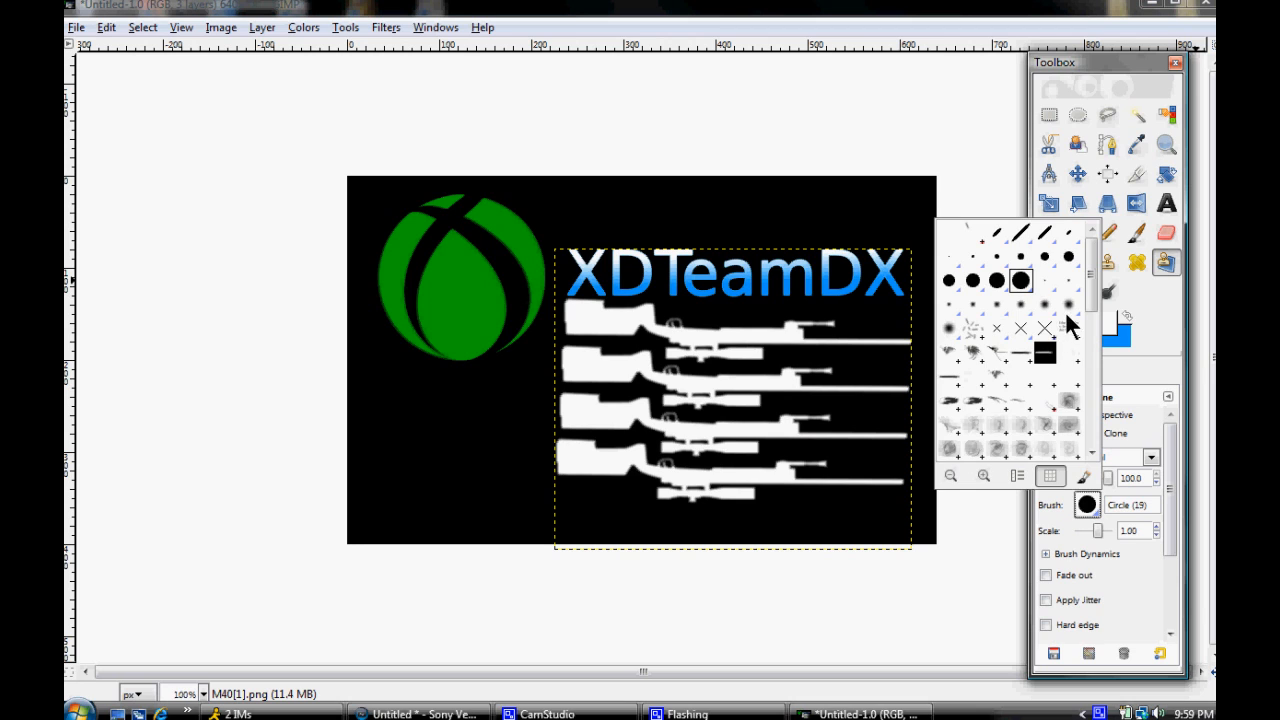
{"action": "left_click", "coordinate": [1166, 262]}
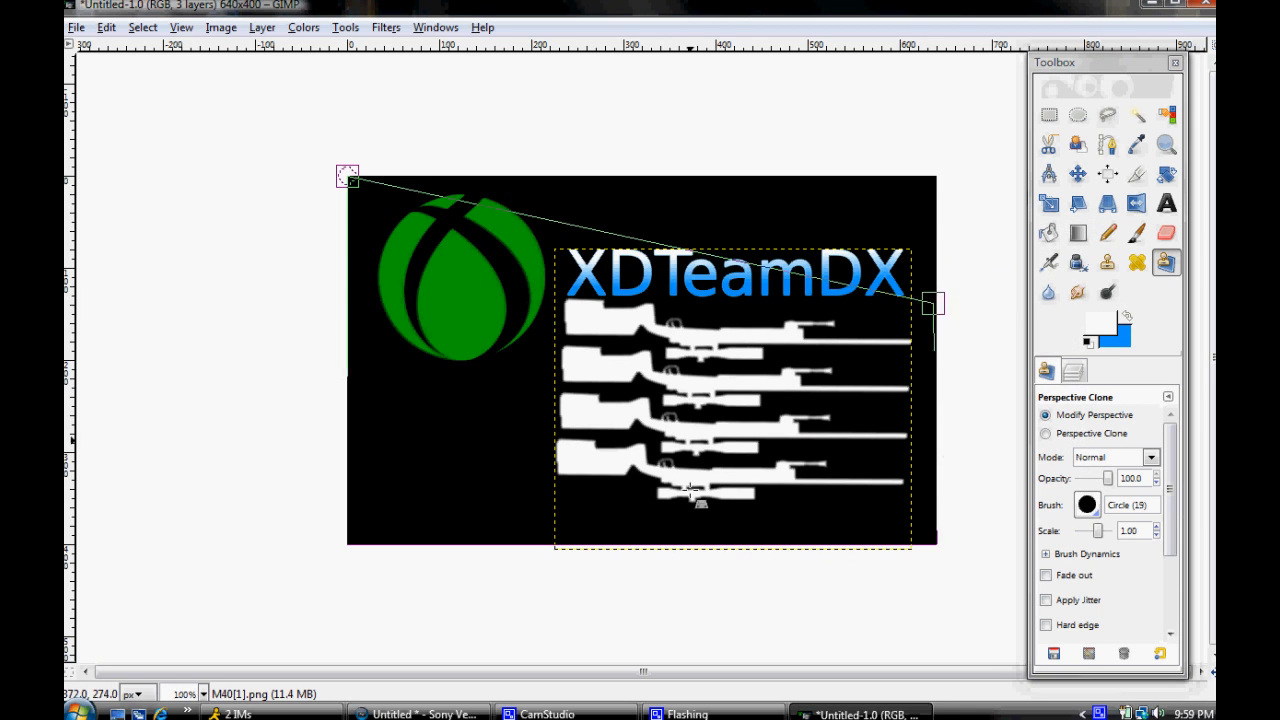
{"action": "left_click_drag", "start_coordinate": [930, 305], "coordinate": [1010, 177]}
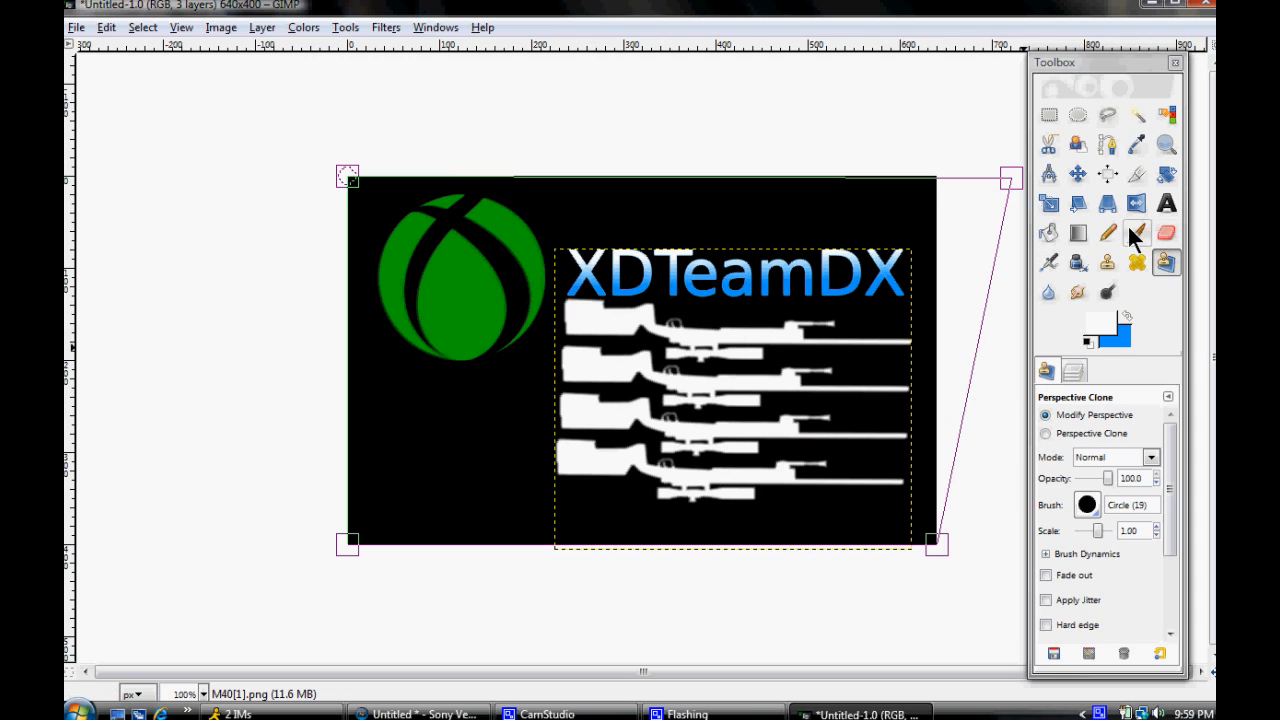
{"action": "left_click", "coordinate": [1077, 262]}
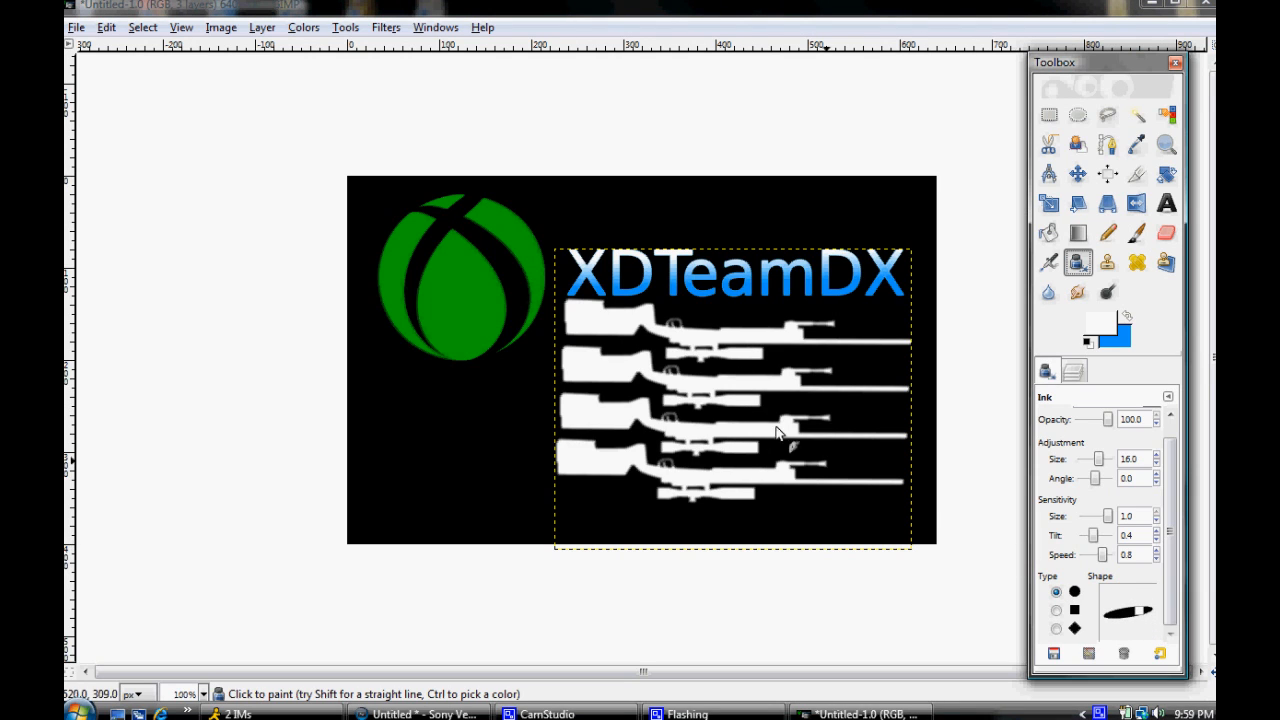
{"action": "left_click_drag", "start_coordinate": [780, 432], "coordinate": [890, 365]}
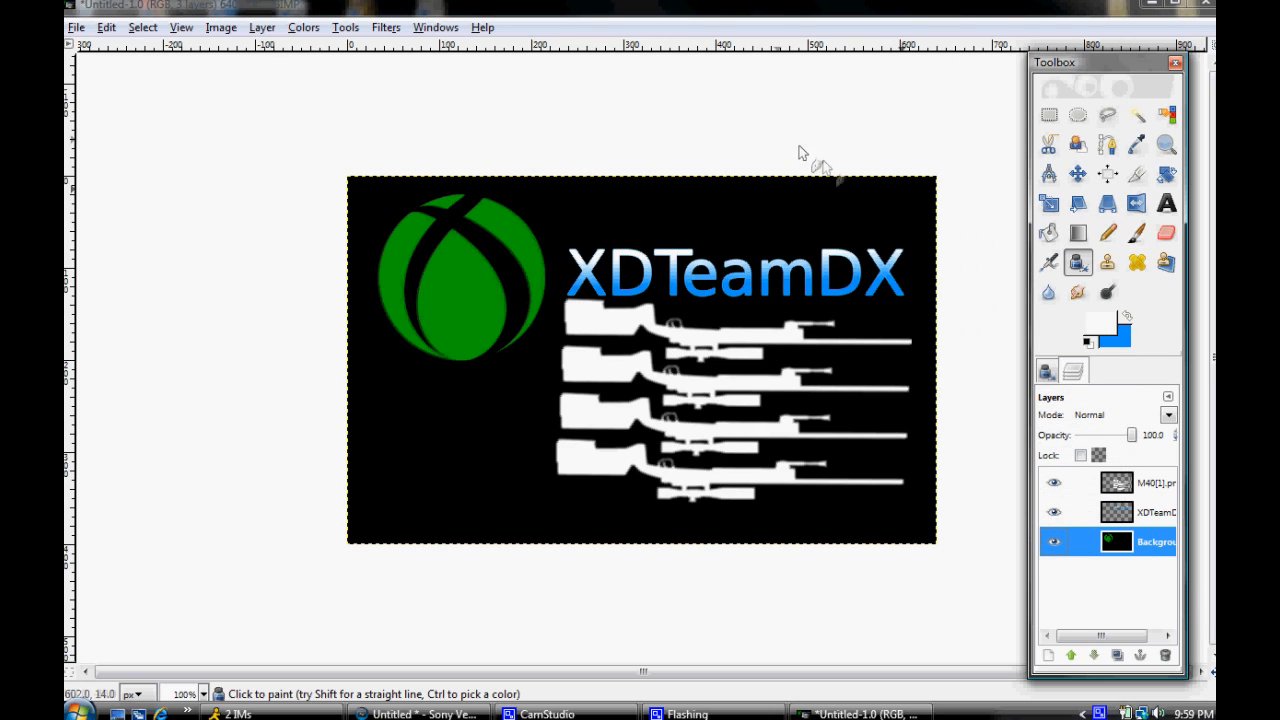
{"action": "mouse_move", "coordinate": [565, 162]}
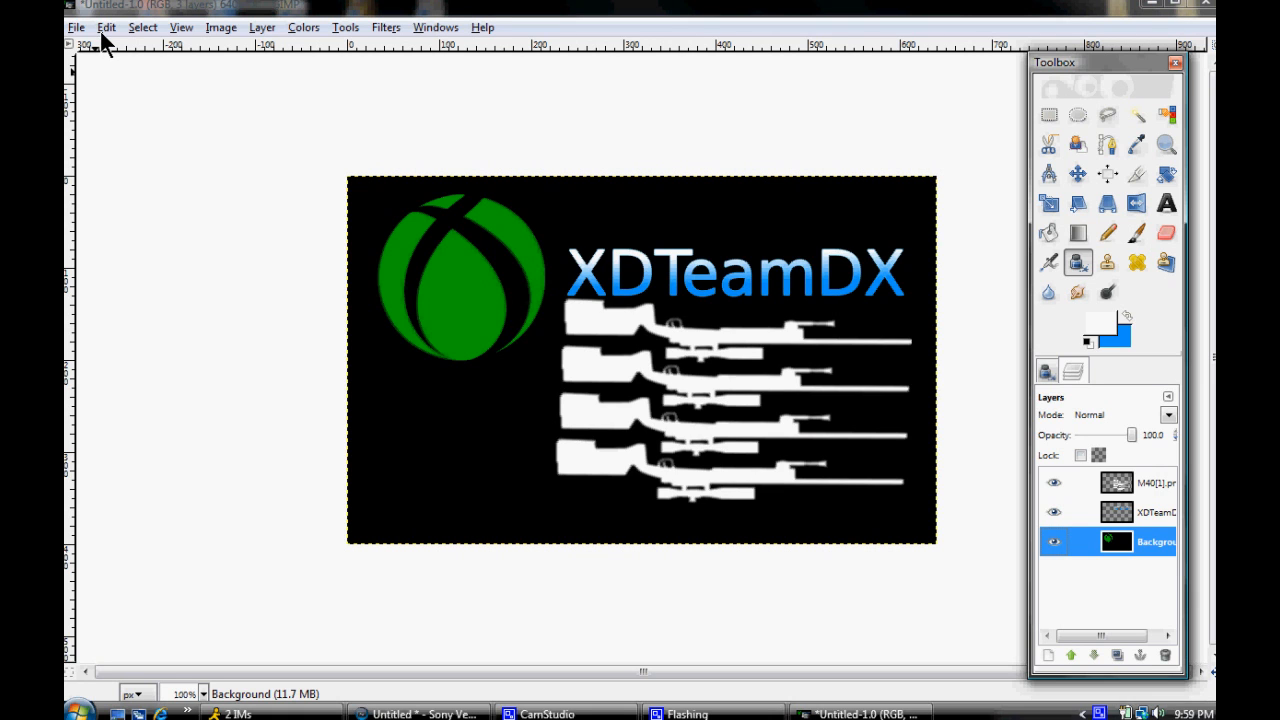
{"action": "mouse_move", "coordinate": [1140, 465]}
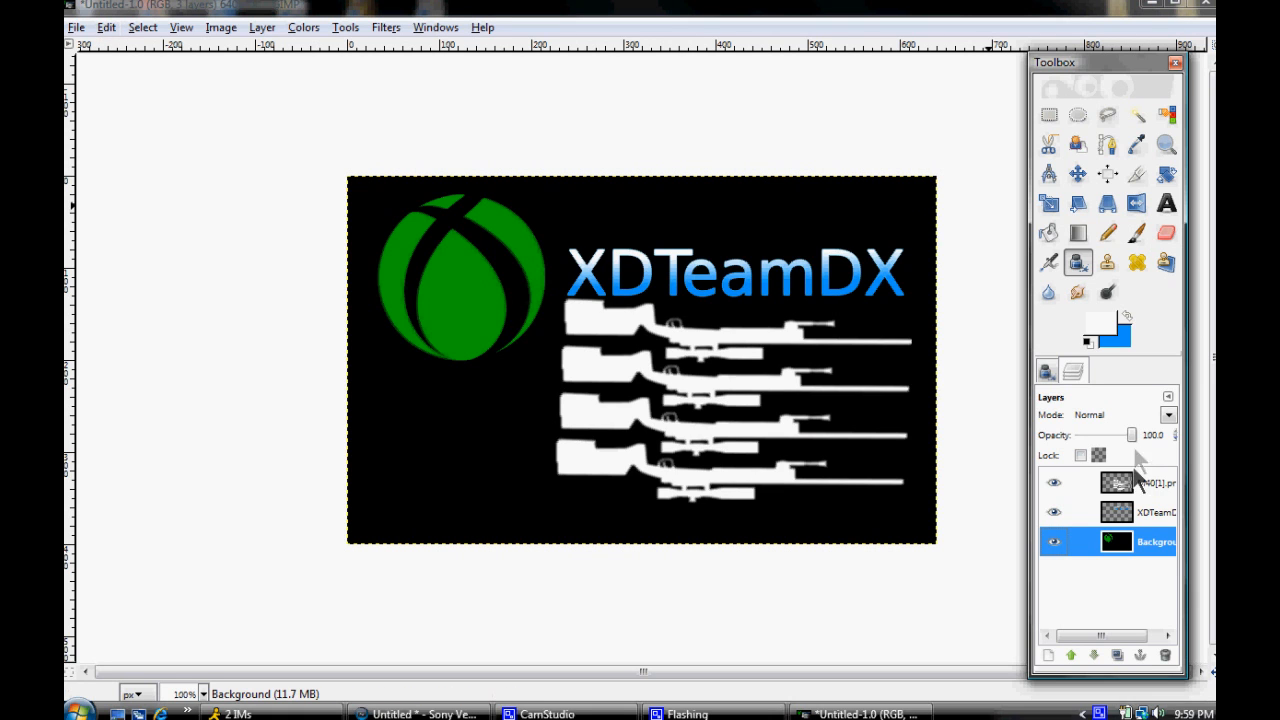